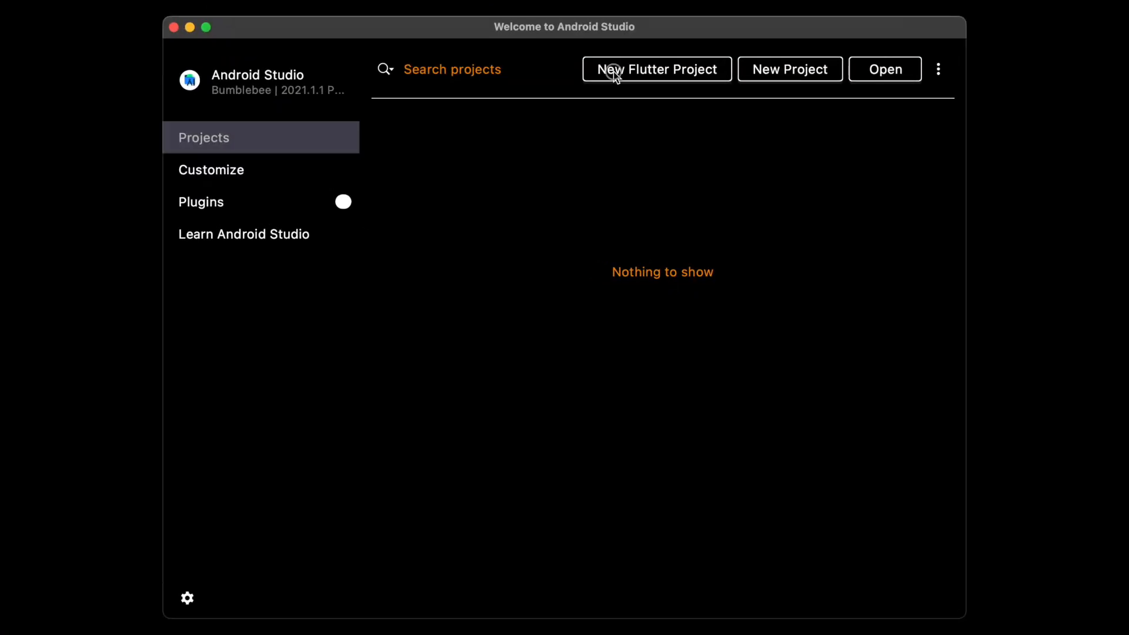
- Start a new Flutter project named onesignal_and_flutter
{"action": "left_click", "coordinate": [789, 69]}
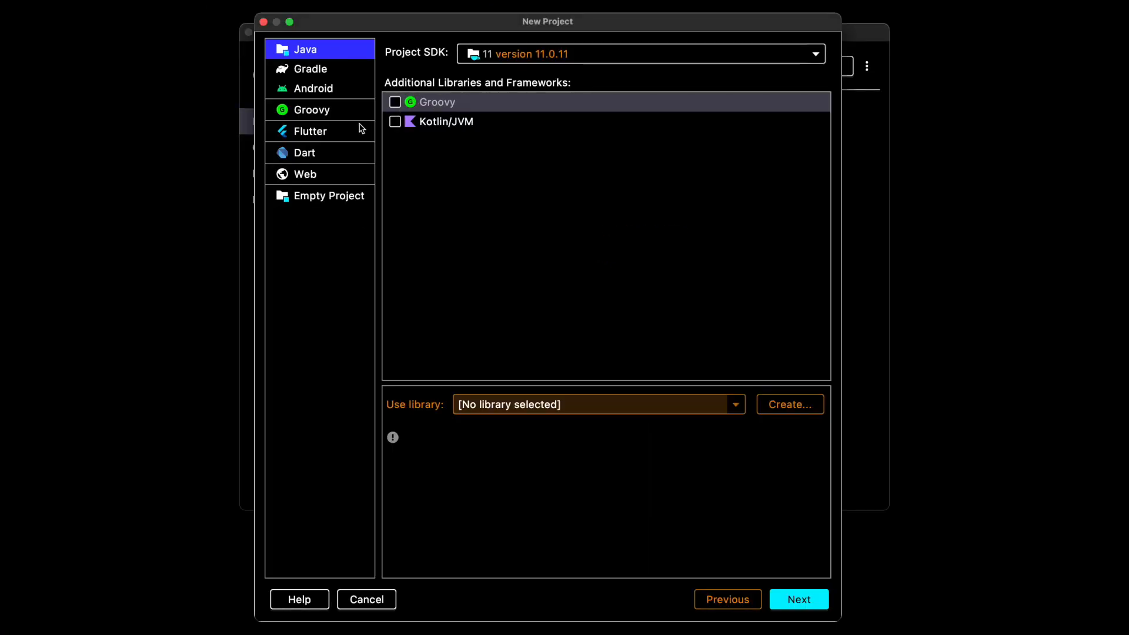
{"action": "left_click", "coordinate": [310, 131]}
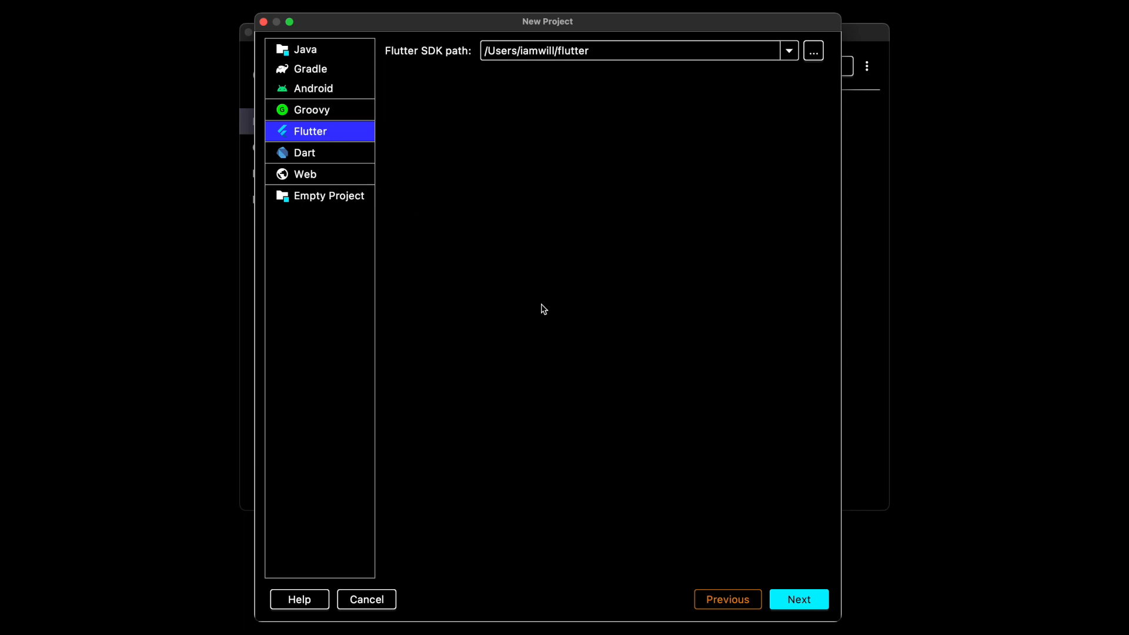
{"action": "left_click", "coordinate": [798, 599]}
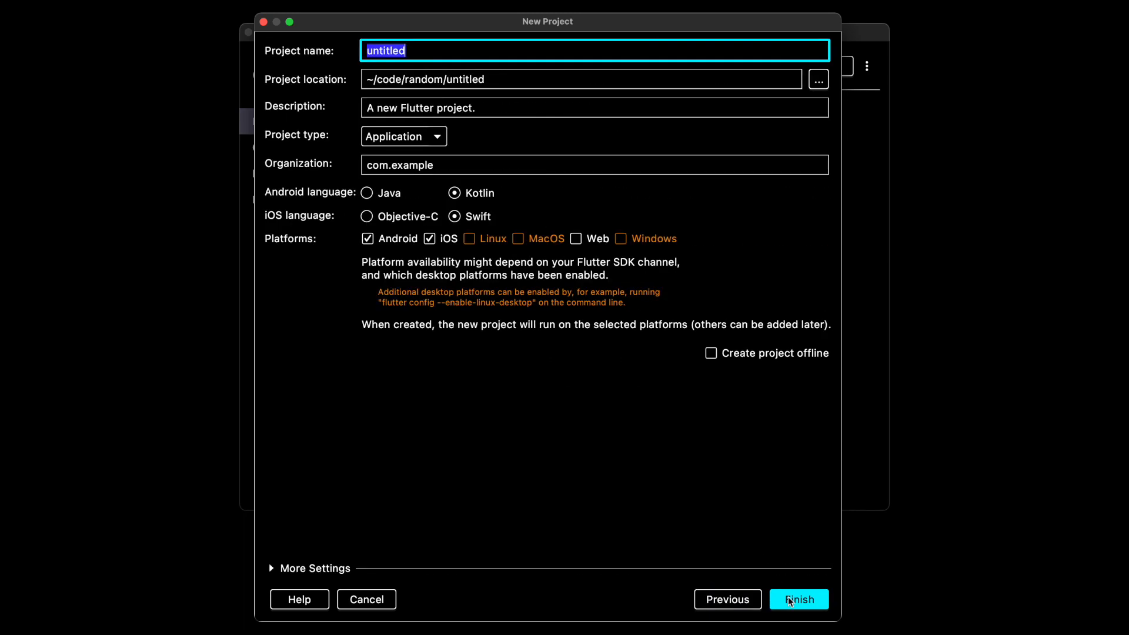
{"action": "type", "text": "ones"}
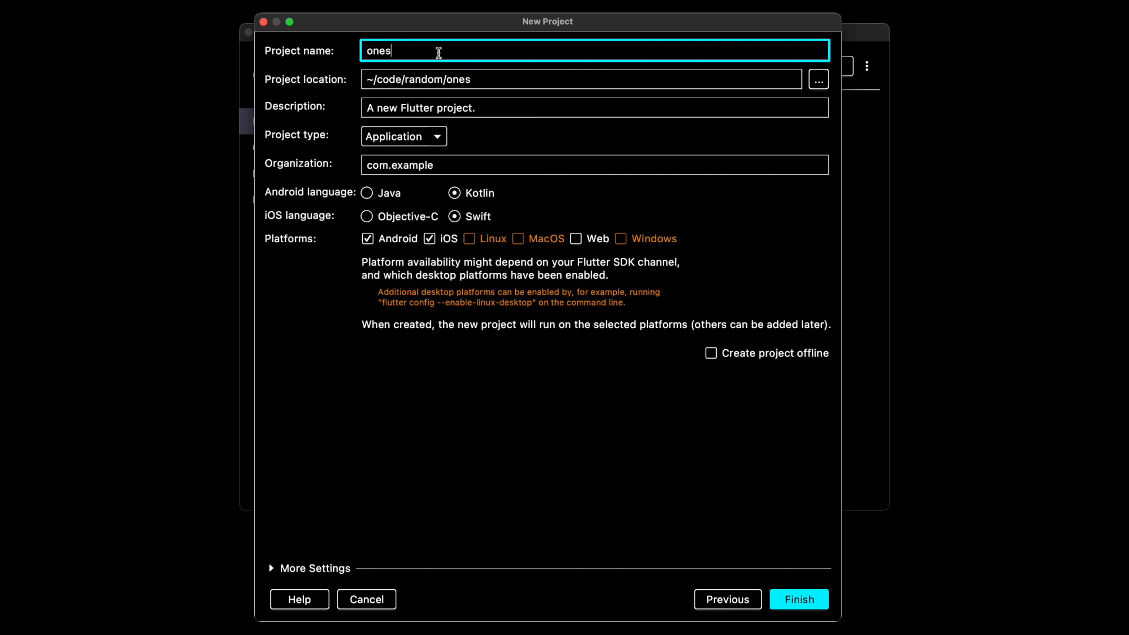
{"action": "type", "text": "ignal_and"}
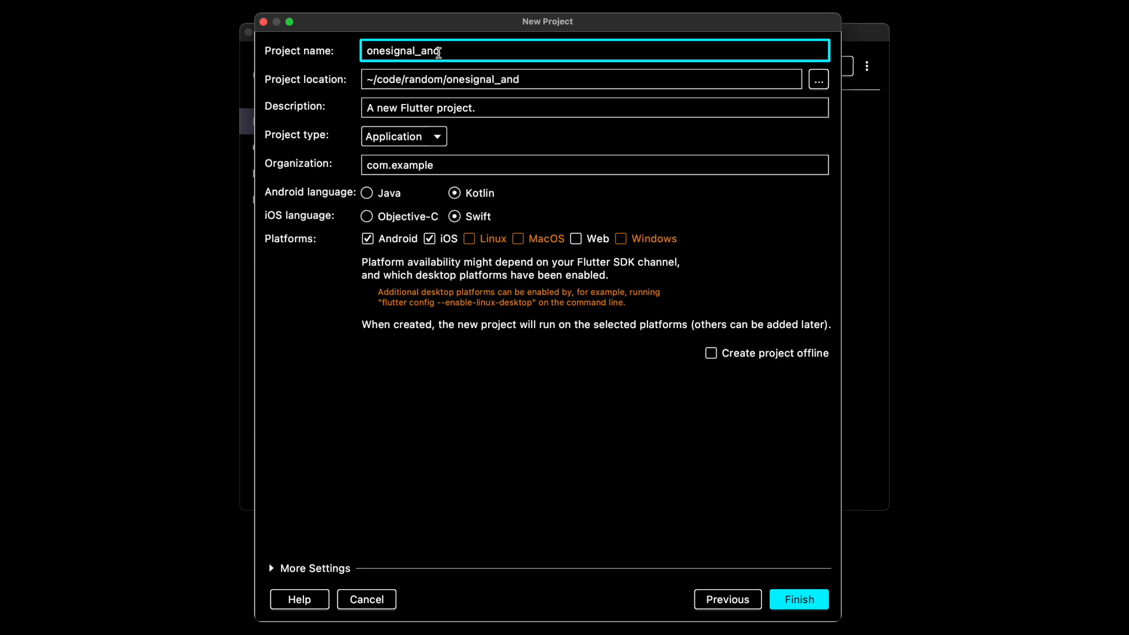
{"action": "type", "text": "_flutter"}
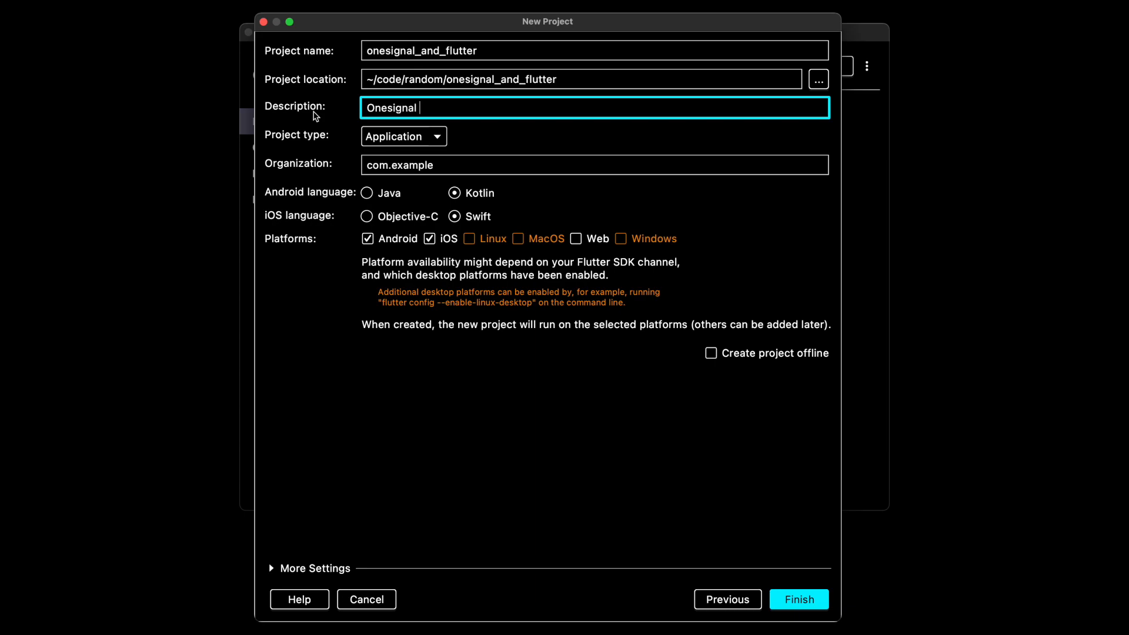
- Add the description 'Flutter integration sample' and choose Objective-C as the iOS language
{"action": "type", "text": "Flutter int"}
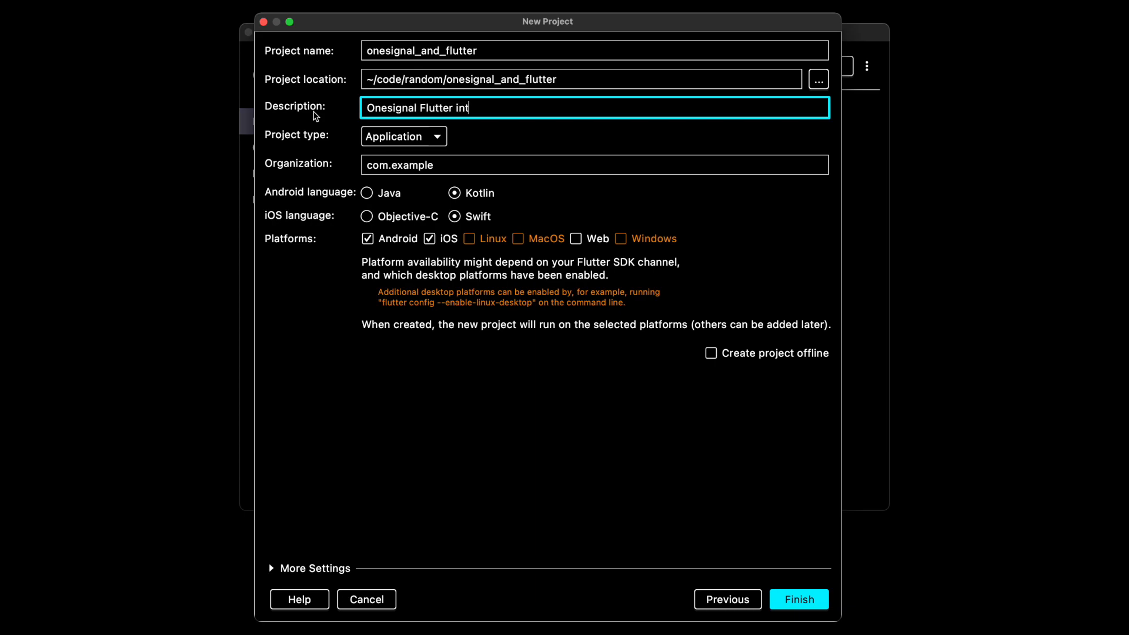
{"action": "type", "text": "egrat"}
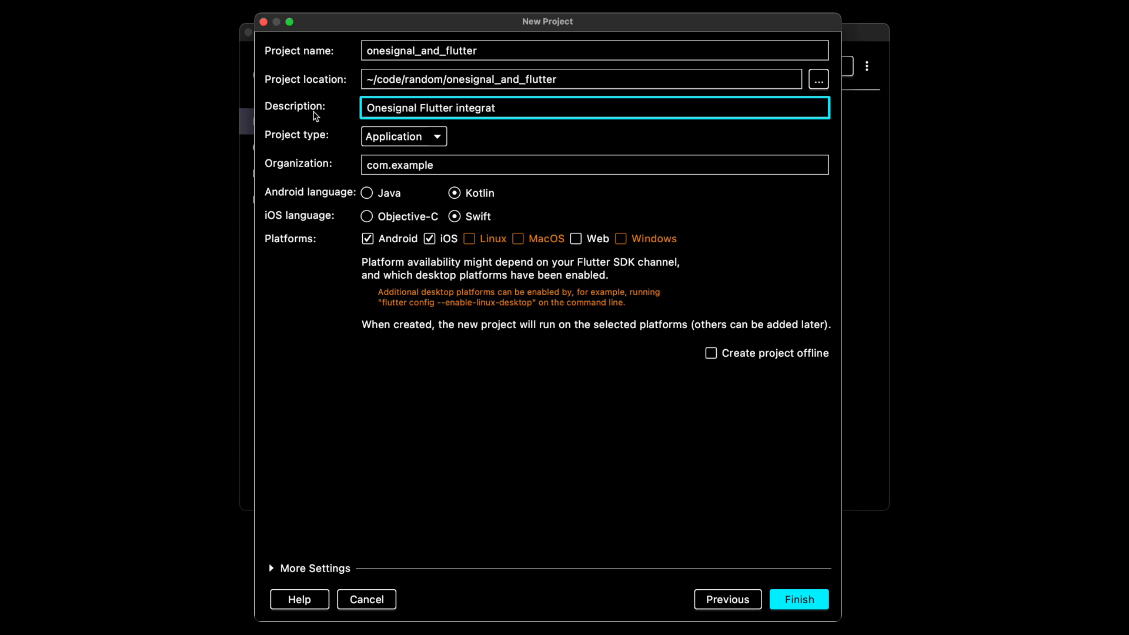
{"action": "type", "text": "ion sample"}
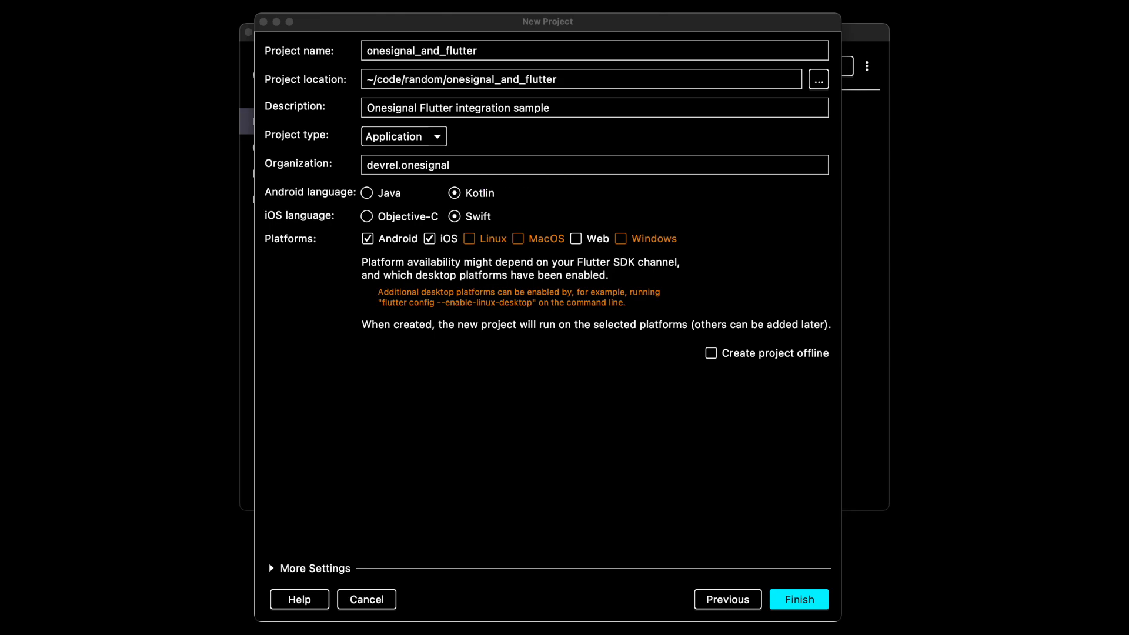
{"action": "left_click", "coordinate": [366, 216]}
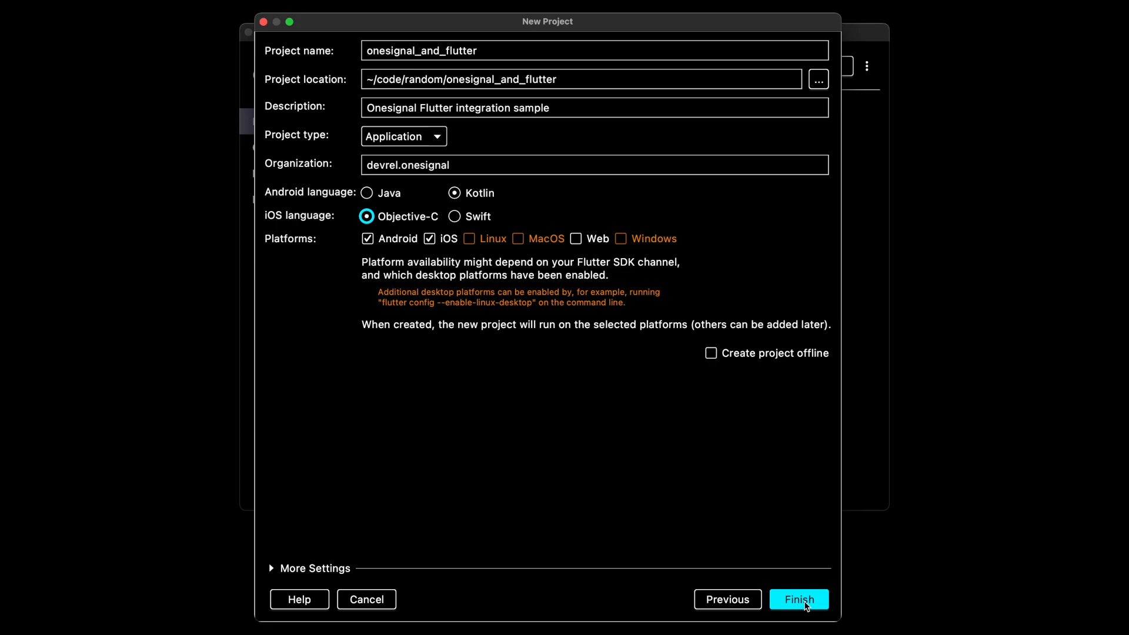
- Create the project and add onesignal_flutter: ^3.3.0 under dependencies in pubspec.yaml
{"action": "left_click", "coordinate": [798, 599]}
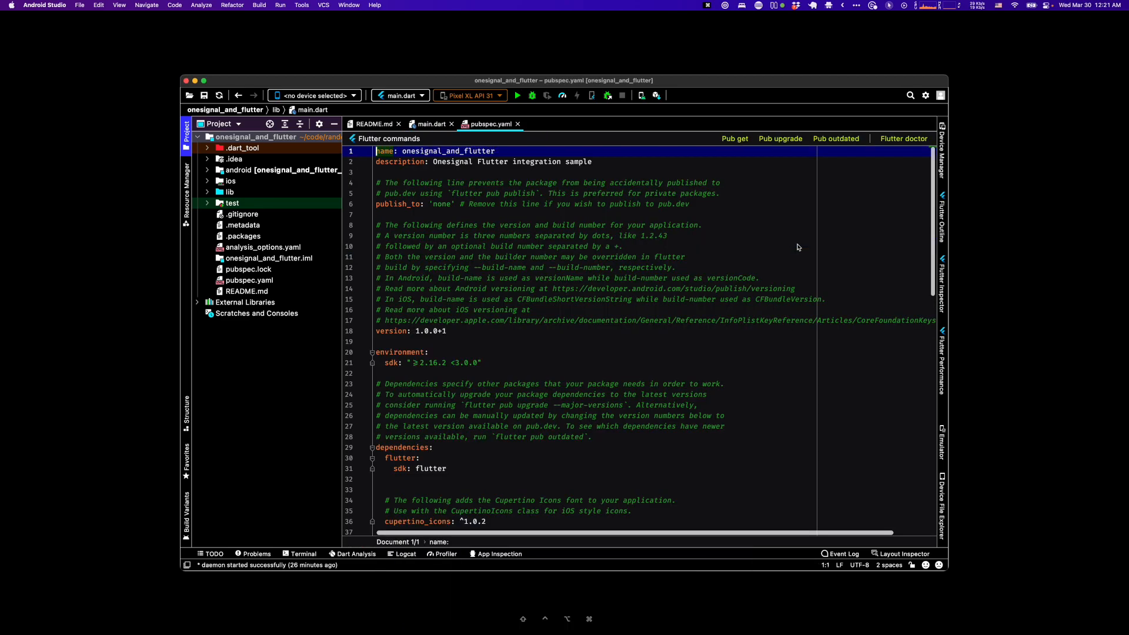
{"action": "scroll", "scroll_direction": "down", "scroll_amount": 3}
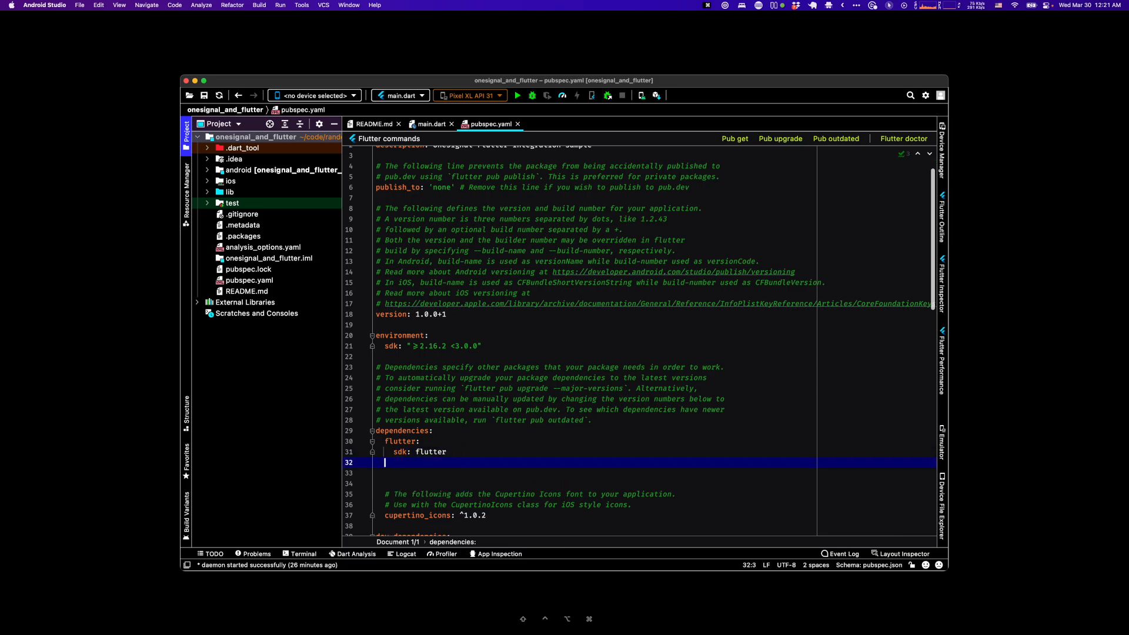
{"action": "type", "text": "onesignal_flui"}
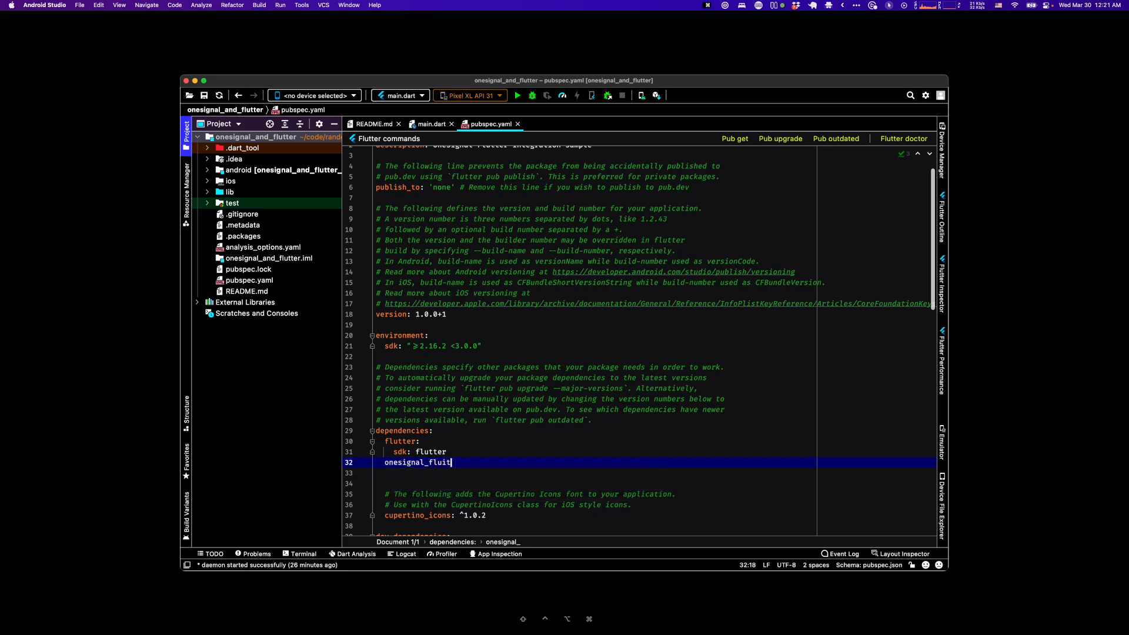
{"action": "type", "text": "ter:"}
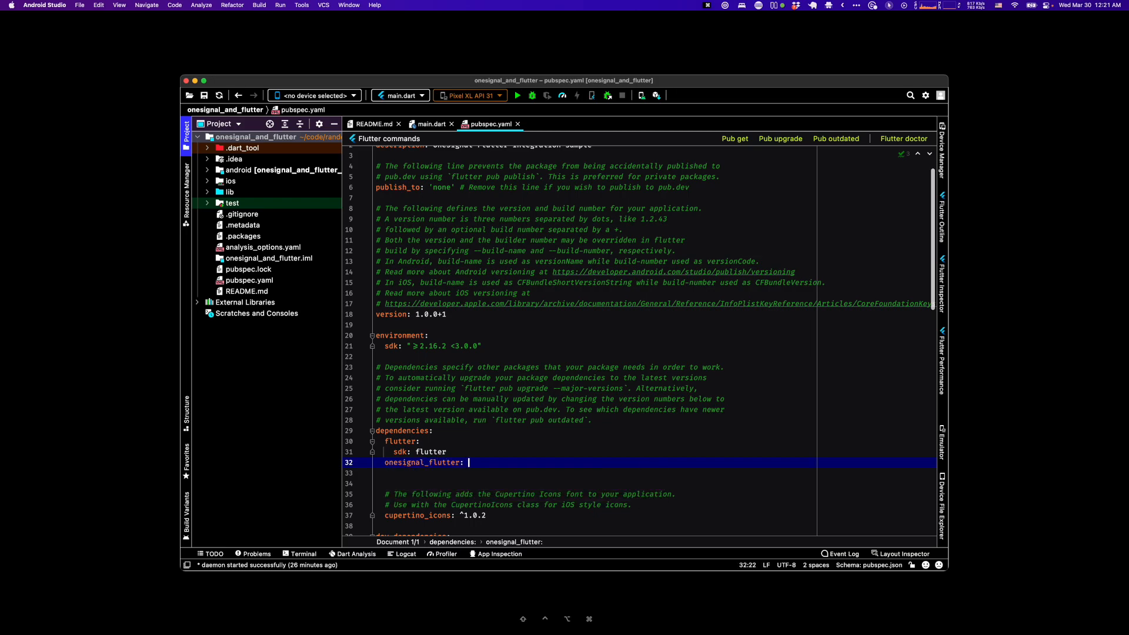
{"action": "type", "text": "^3.3.0"}
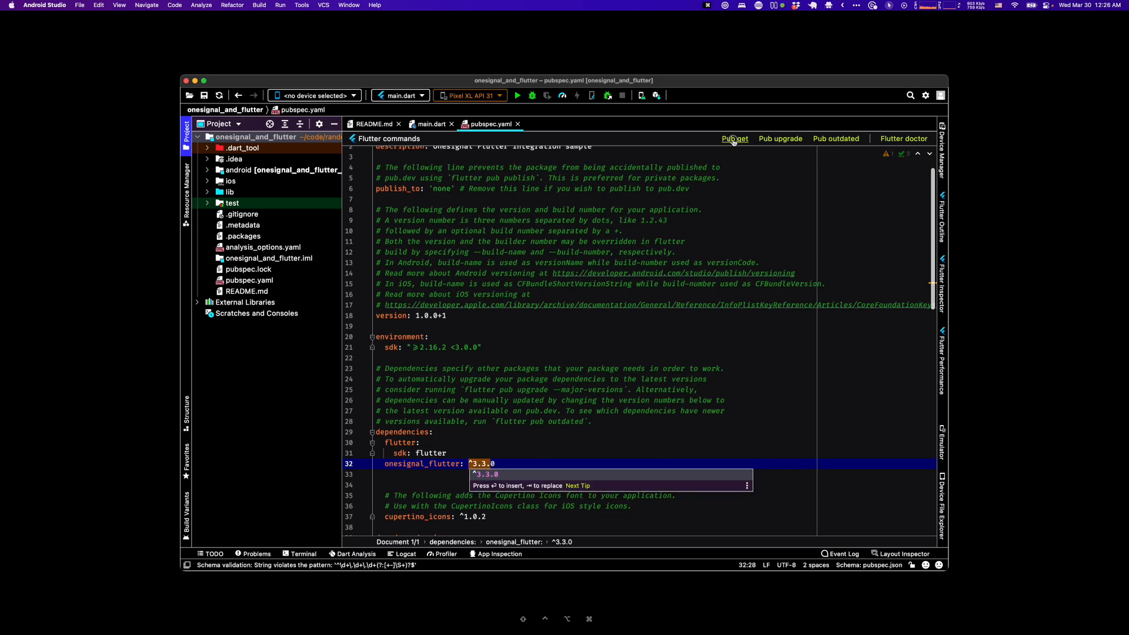
- Run Pub get and import package:onesignal_flutter/onesignal_flutter.dart at the top of main.dart
{"action": "left_click", "coordinate": [734, 138]}
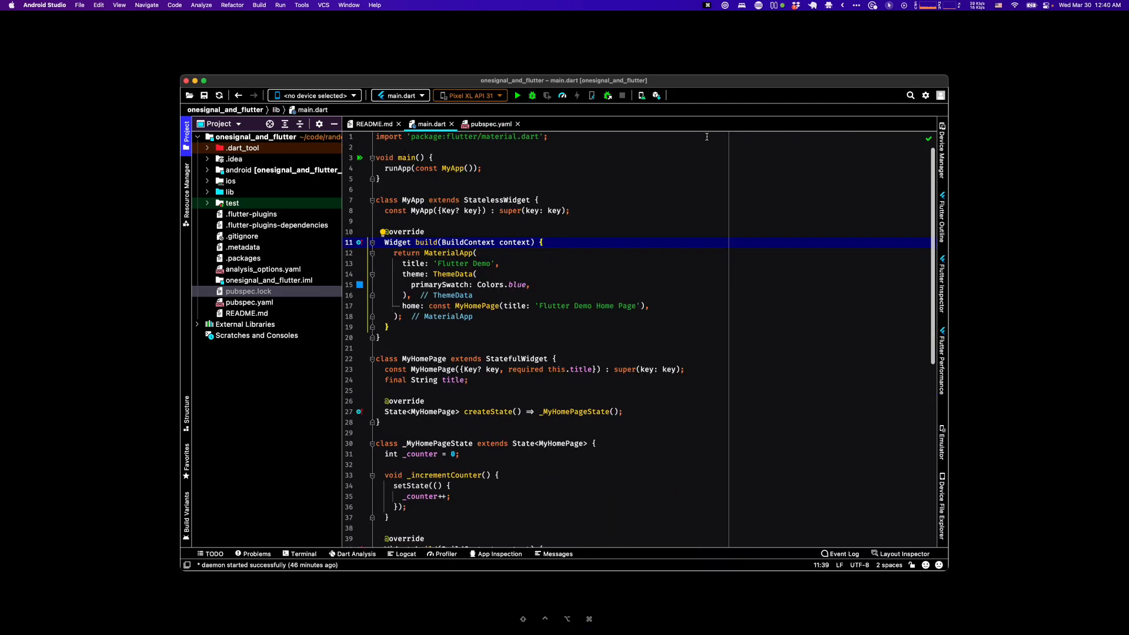
{"action": "left_click", "coordinate": [461, 135]}
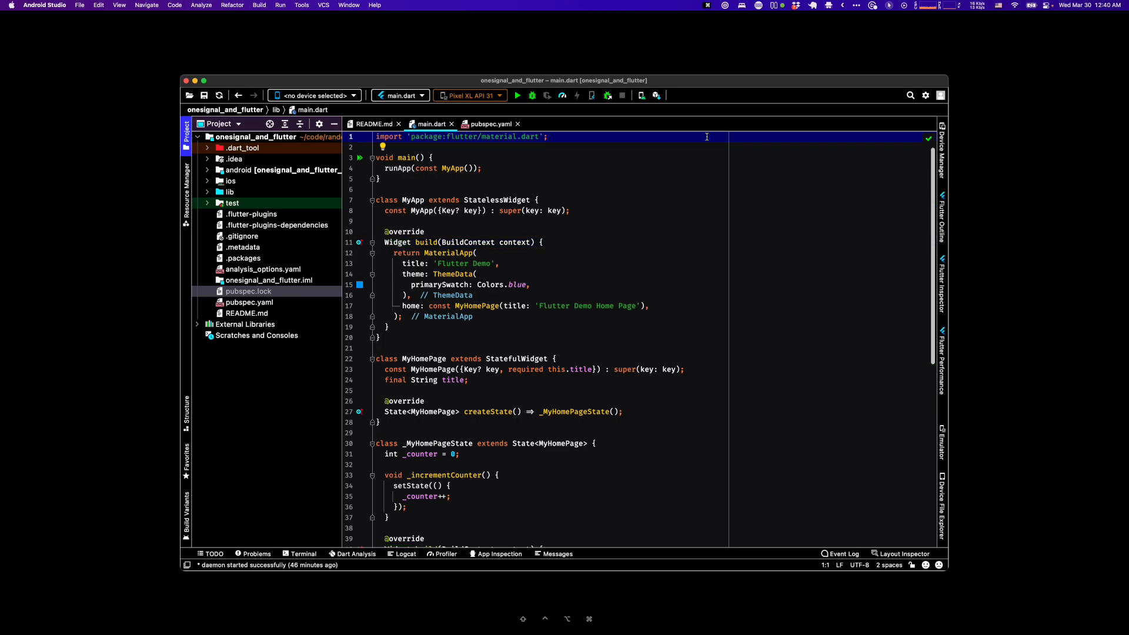
{"action": "type", "text": "import 'package:onesignal_flutter/onesignal_flutter.dart';"}
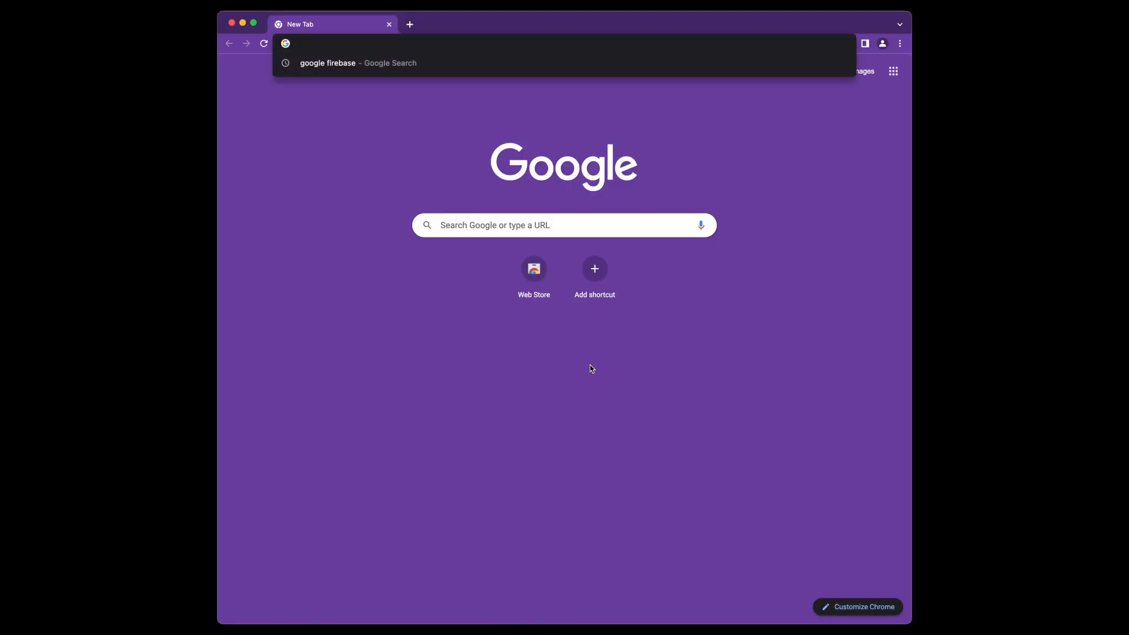
- Start a new Firebase console project named onesignal-and-flutter
{"action": "left_click", "coordinate": [358, 63]}
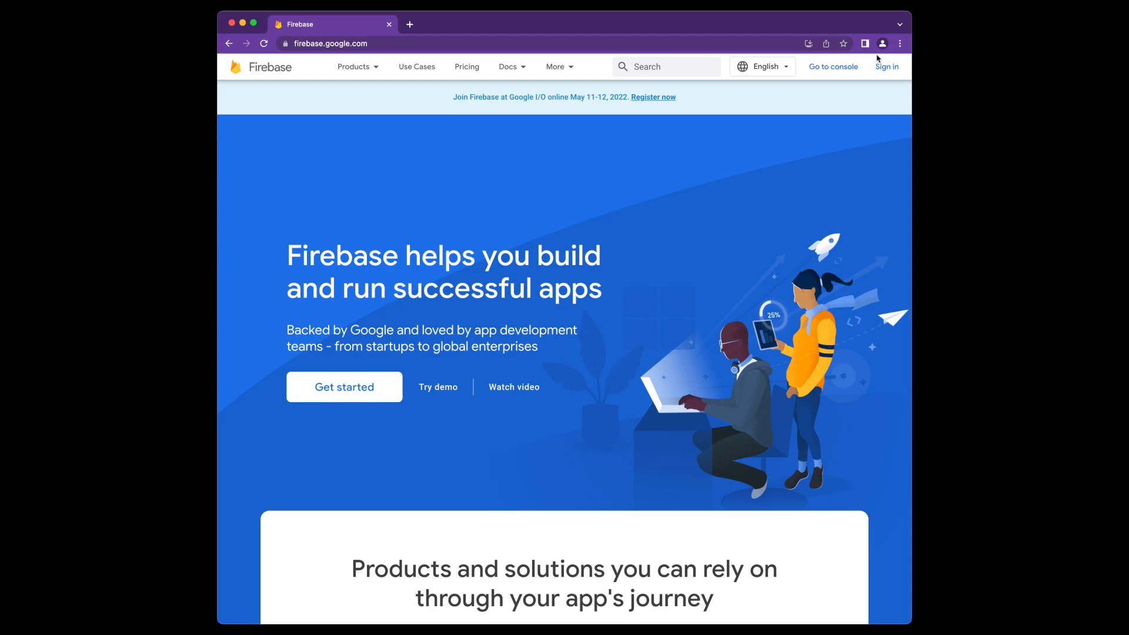
{"action": "left_click", "coordinate": [832, 66]}
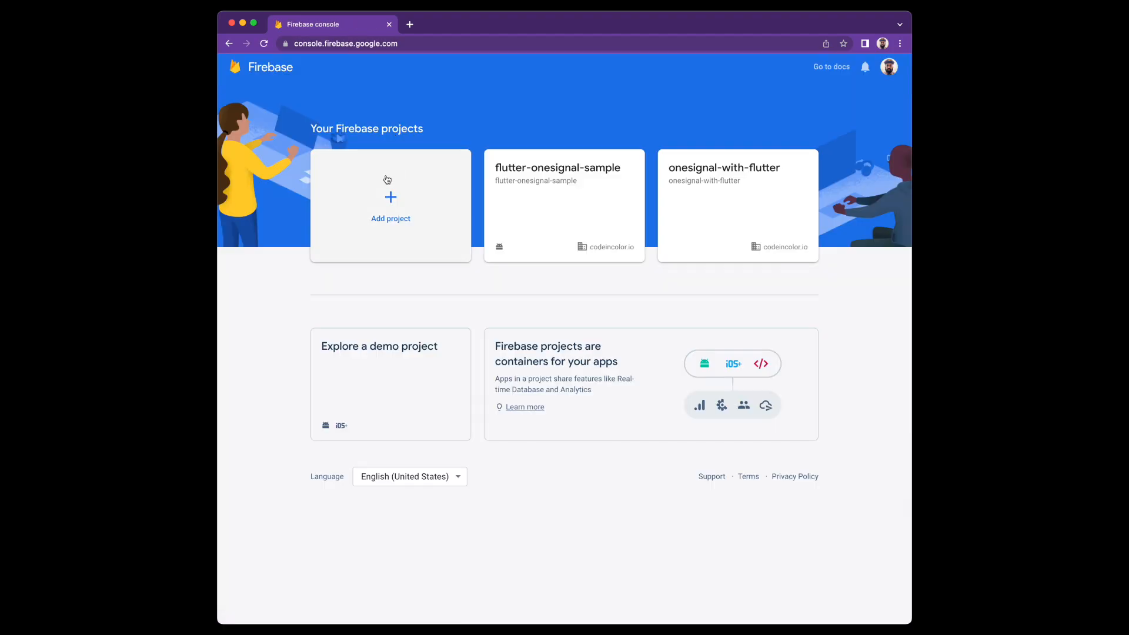
{"action": "left_click", "coordinate": [391, 205]}
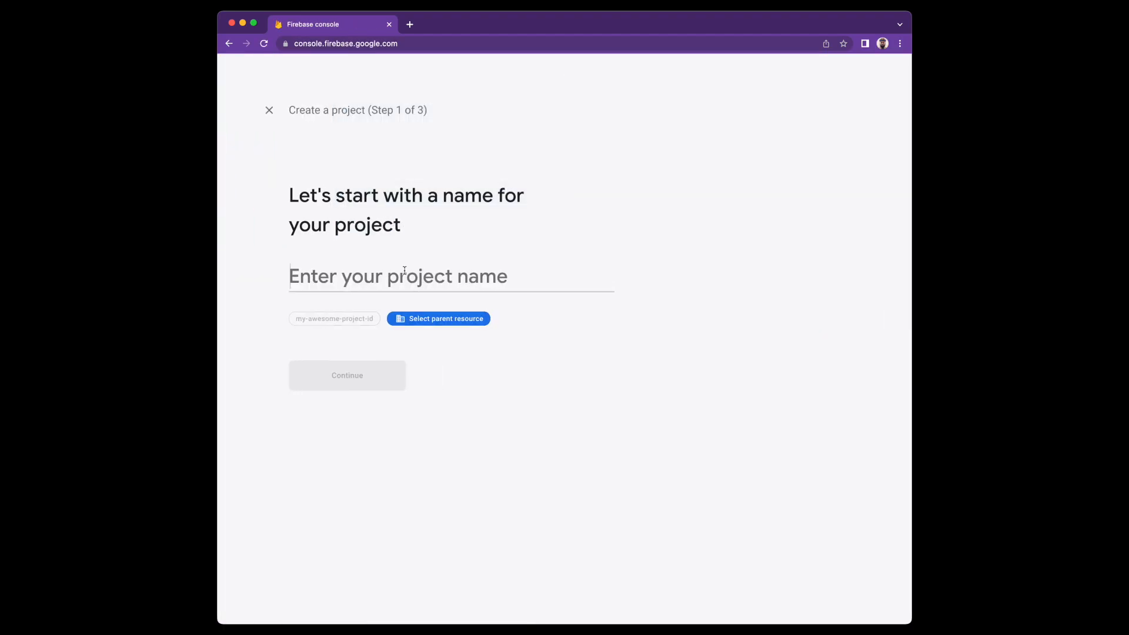
{"action": "type", "text": "onesignal-"}
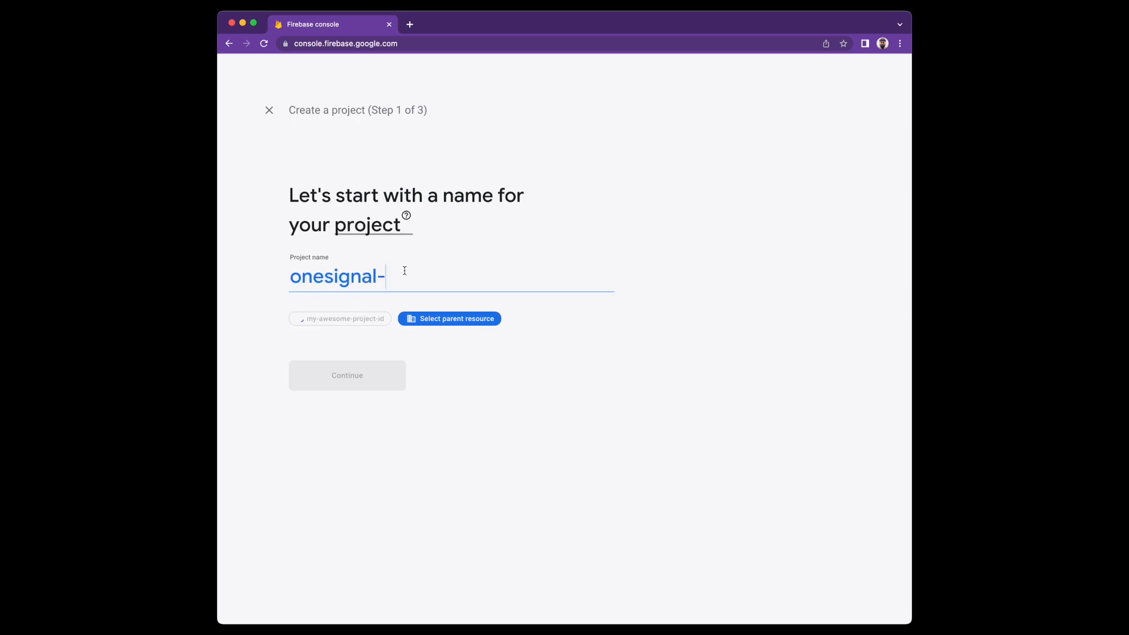
{"action": "type", "text": "and-flutter"}
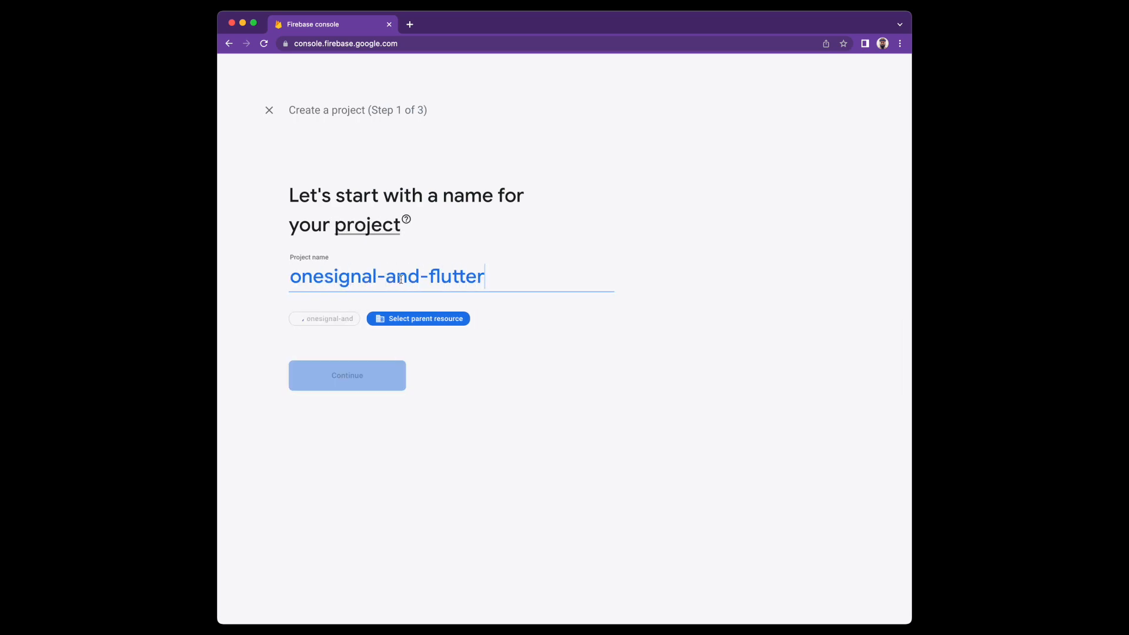
- Keep Google Analytics enabled with the Code in Color account and create the project
{"action": "left_click", "coordinate": [346, 375]}
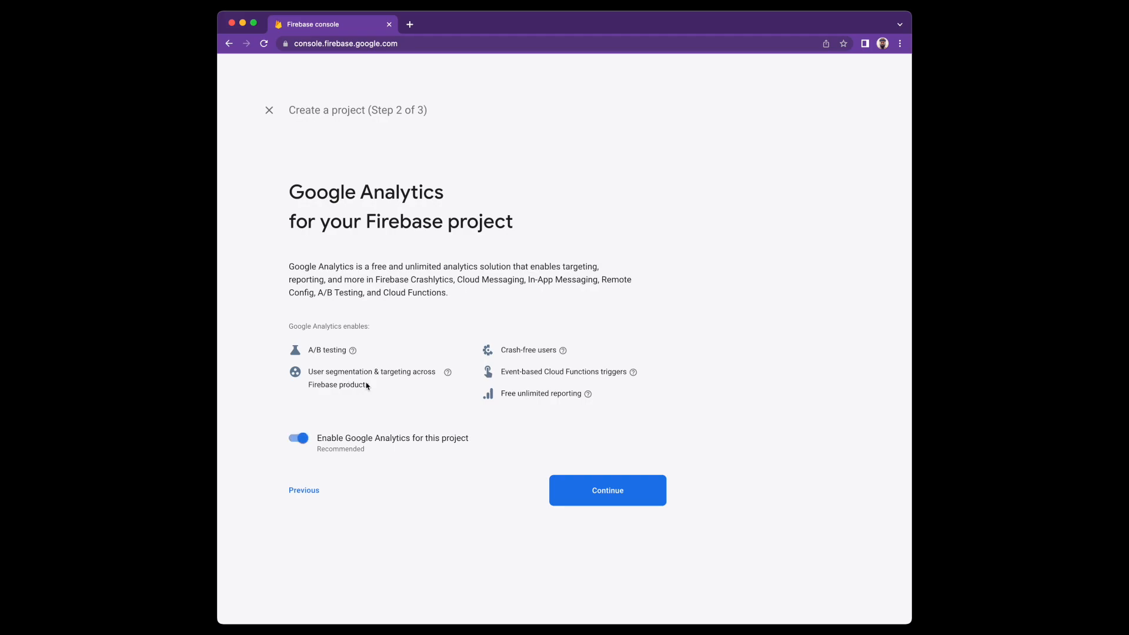
{"action": "left_click", "coordinate": [606, 491]}
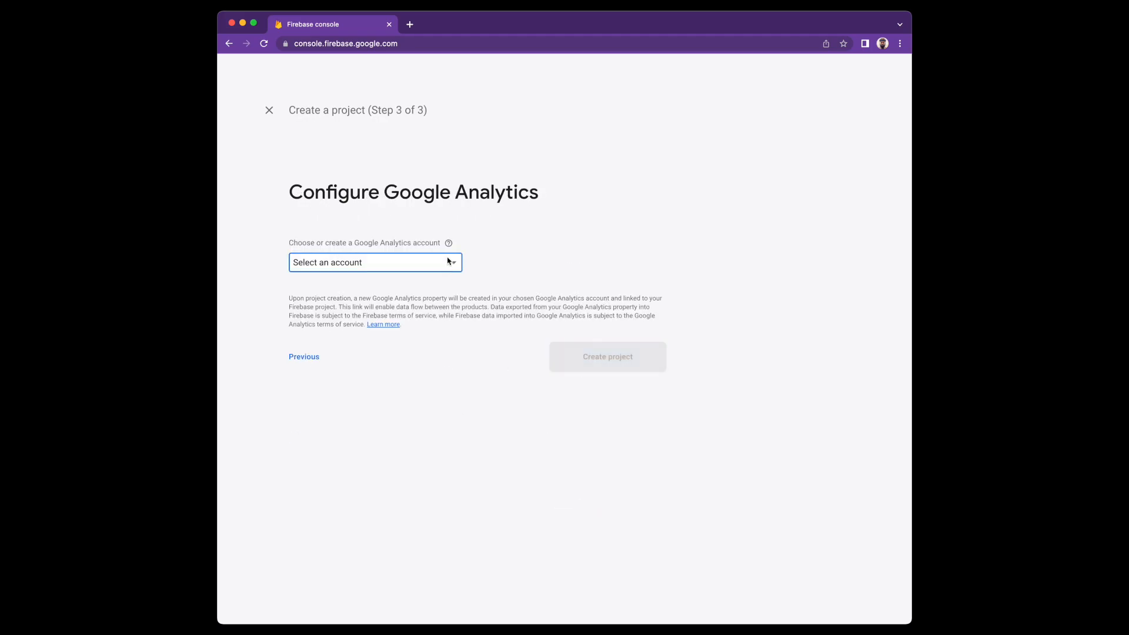
{"action": "left_click", "coordinate": [375, 262]}
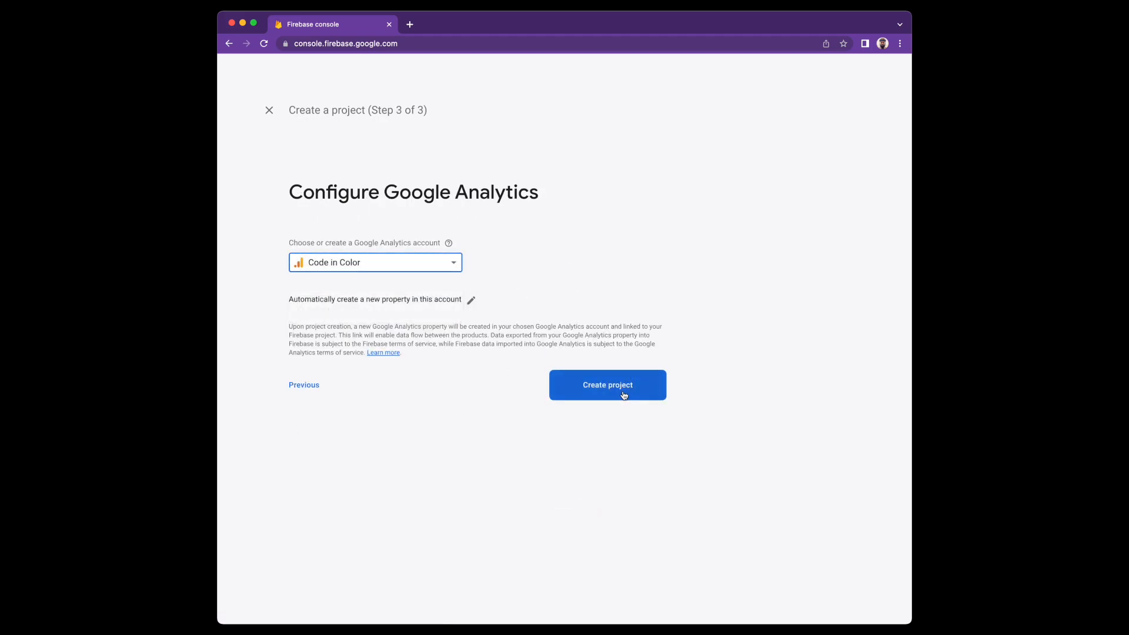
{"action": "left_click", "coordinate": [606, 385]}
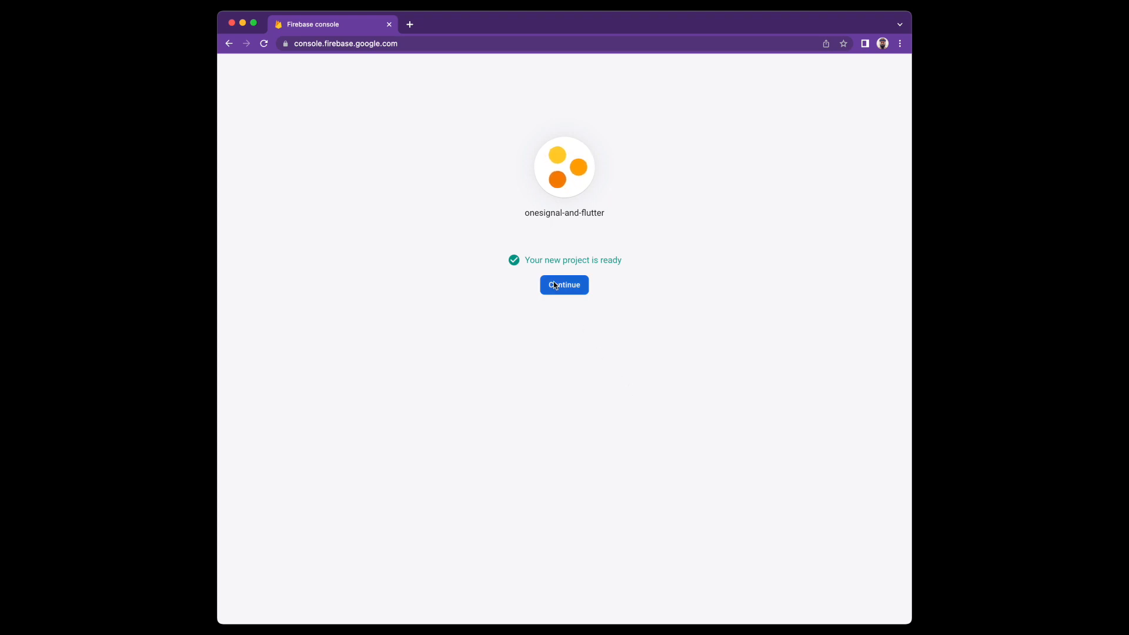
- Copy the legacy server key and sender ID from the project's Cloud Messaging settings
{"action": "left_click", "coordinate": [563, 284]}
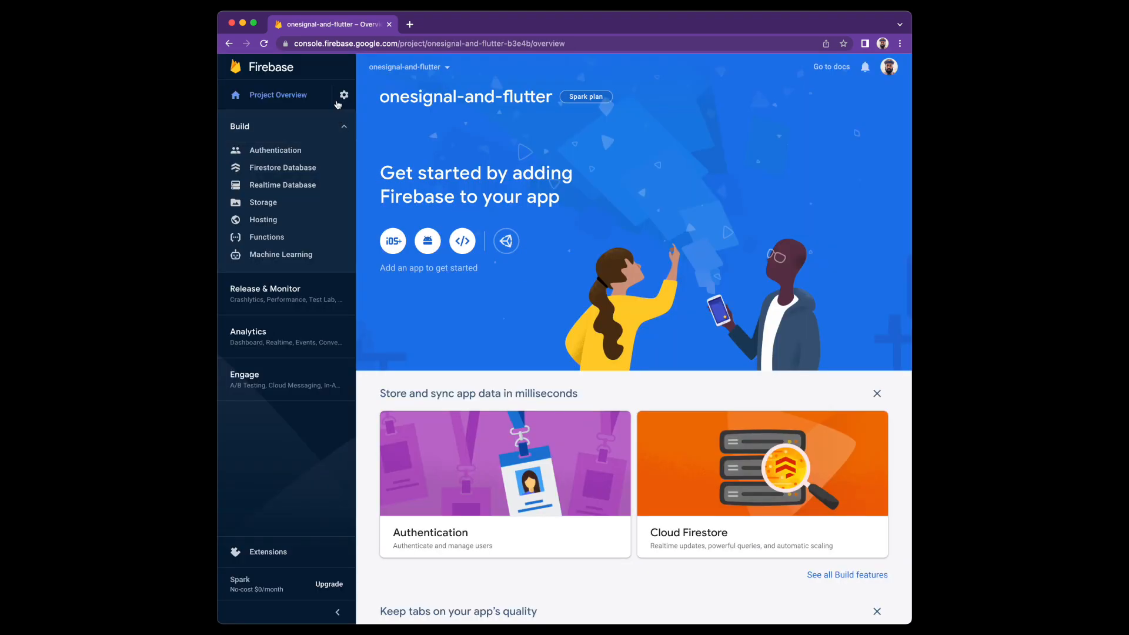
{"action": "left_click", "coordinate": [343, 94]}
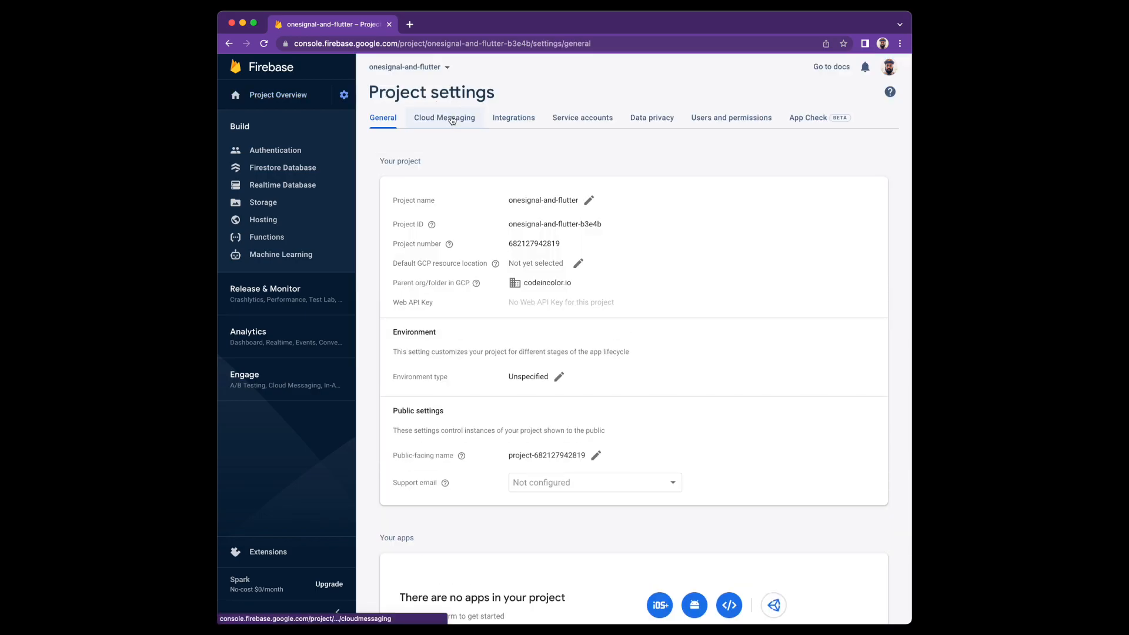
{"action": "left_click", "coordinate": [445, 118]}
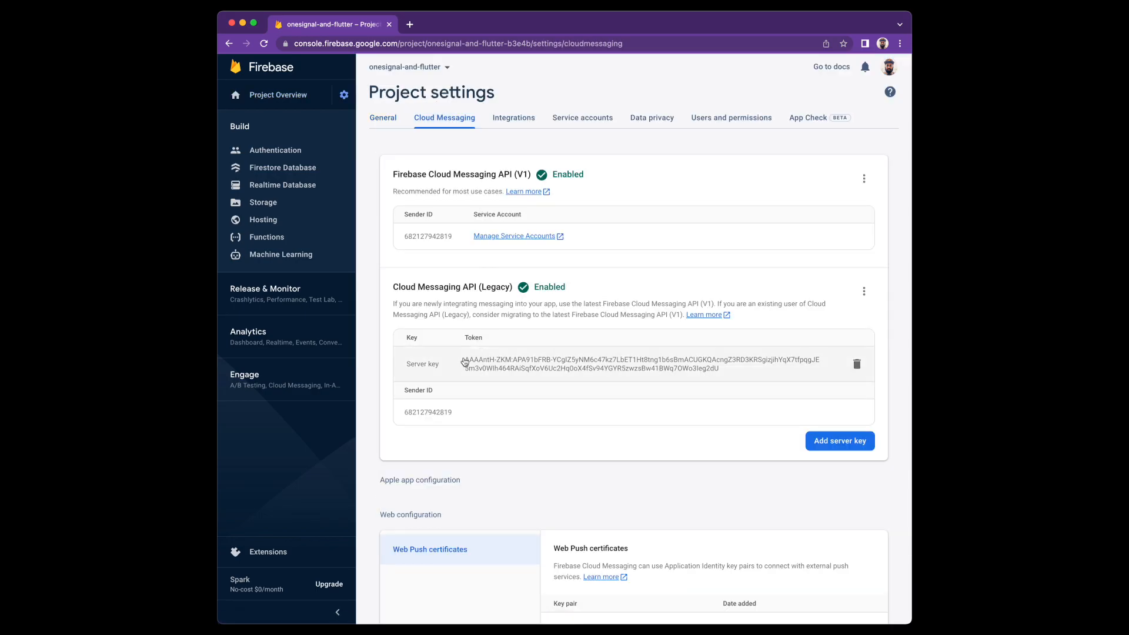
{"action": "double_click", "coordinate": [641, 363]}
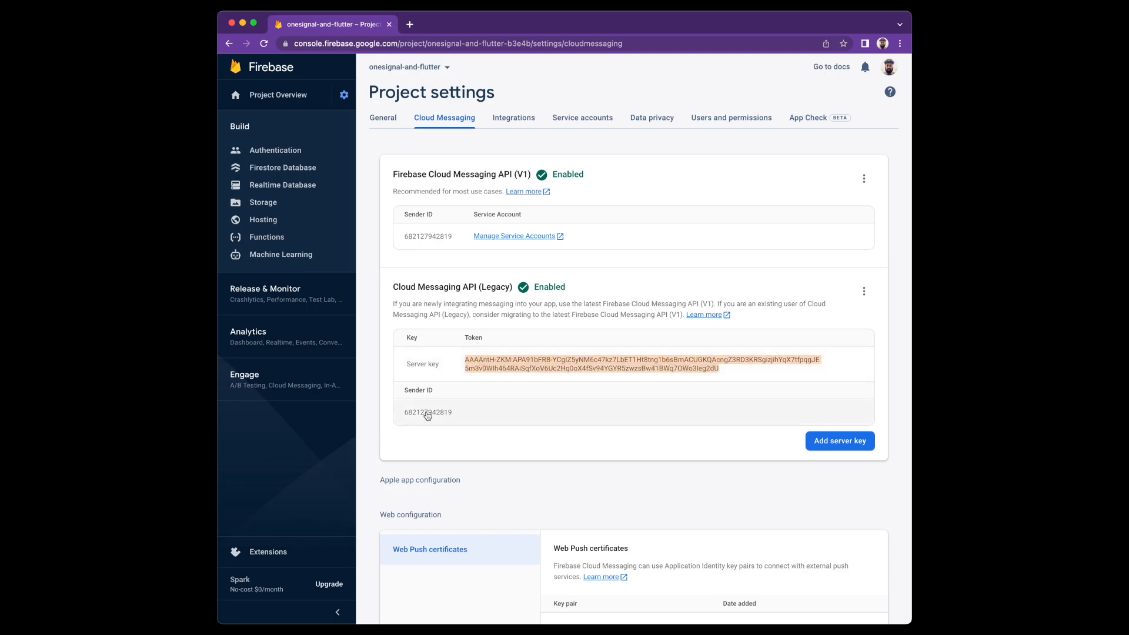
{"action": "double_click", "coordinate": [427, 411]}
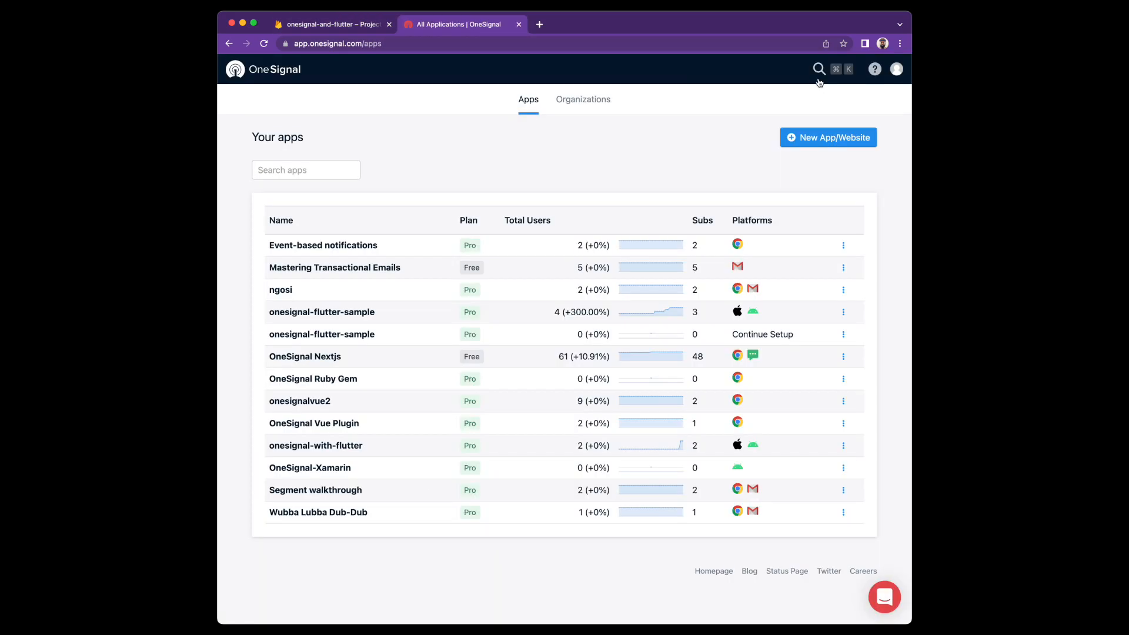
- Add a OneSignal app named 'onesignal and flutter' for Google Android (FCM)
{"action": "left_click", "coordinate": [827, 137]}
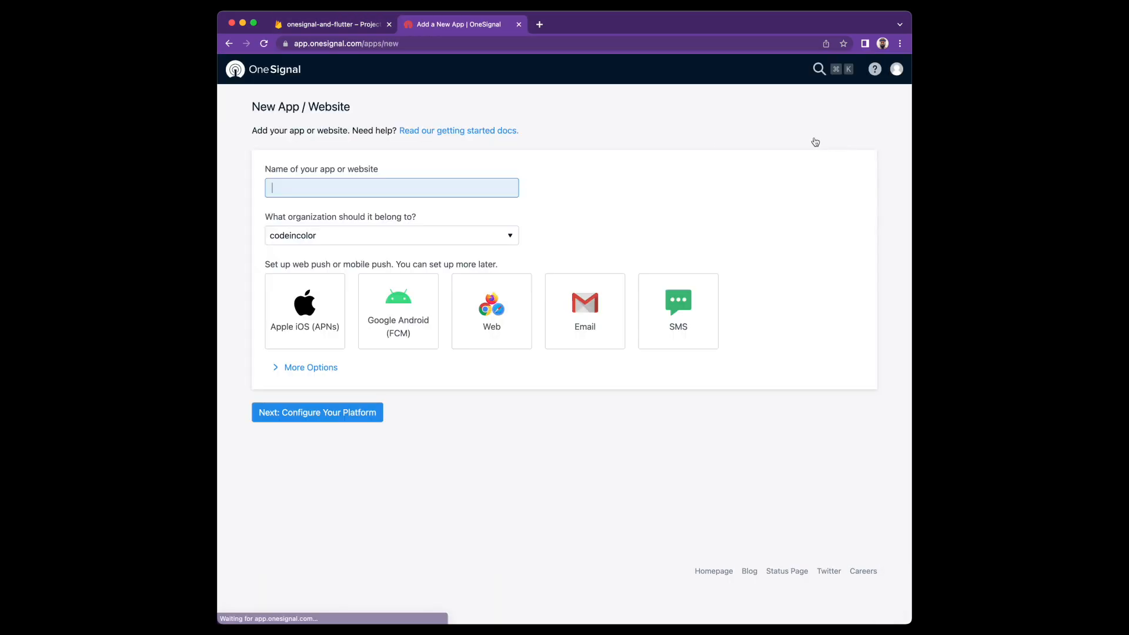
{"action": "type", "text": "onesignal and gl"}
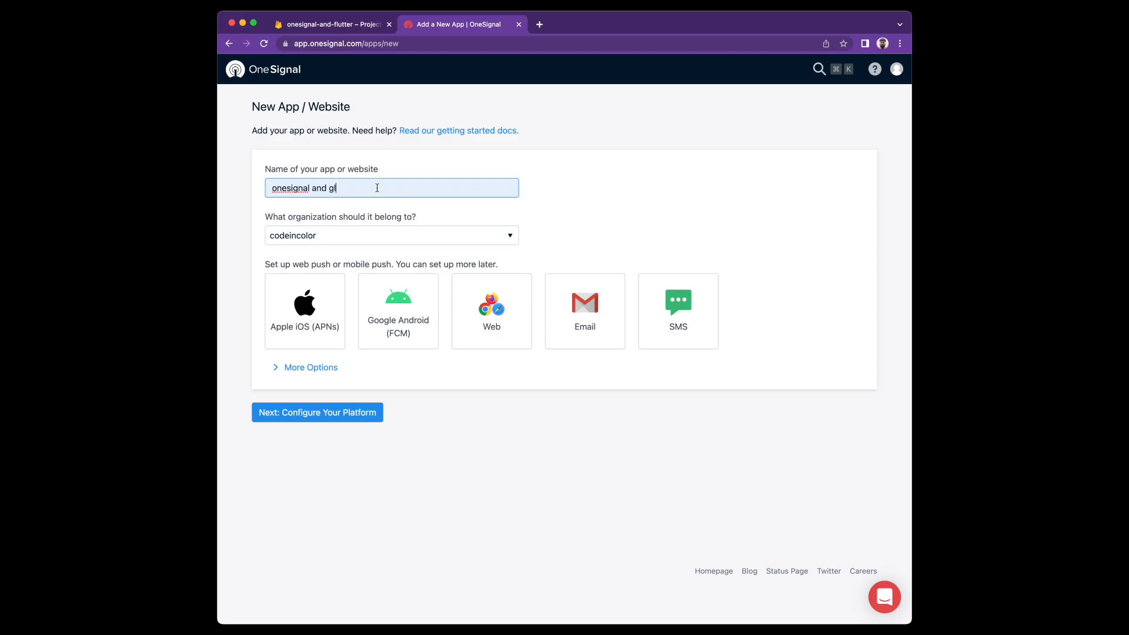
{"action": "type", "text": "utter"}
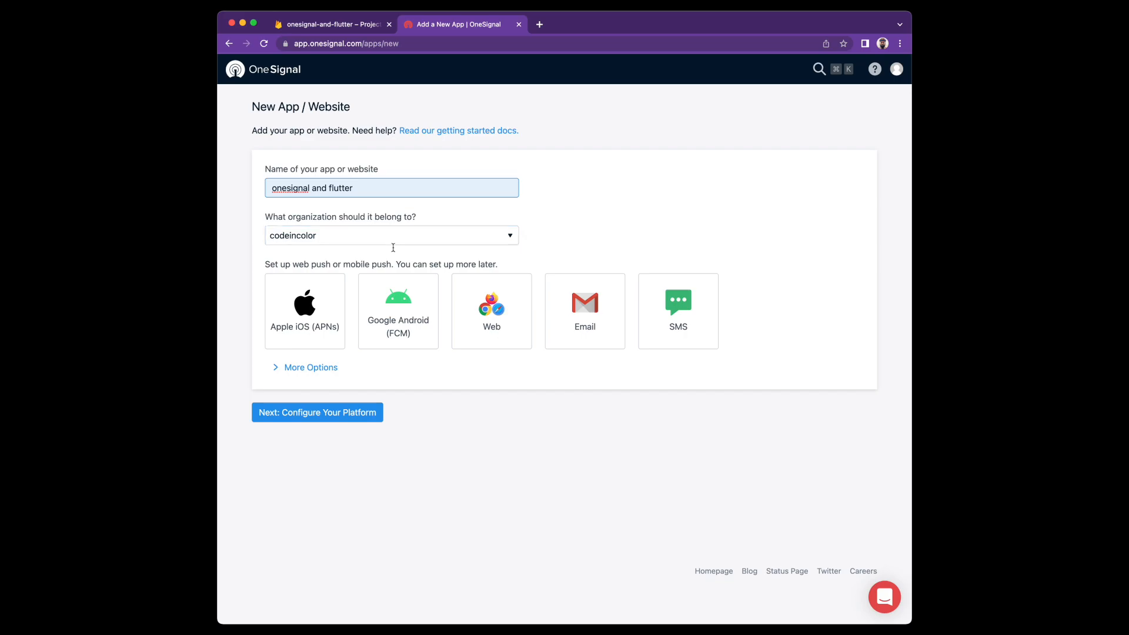
{"action": "left_click", "coordinate": [397, 311]}
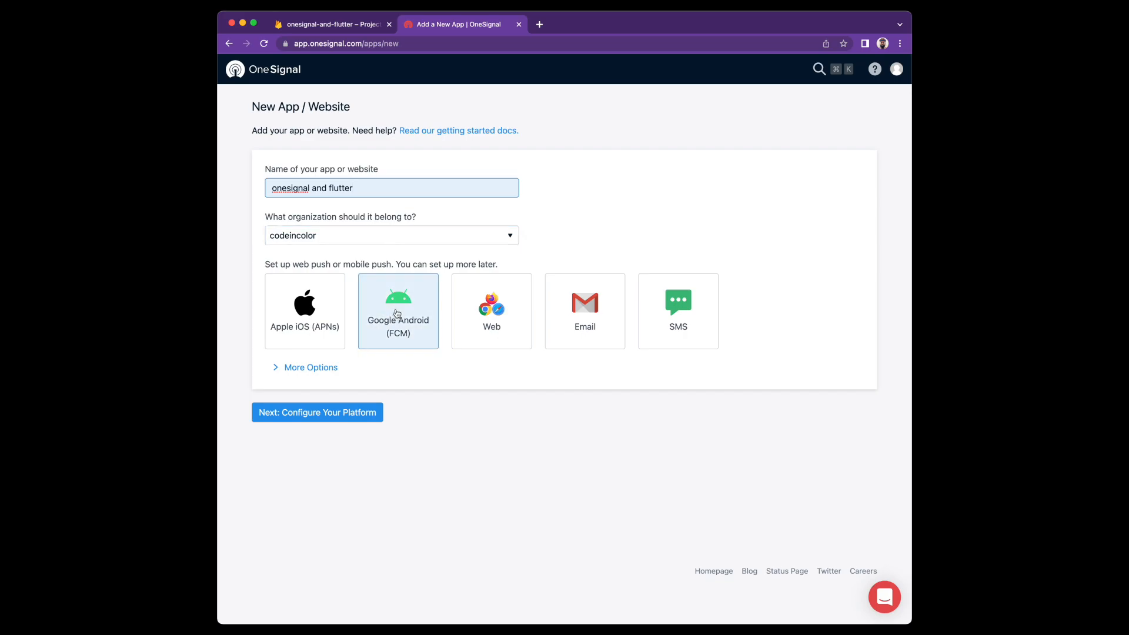
{"action": "left_click", "coordinate": [317, 412]}
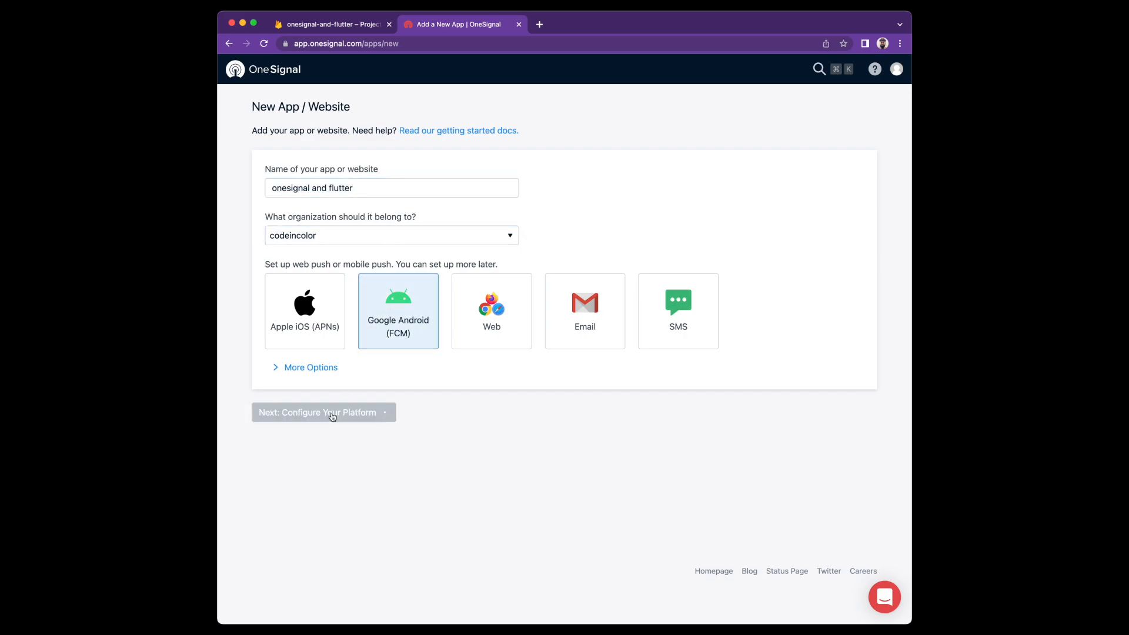
{"action": "left_click", "coordinate": [324, 411]}
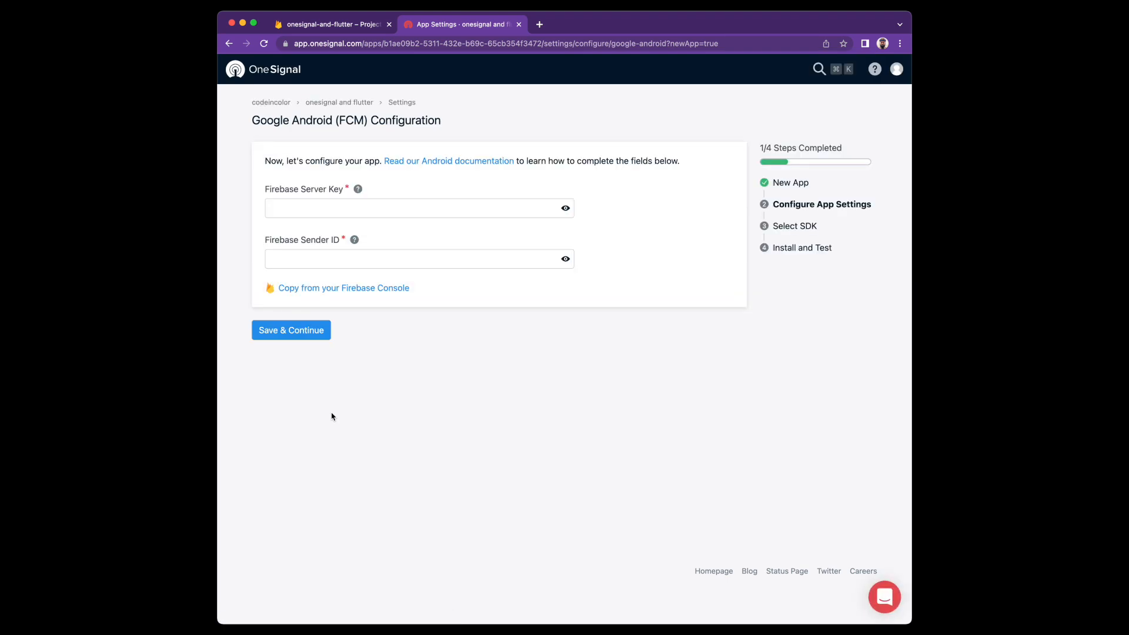
{"action": "left_click", "coordinate": [331, 23]}
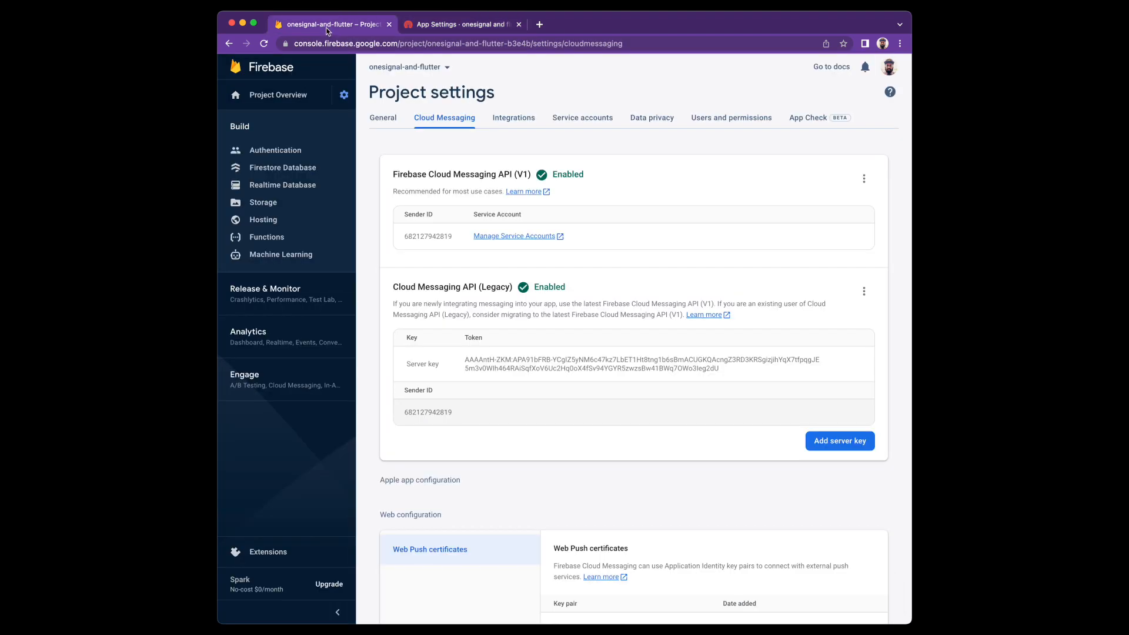
- Paste the Firebase server key and sender ID into OneSignal and save
{"action": "double_click", "coordinate": [641, 363]}
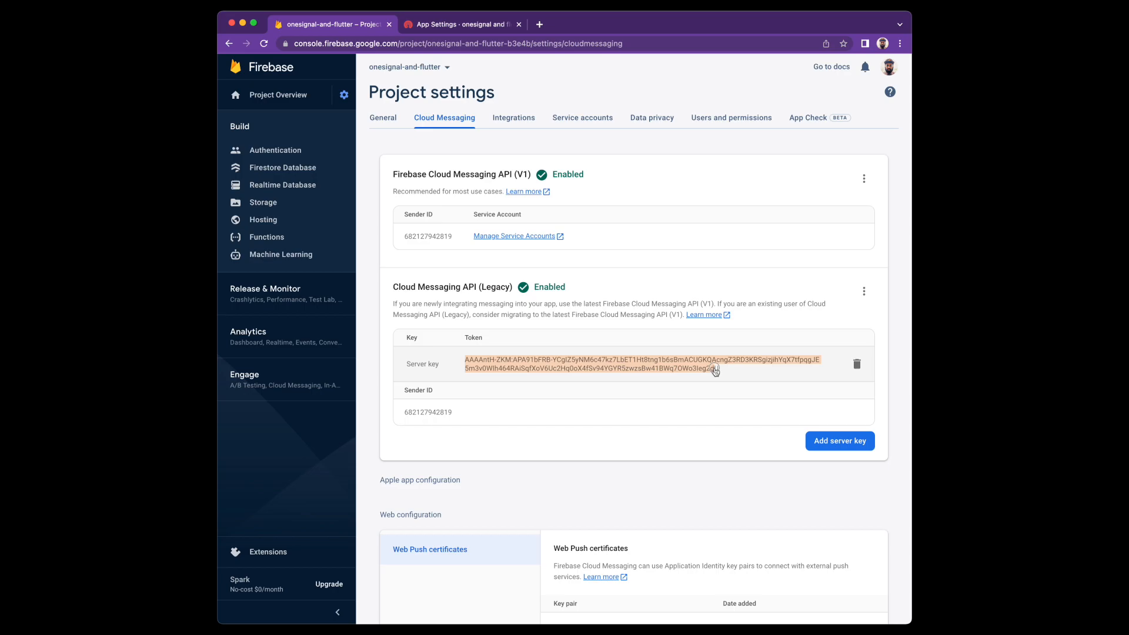
{"action": "left_click", "coordinate": [460, 23]}
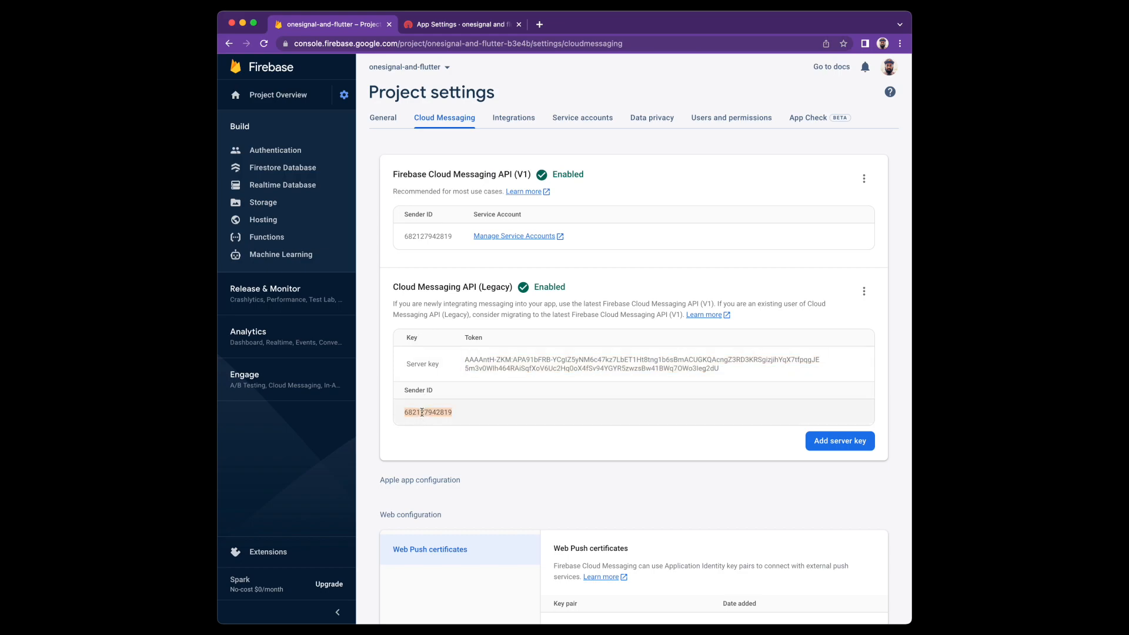
{"action": "left_click", "coordinate": [459, 24]}
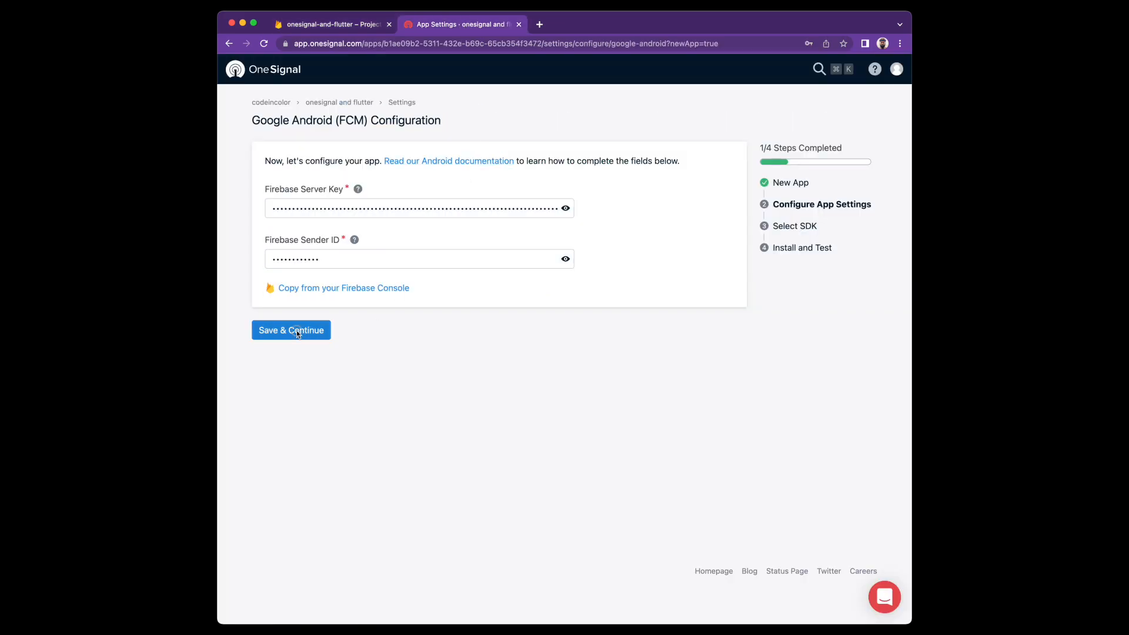
{"action": "left_click", "coordinate": [290, 330]}
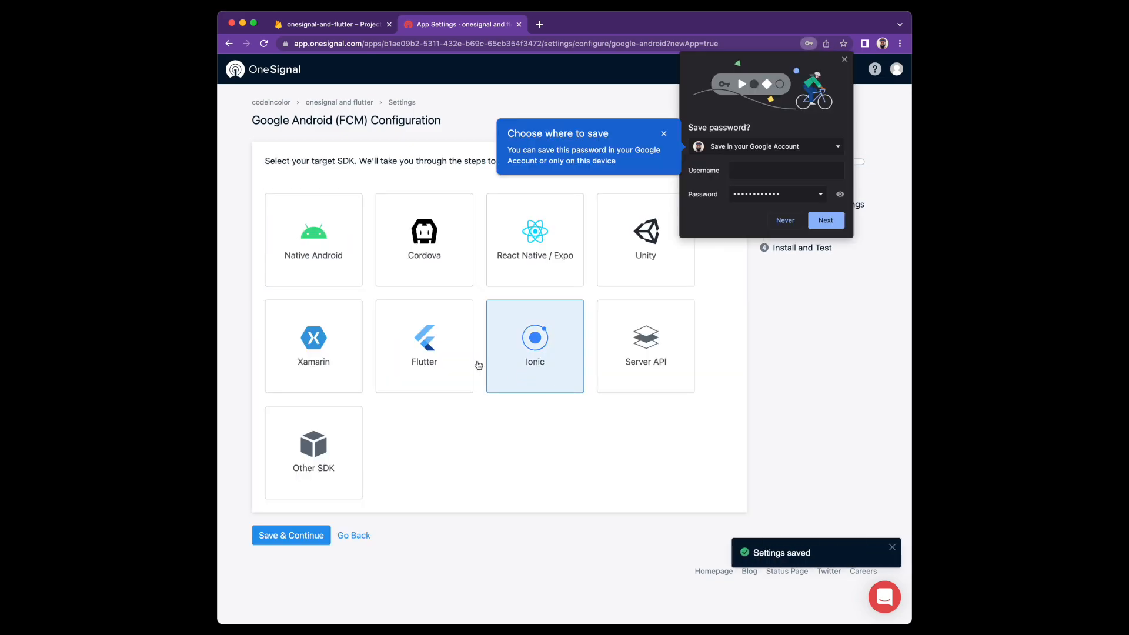
- Dismiss the password prompt, save Flutter as the target SDK, and copy the App ID
{"action": "left_click", "coordinate": [534, 346]}
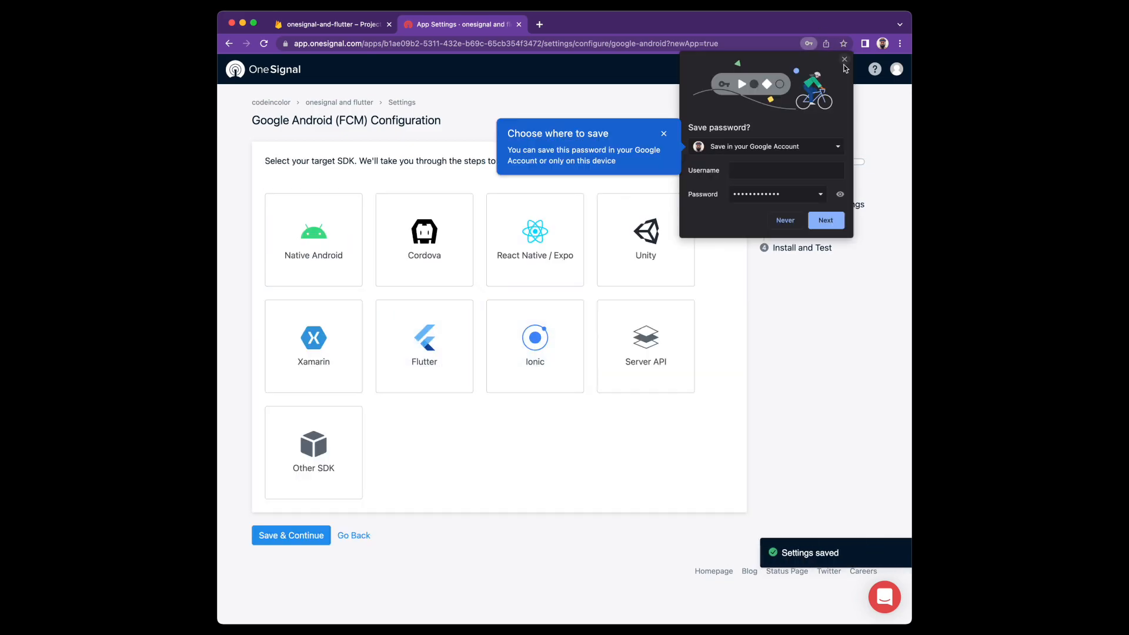
{"action": "left_click", "coordinate": [424, 346]}
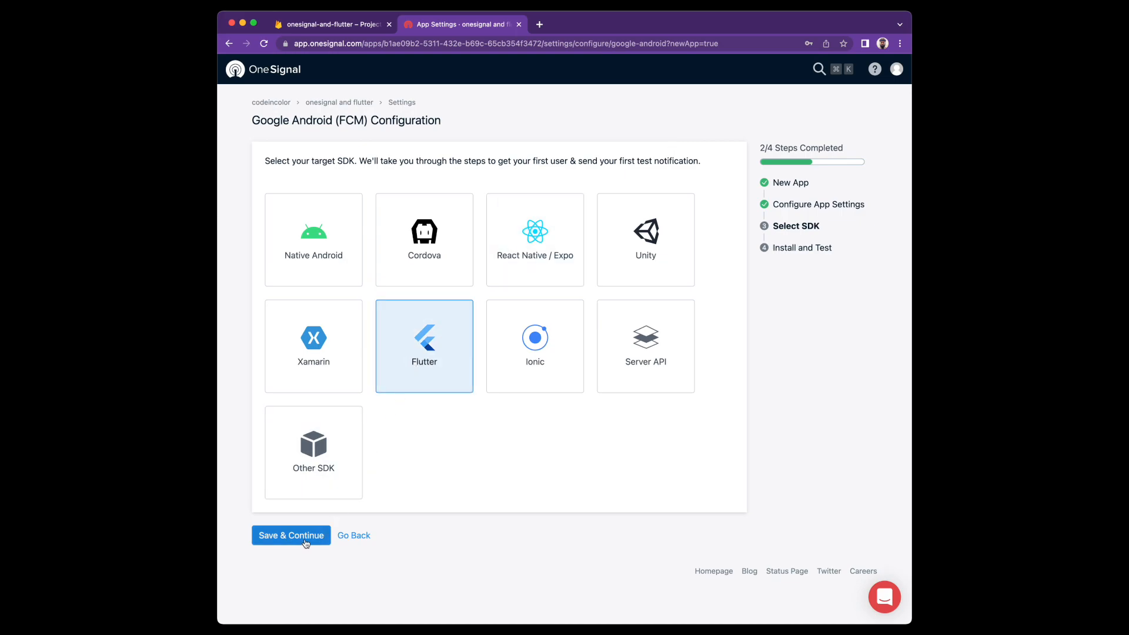
{"action": "left_click", "coordinate": [291, 535]}
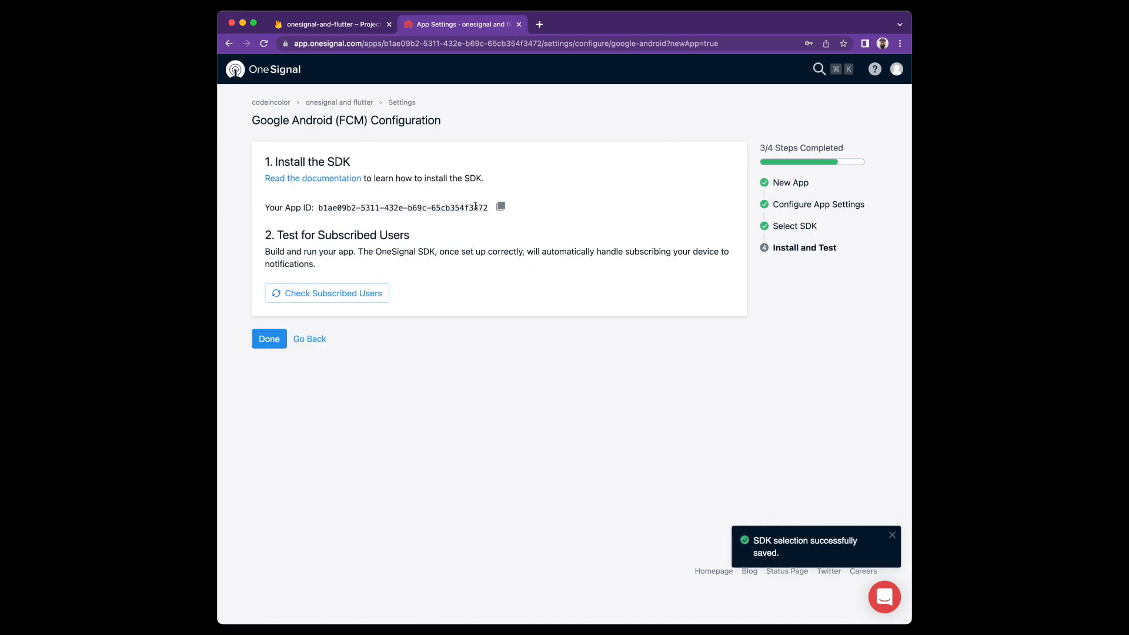
{"action": "double_click", "coordinate": [403, 208]}
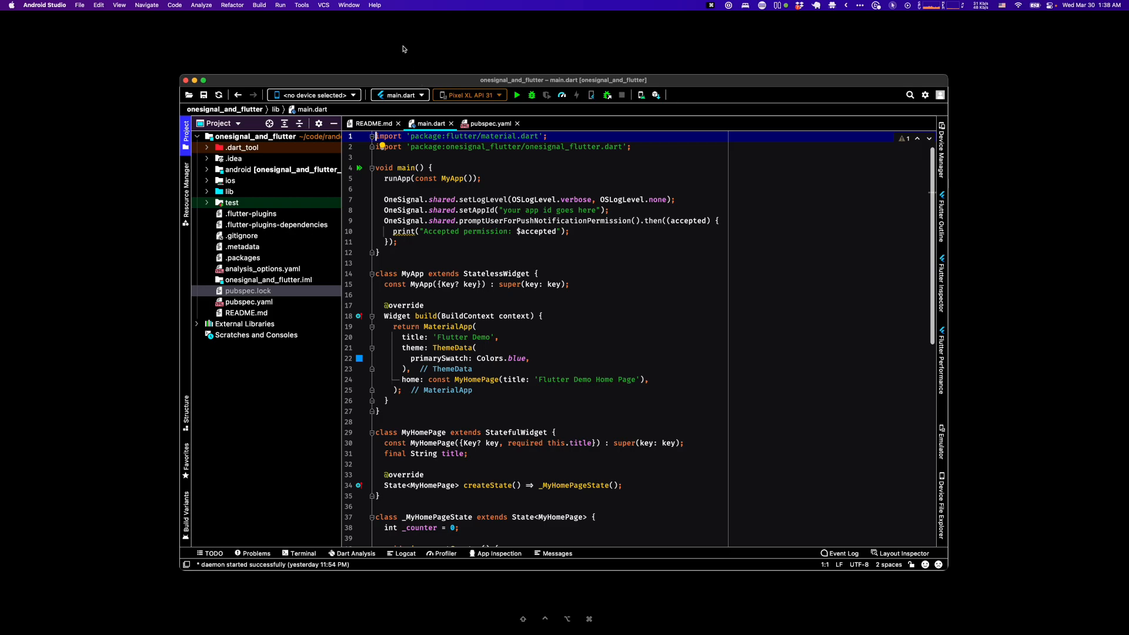
{"action": "mouse_move", "coordinate": [503, 207]}
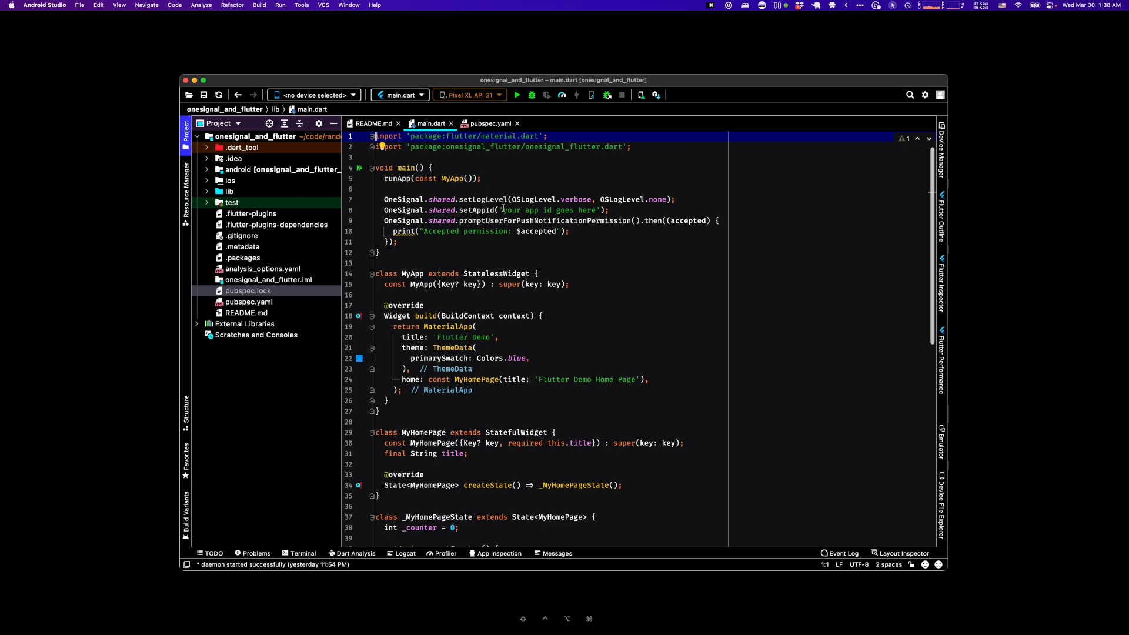
{"action": "double_click", "coordinate": [555, 209]}
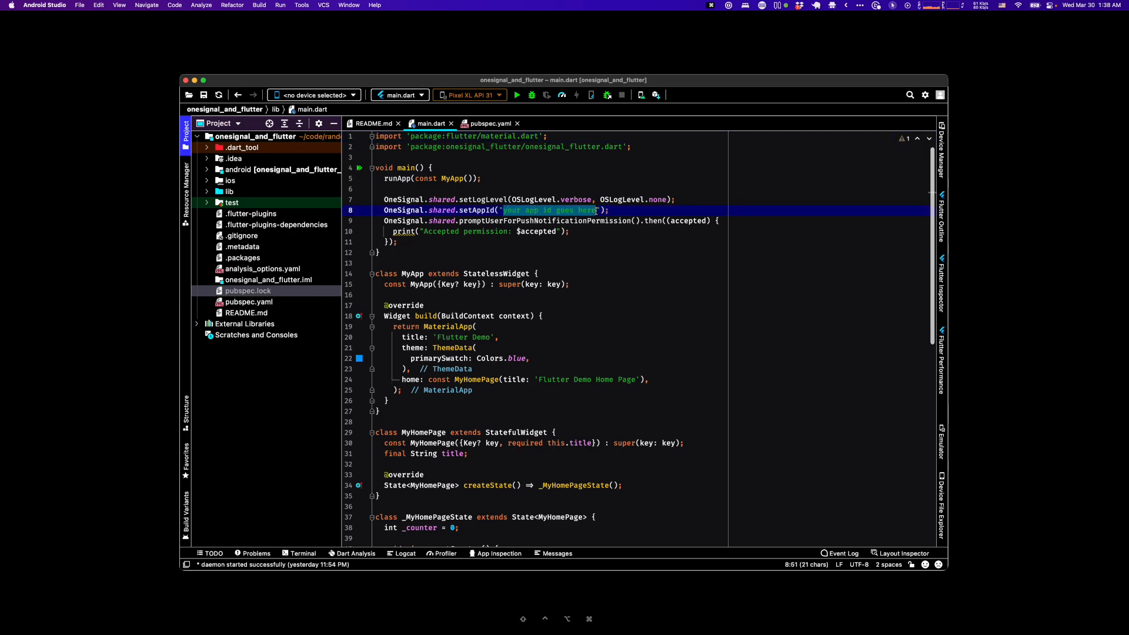
{"action": "type", "text": "b1ae09b2-5311-432e-b9c-65cb354f3472"}
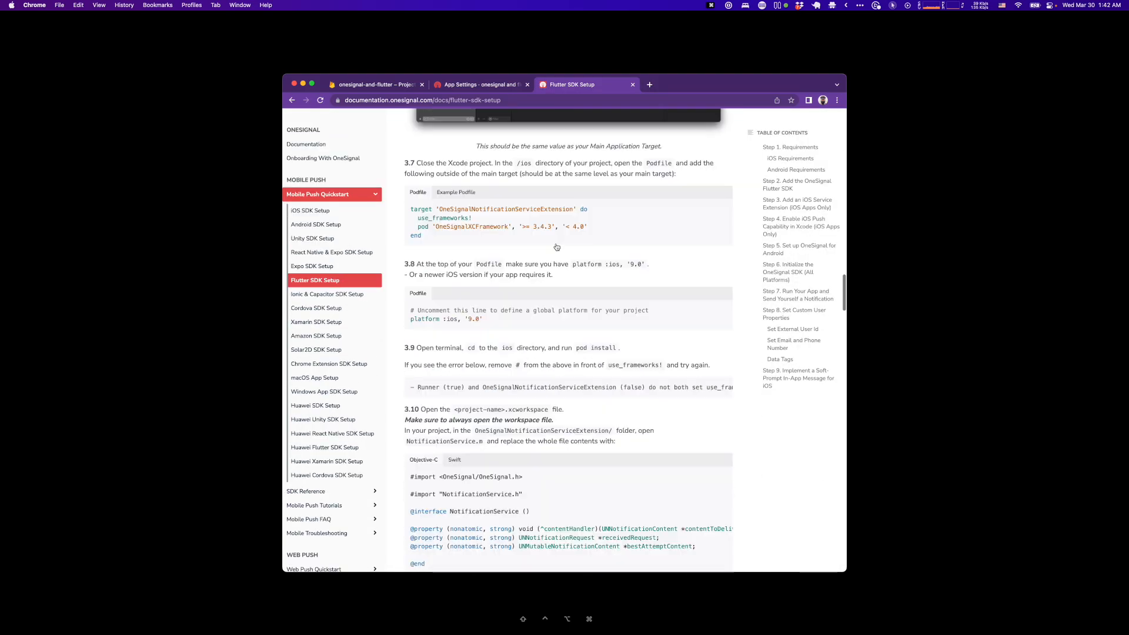
- Scroll the Flutter SDK setup guide to Step 5, setting up OneSignal for Android
{"action": "scroll", "scroll_direction": "down", "scroll_amount": 3}
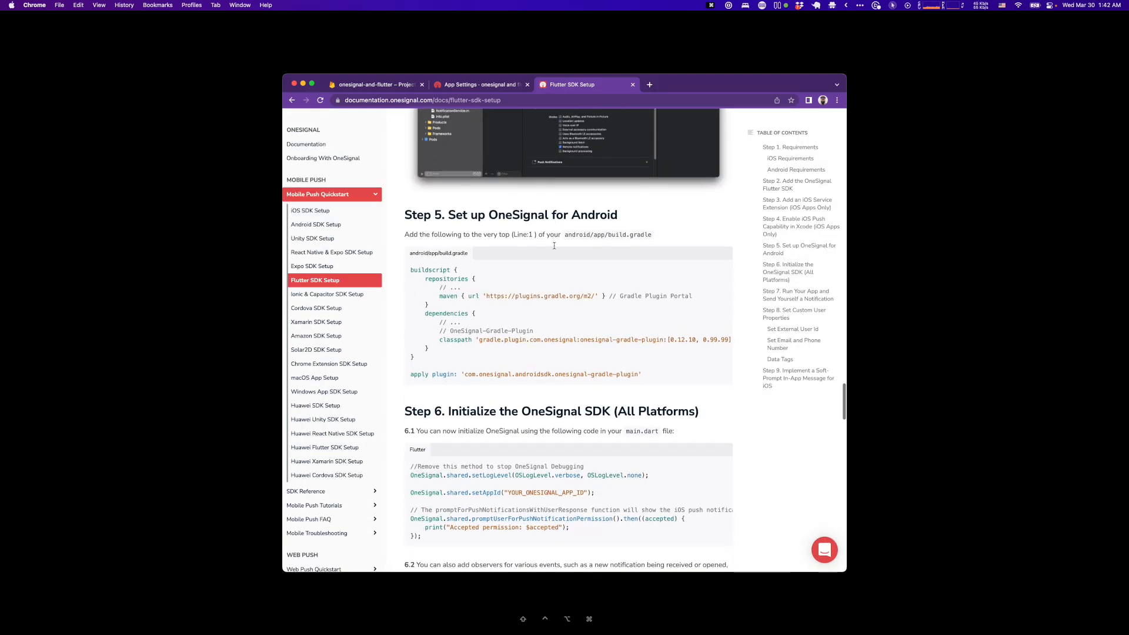
{"action": "scroll", "scroll_direction": "down", "scroll_amount": 3}
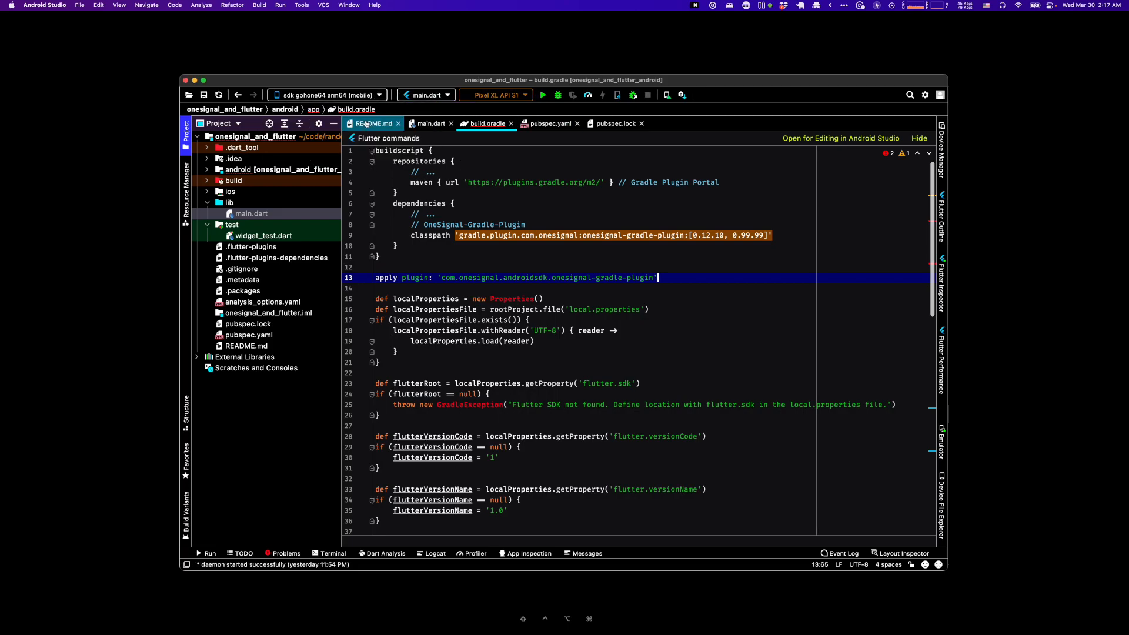
- Run main.dart on the Pixel XL API 31 emulator and tap + twice in the app
{"action": "left_click", "coordinate": [942, 446]}
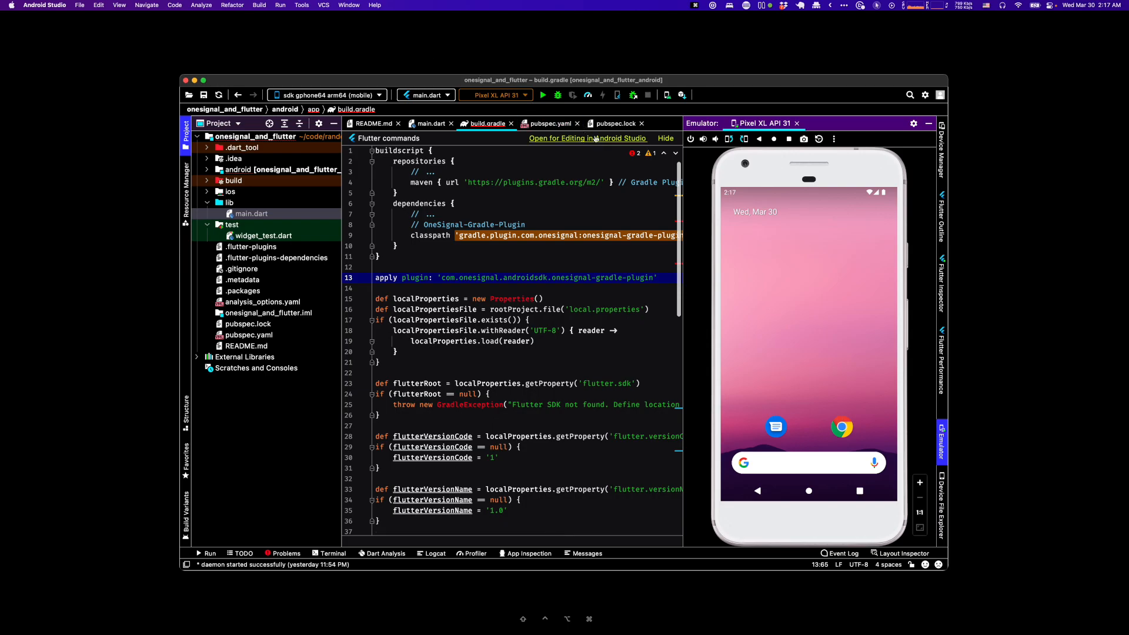
{"action": "left_click", "coordinate": [542, 94]}
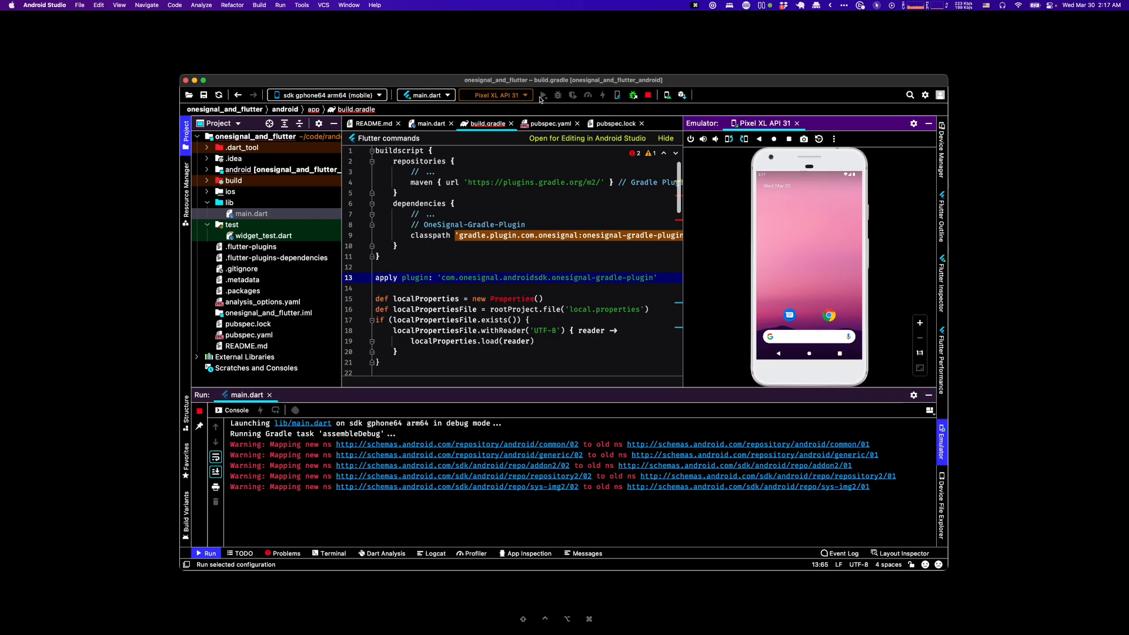
{"action": "left_click", "coordinate": [542, 94]}
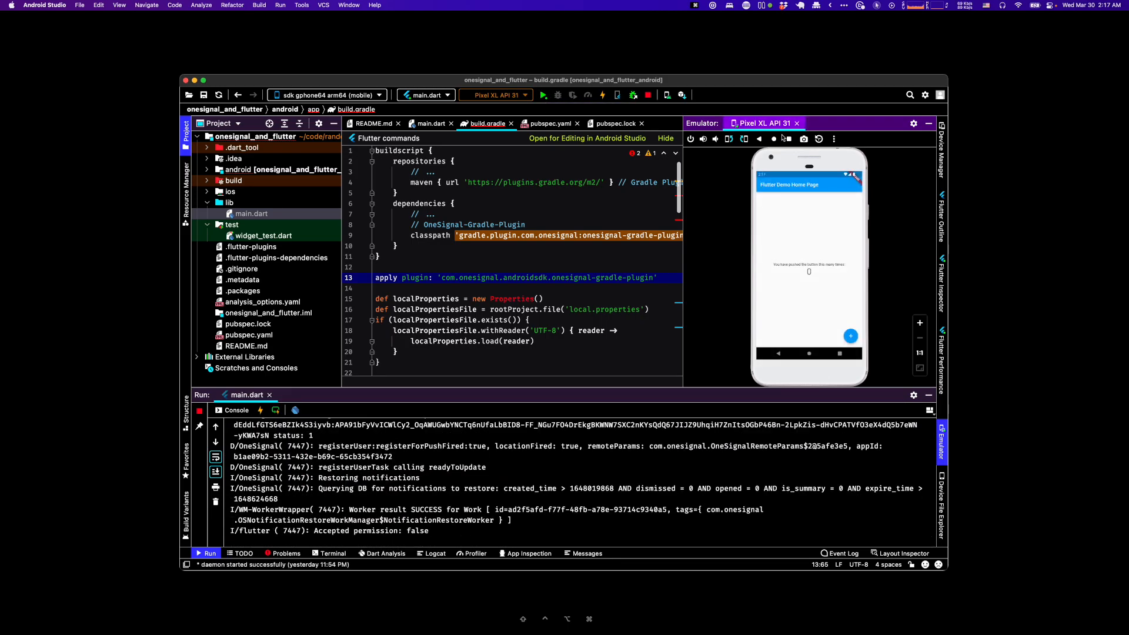
{"action": "left_click", "coordinate": [850, 337]}
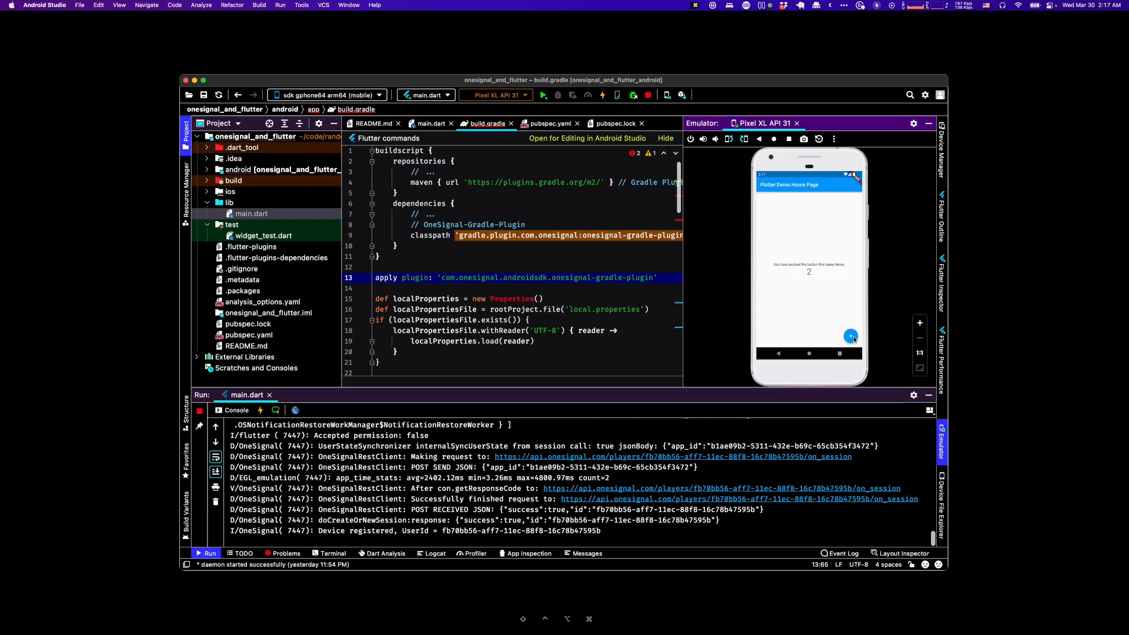
{"action": "left_click", "coordinate": [850, 335]}
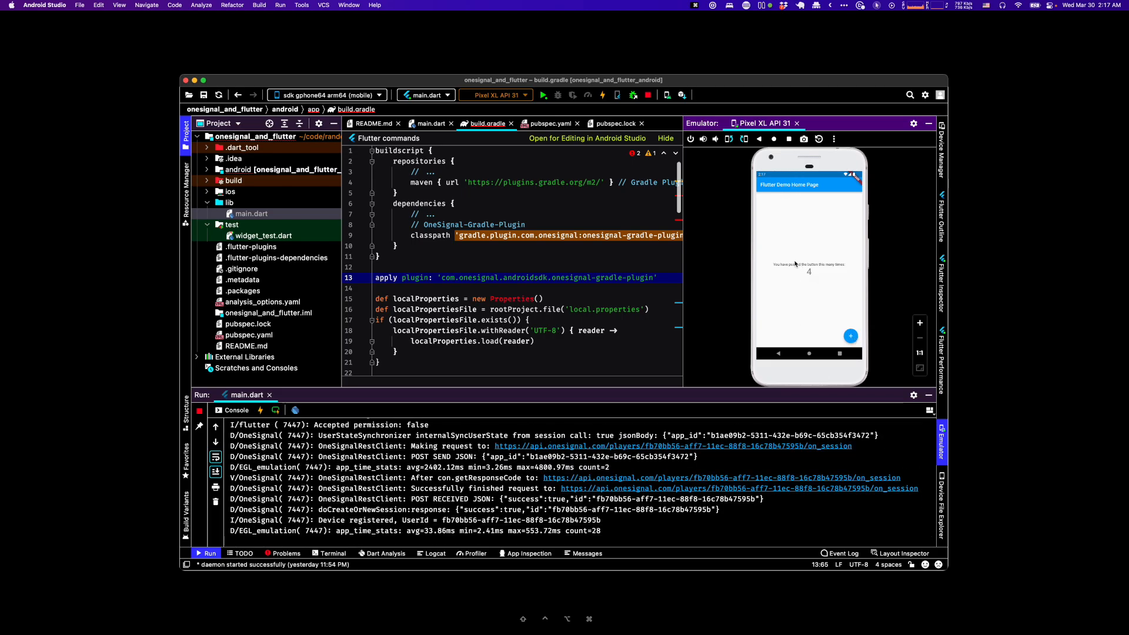
{"action": "mouse_move", "coordinate": [795, 259]}
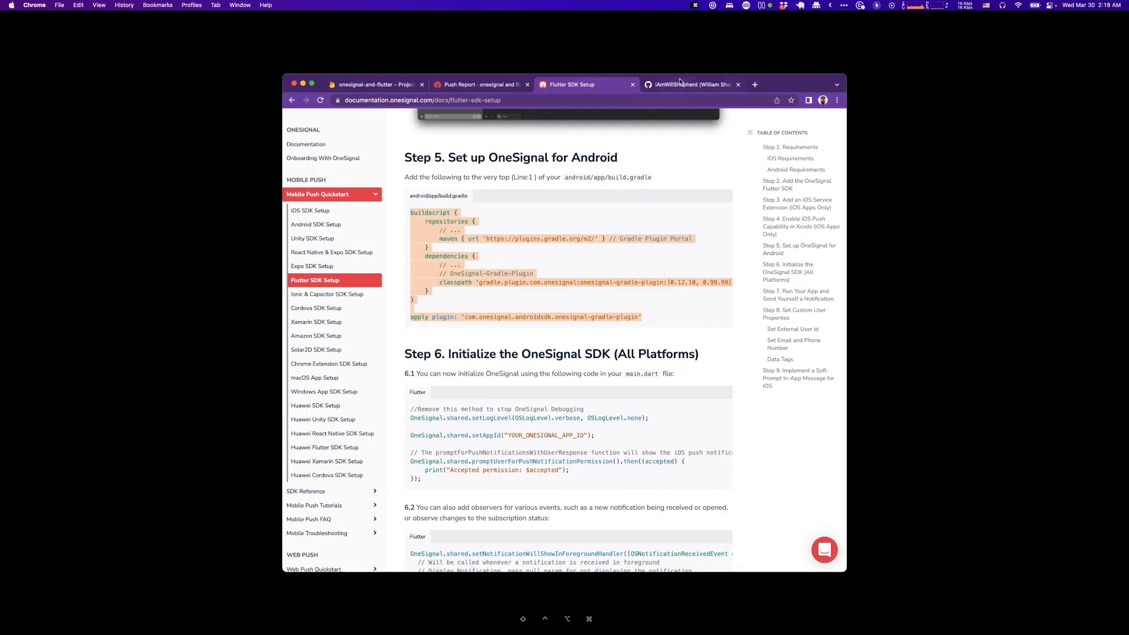
- Duplicate the OneSignal Test message report as a new push notification
{"action": "left_click", "coordinate": [480, 84]}
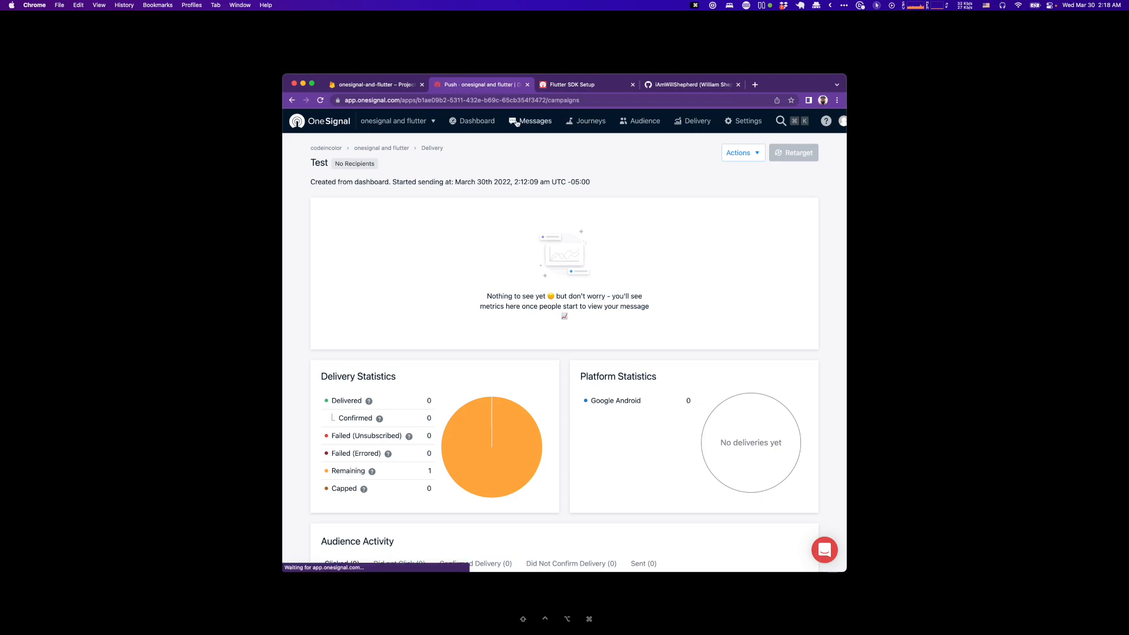
{"action": "left_click", "coordinate": [535, 120]}
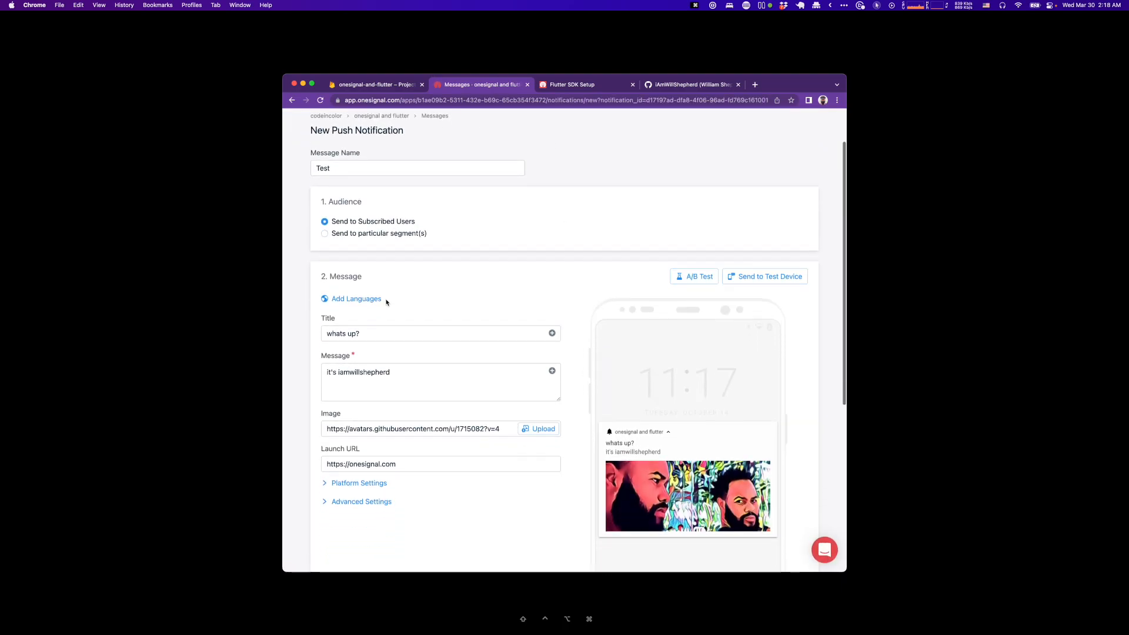
- Review the Test push and send it to subscribed users
{"action": "scroll", "scroll_direction": "down", "scroll_amount": 3}
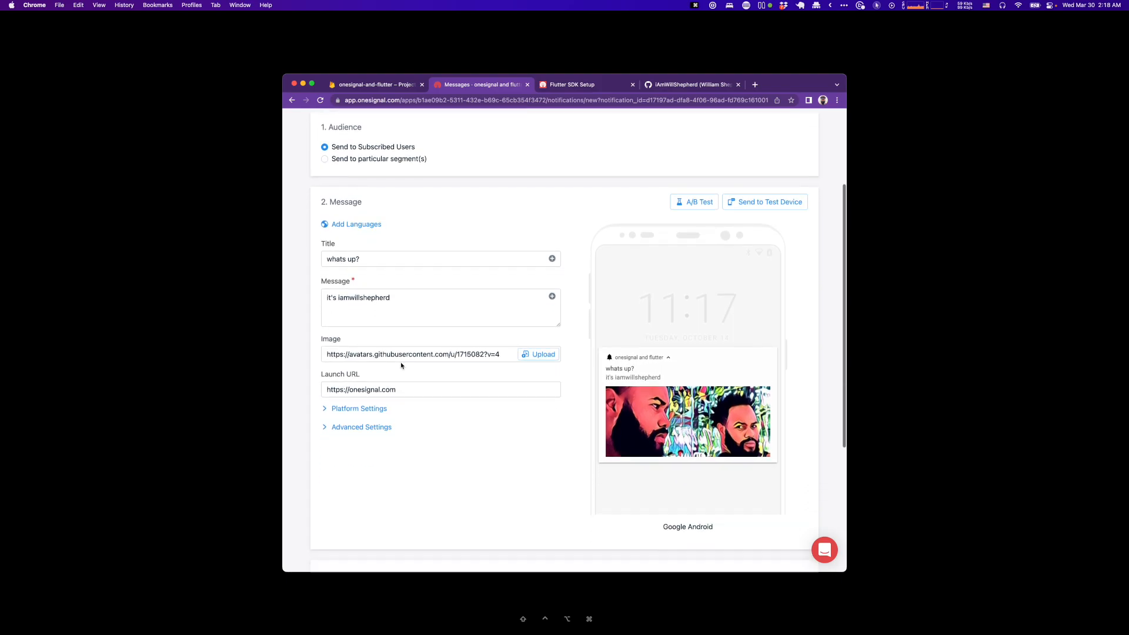
{"action": "scroll", "scroll_direction": "down", "scroll_amount": 3}
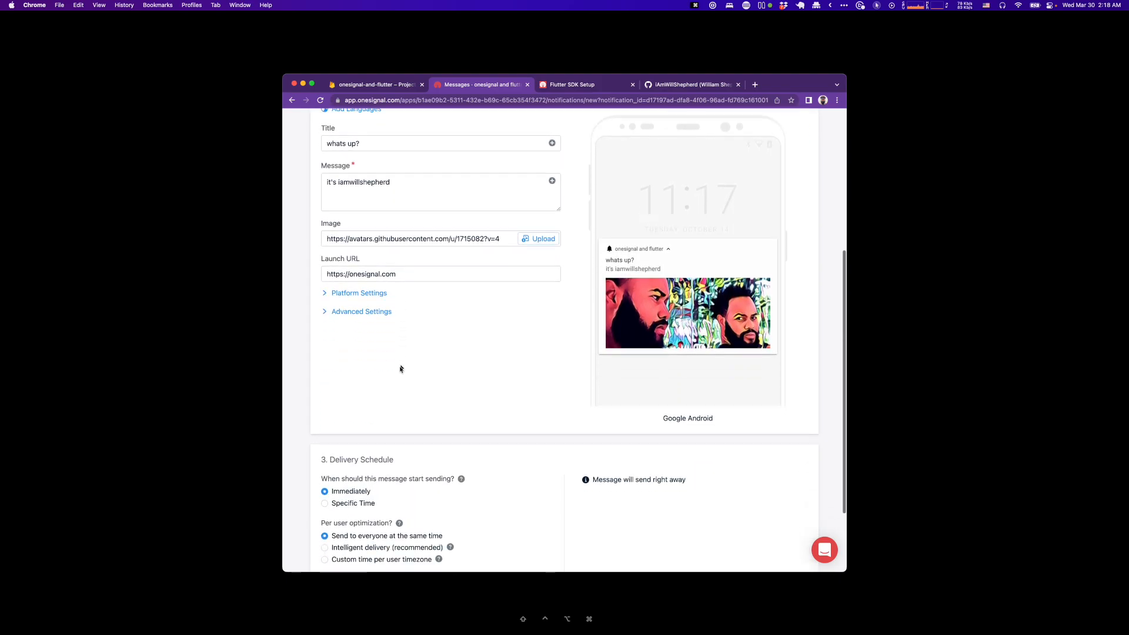
{"action": "left_click", "coordinate": [349, 516]}
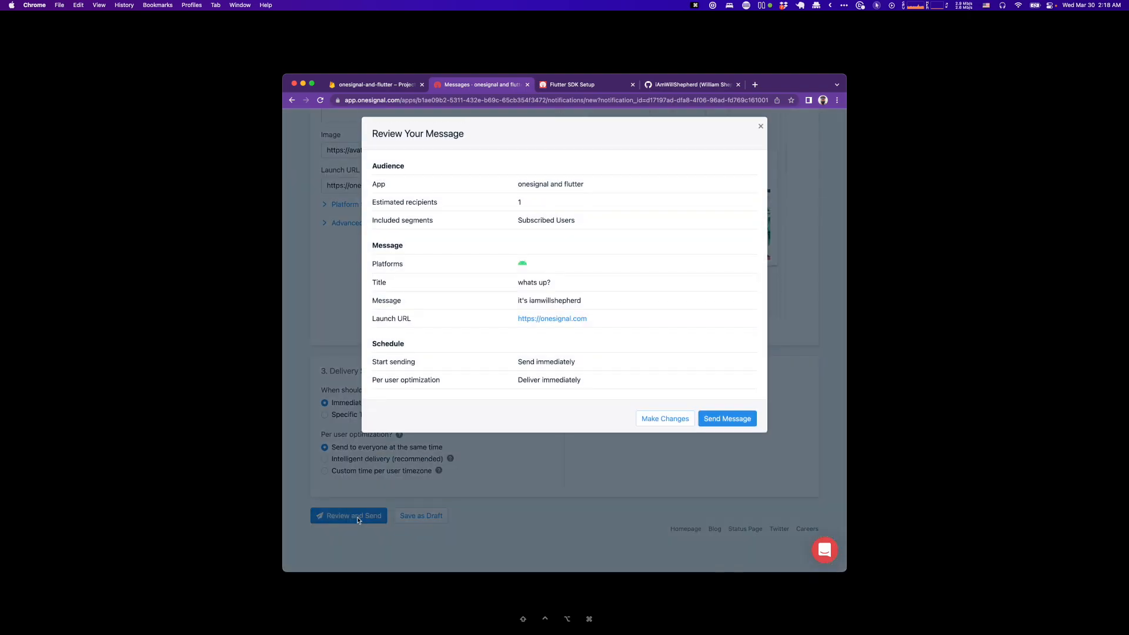
{"action": "left_click", "coordinate": [727, 418]}
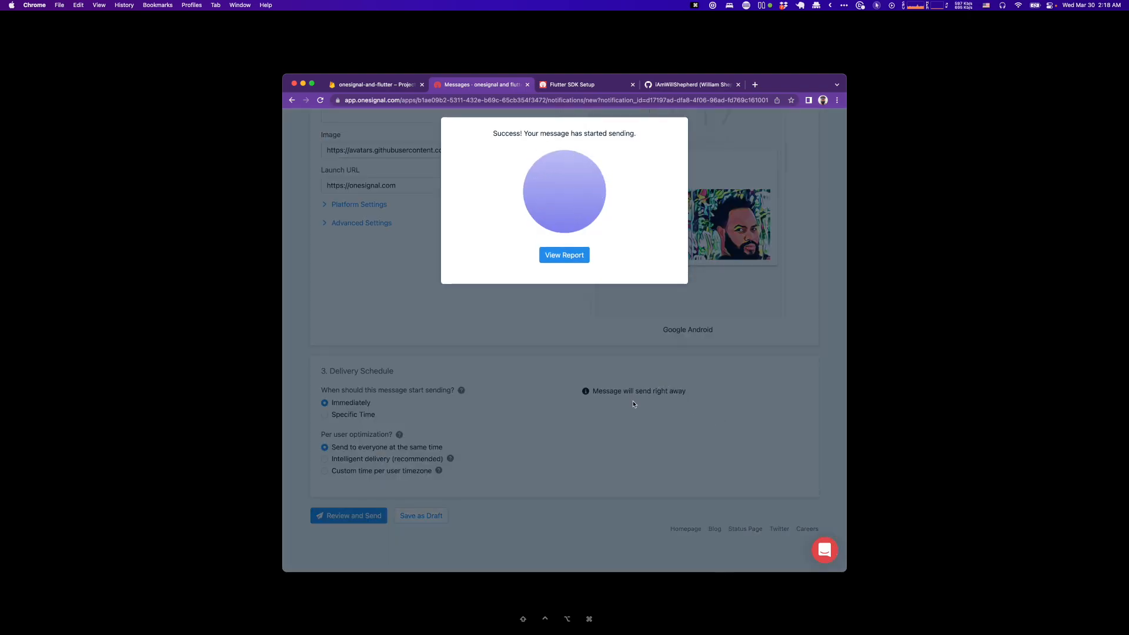
{"action": "left_click", "coordinate": [564, 255]}
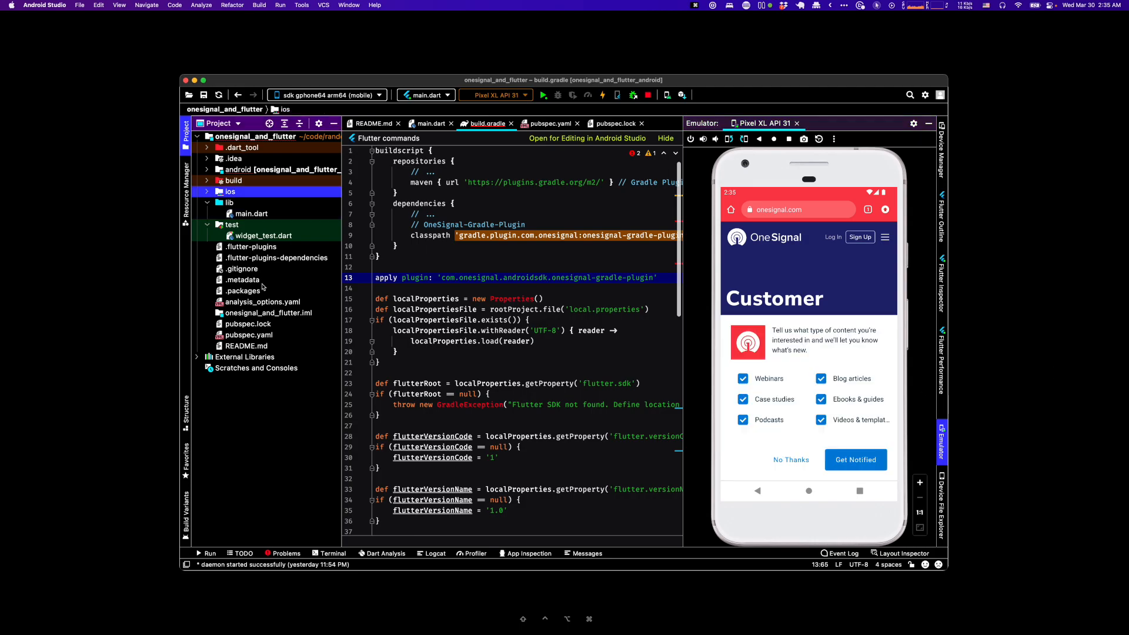
- Expand the project's ios folder in the Project panel
{"action": "left_click", "coordinate": [229, 191]}
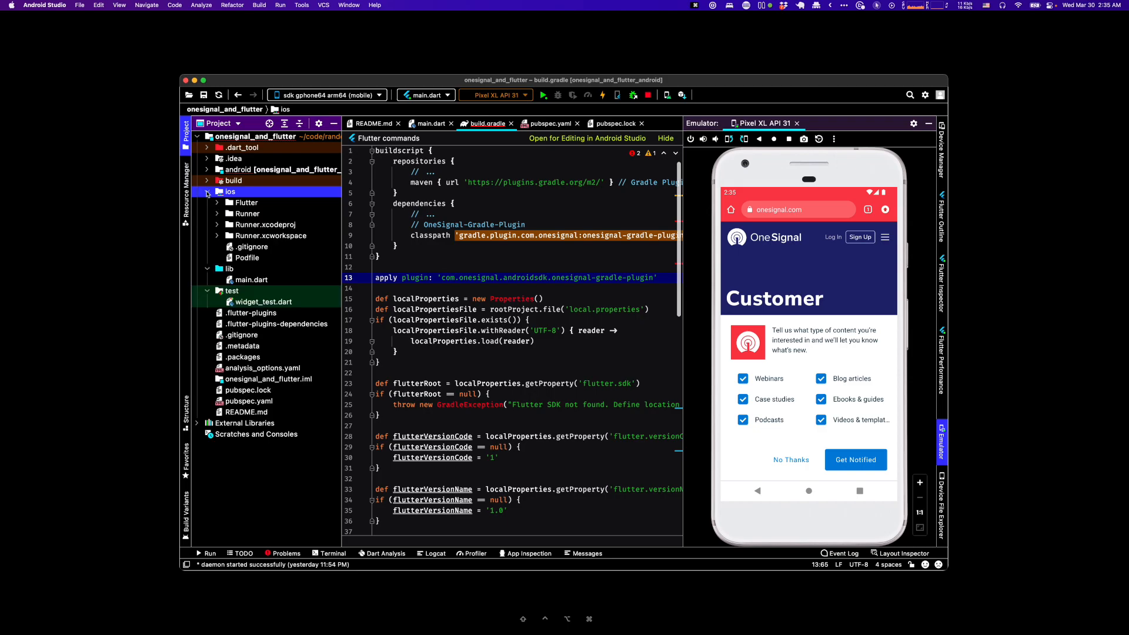
- Reveal Runner.xcworkspace in Finder and open it in Xcode
{"action": "right_click", "coordinate": [275, 236]}
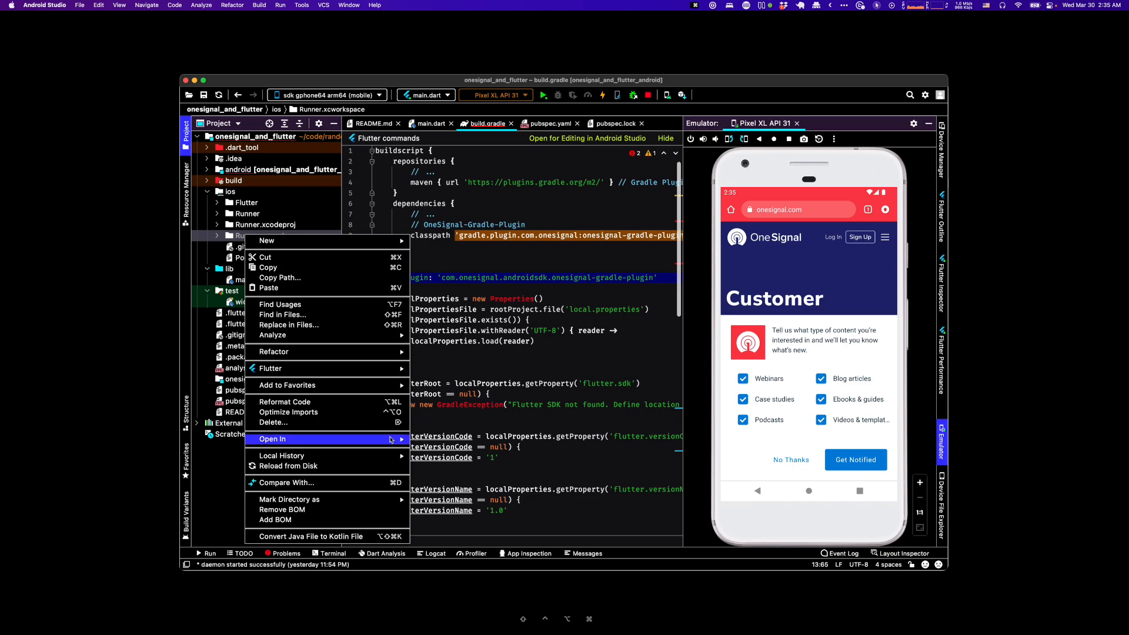
{"action": "left_click", "coordinate": [274, 439]}
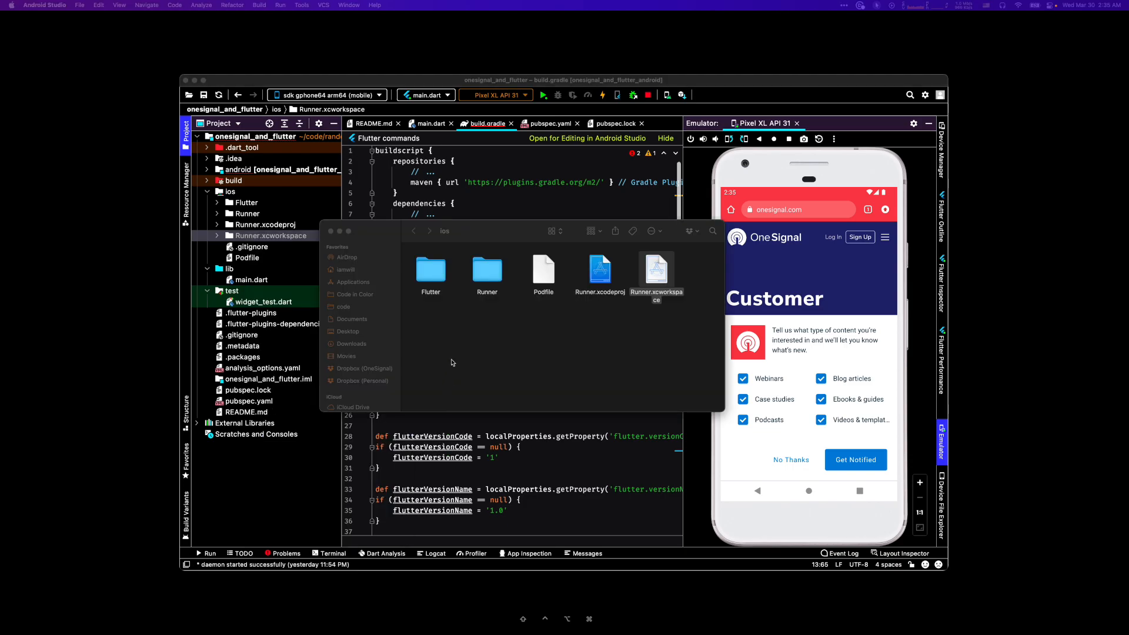
{"action": "left_click", "coordinate": [654, 272]}
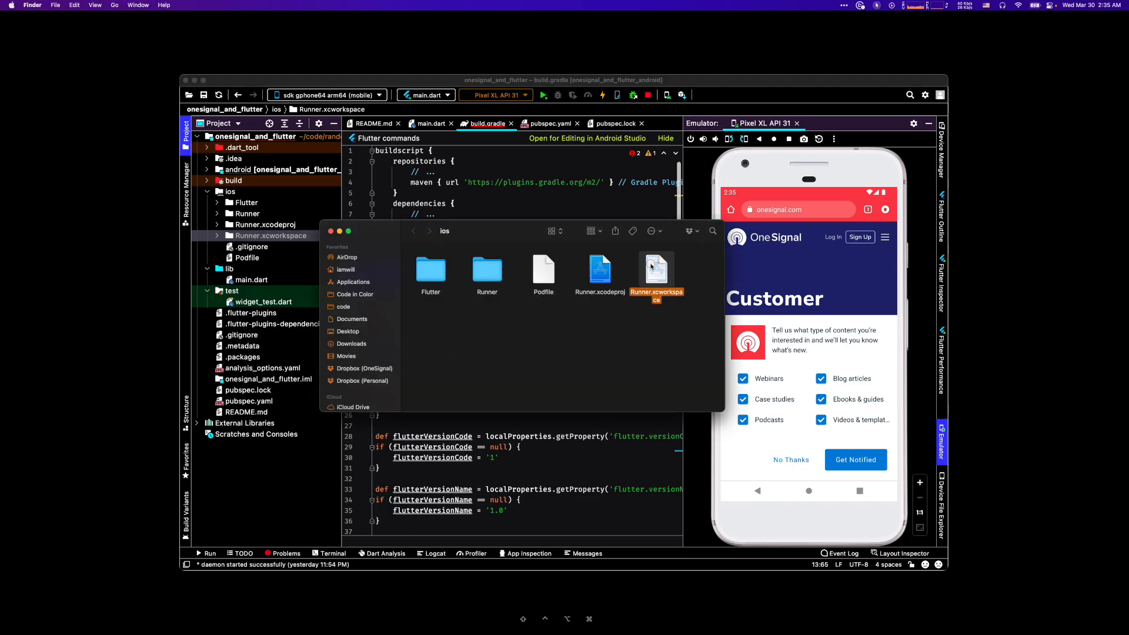
{"action": "double_click", "coordinate": [655, 270]}
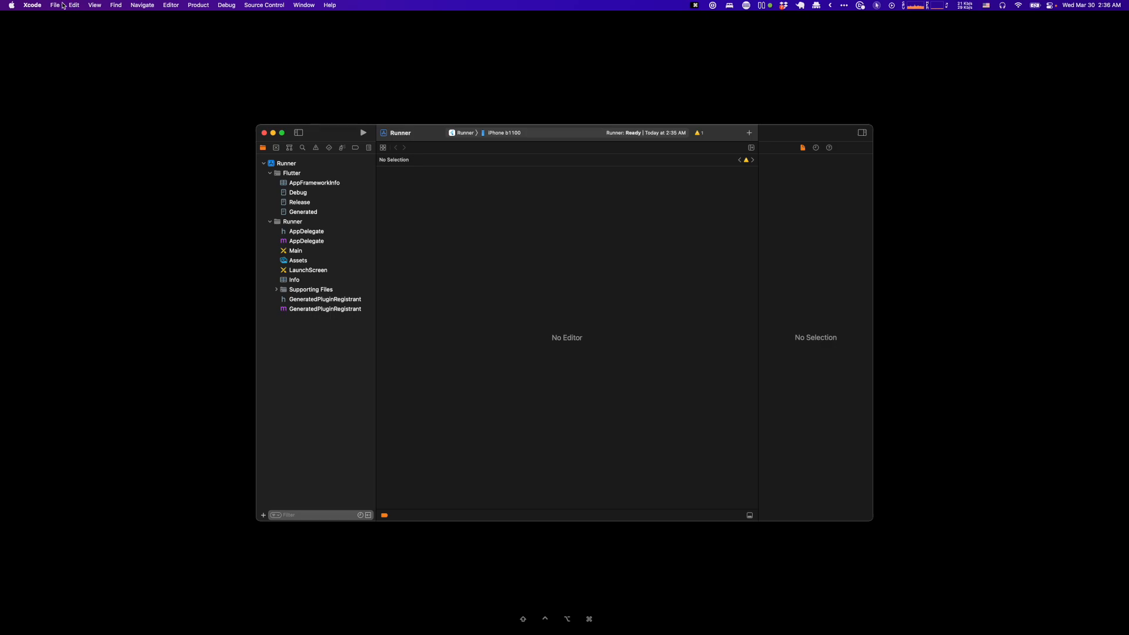
- Add a Notification Service Extension target named OneSignalServiceNotificationExtension, leaving its scheme inactive
{"action": "left_click", "coordinate": [54, 6]}
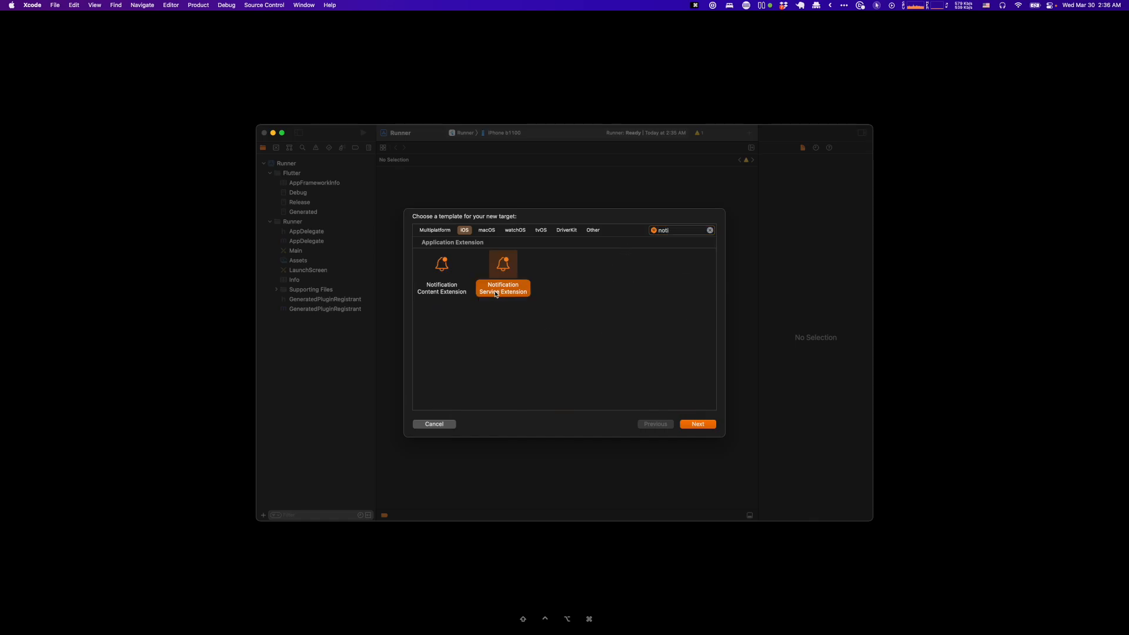
{"action": "left_click", "coordinate": [696, 423]}
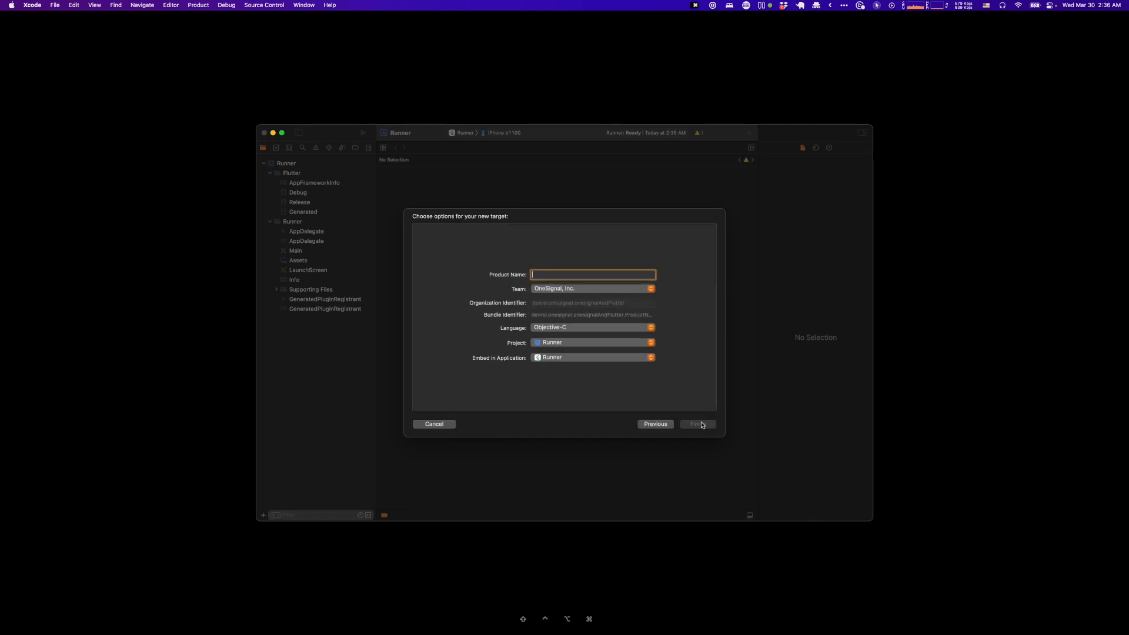
{"action": "type", "text": "One"}
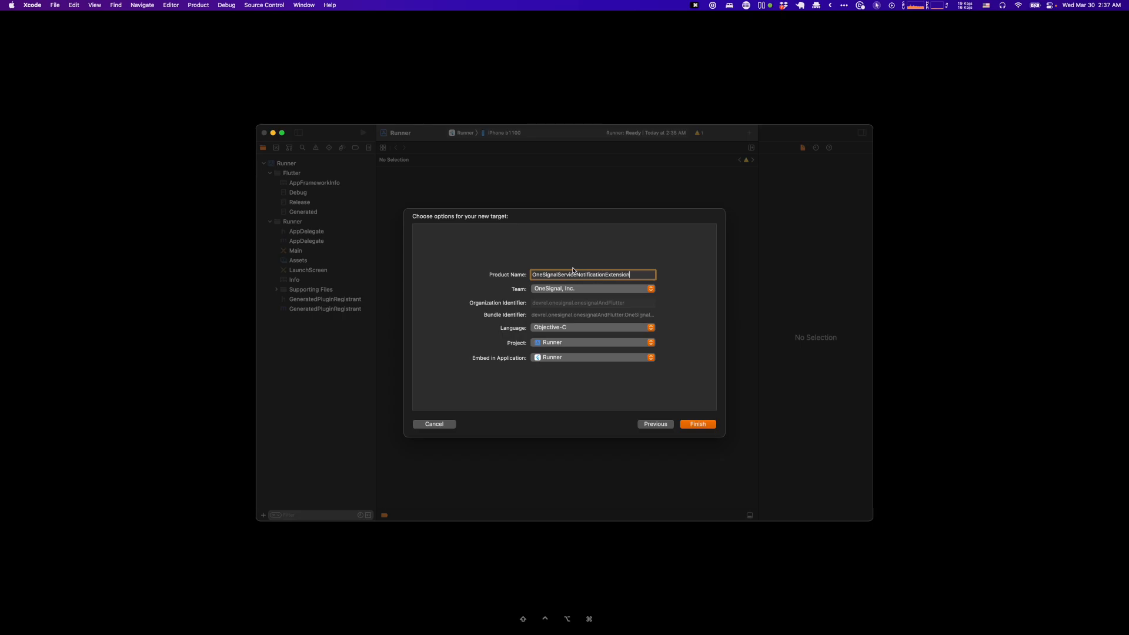
{"action": "left_click", "coordinate": [695, 424]}
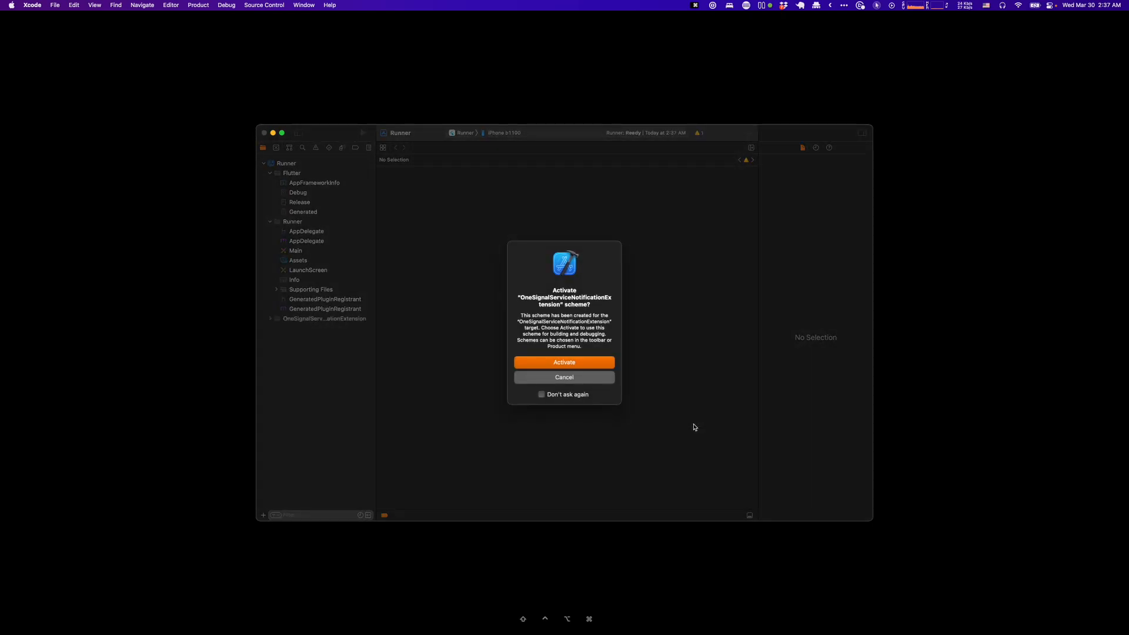
{"action": "mouse_move", "coordinate": [564, 377]}
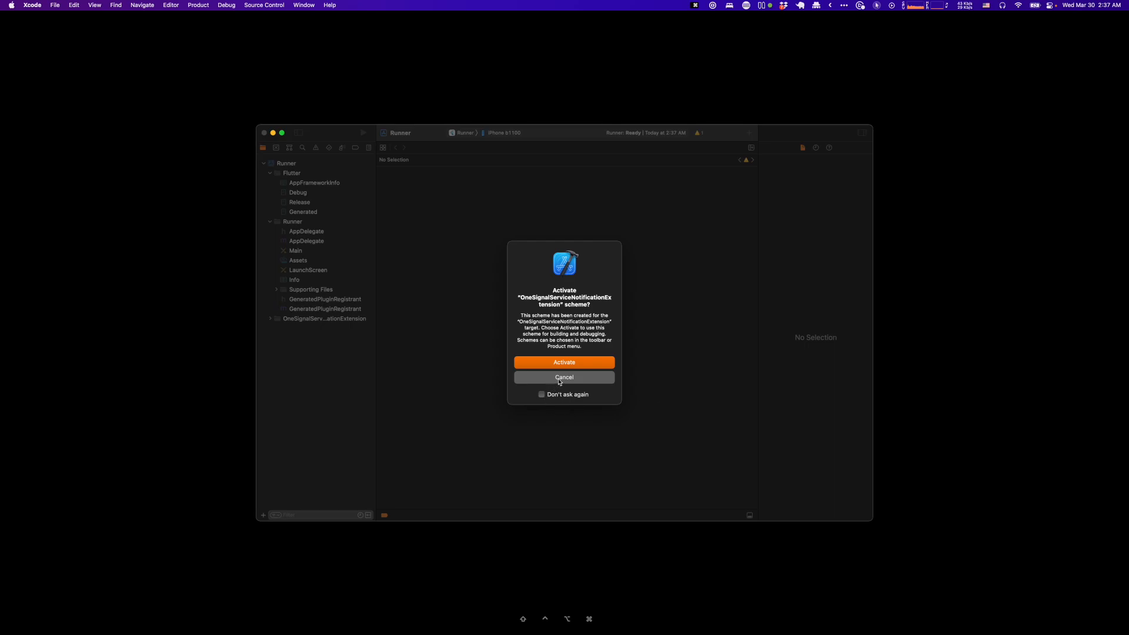
{"action": "left_click", "coordinate": [564, 377]}
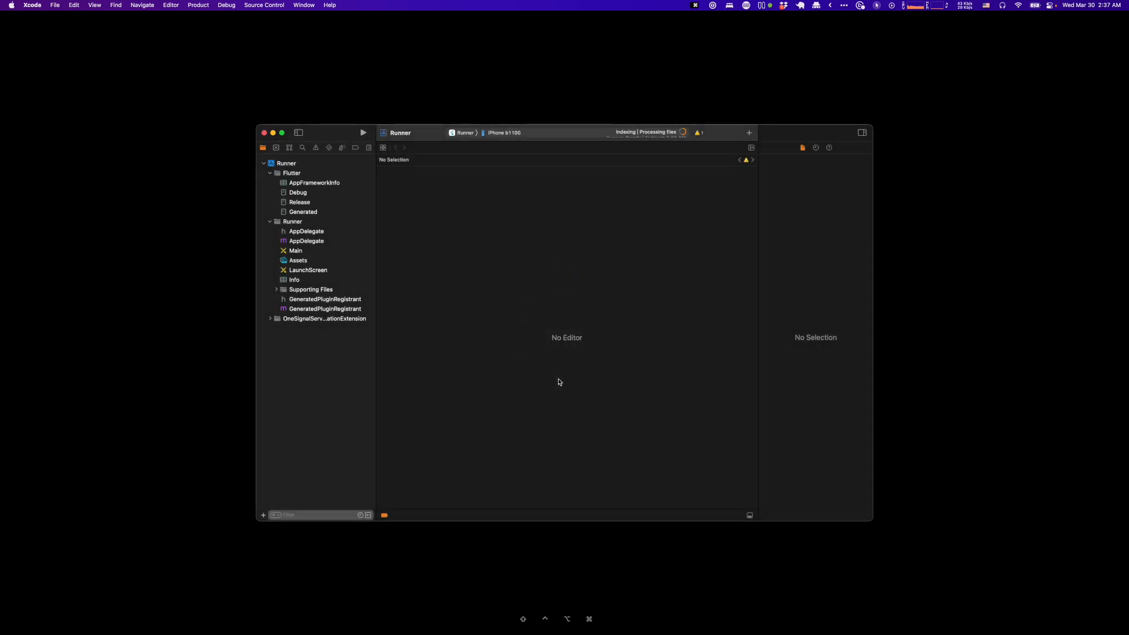
- Set the Runner target's minimum iOS deployment to 12.0, then view the extension target's settings
{"action": "left_click", "coordinate": [286, 163]}
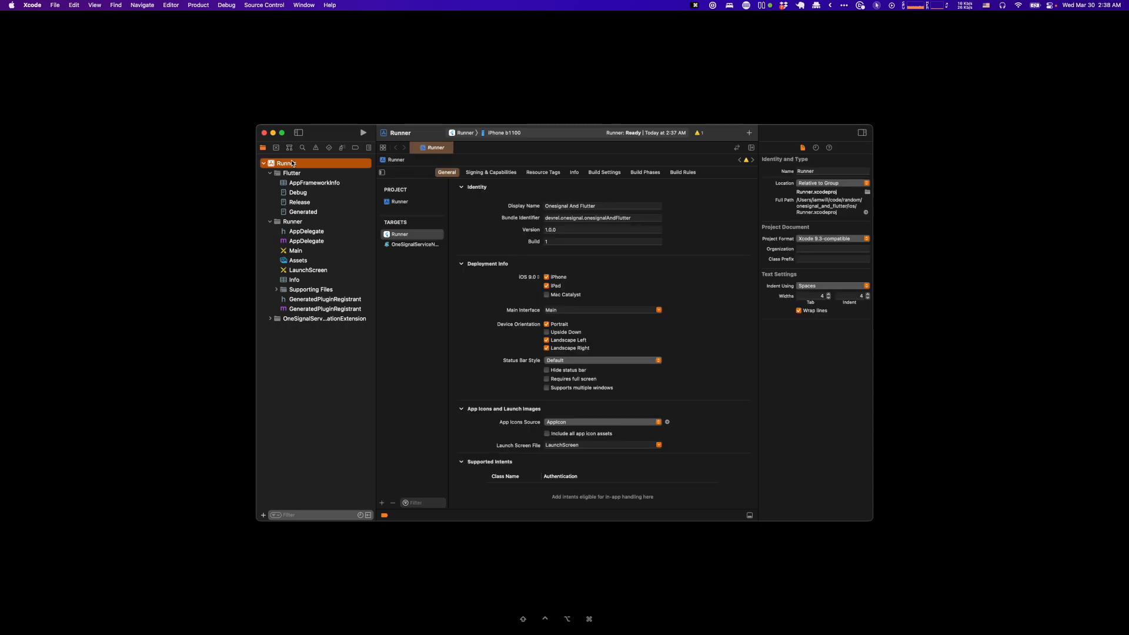
{"action": "left_click", "coordinate": [528, 276]}
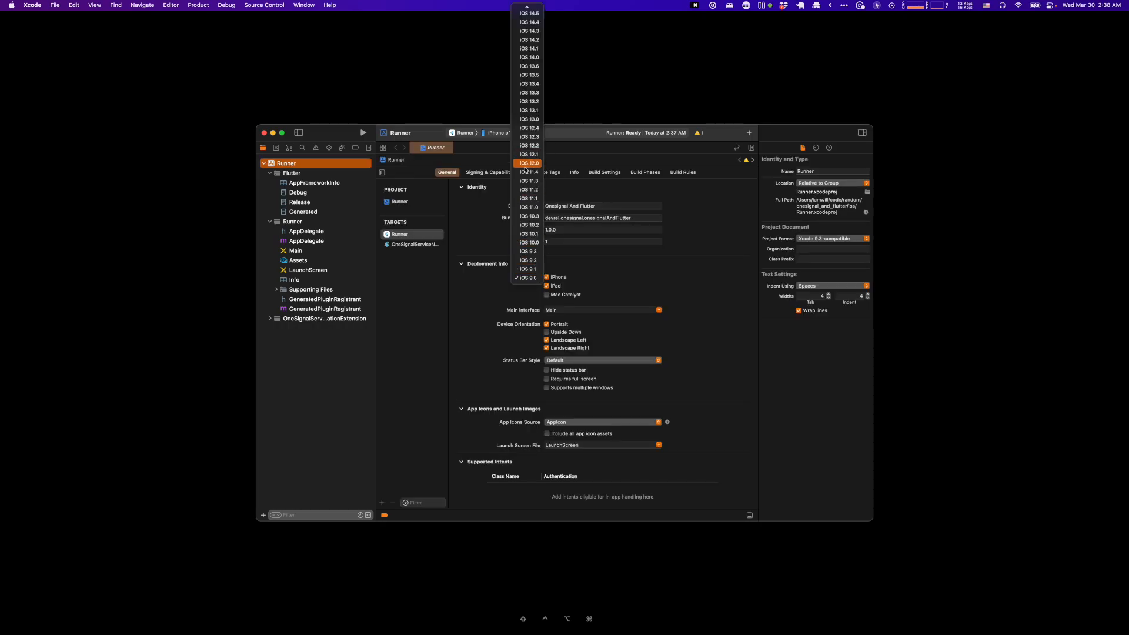
{"action": "left_click", "coordinate": [529, 163]}
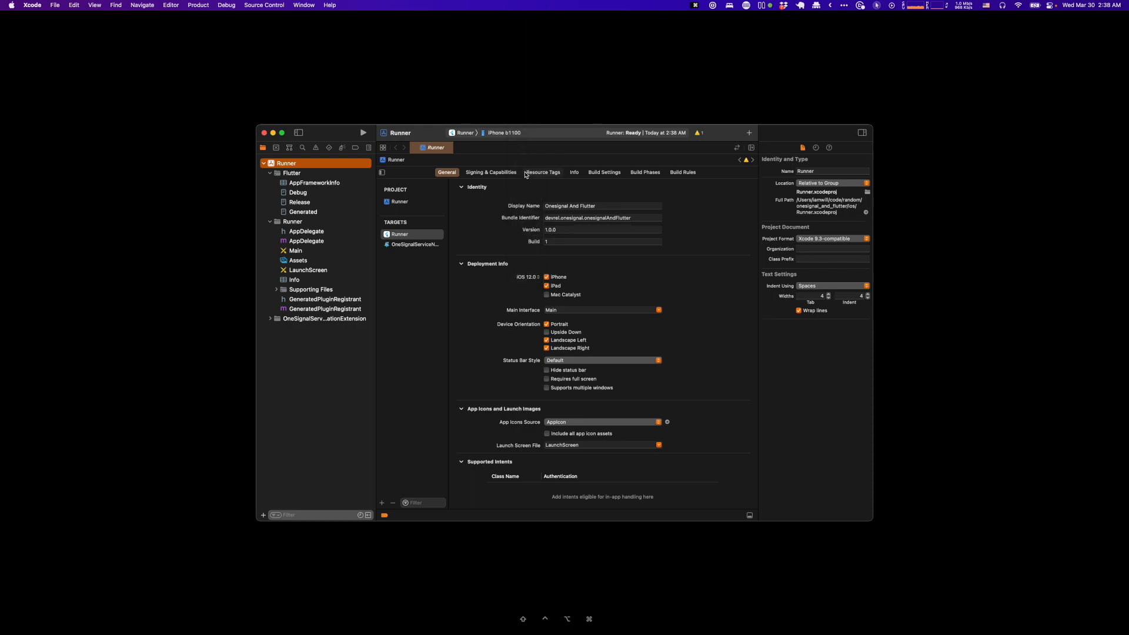
{"action": "left_click", "coordinate": [411, 244]}
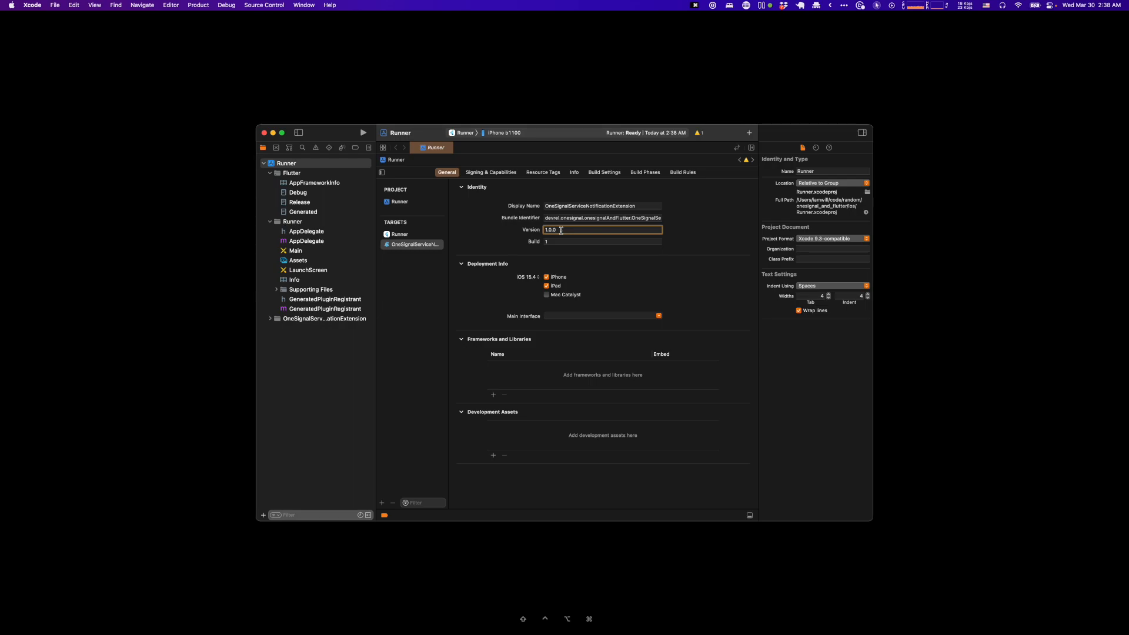
{"action": "left_click", "coordinate": [526, 277]}
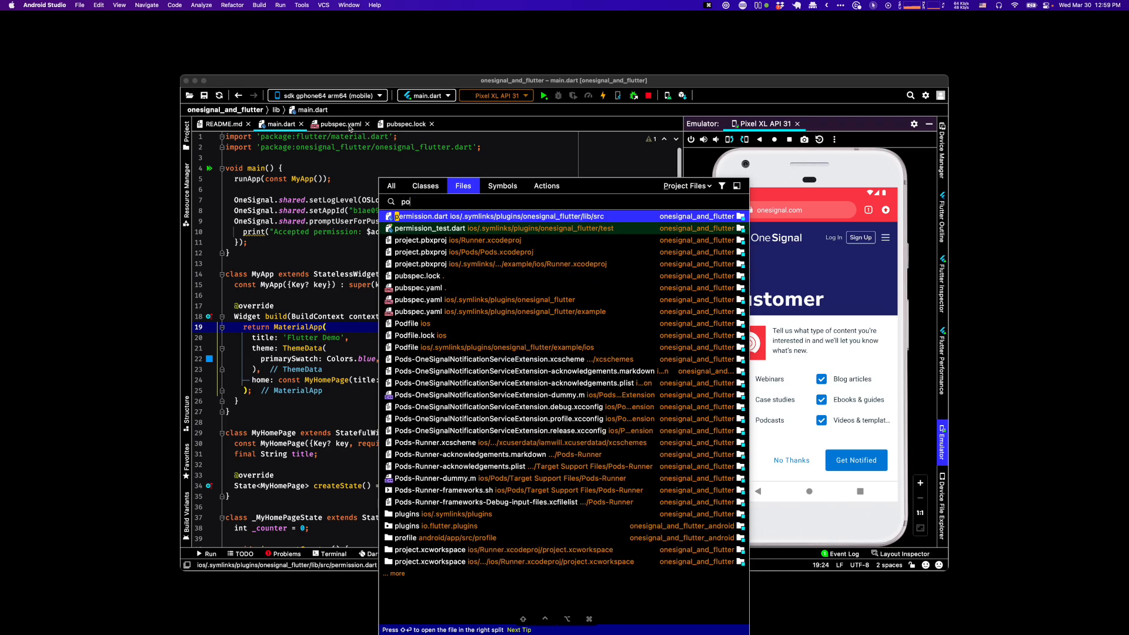
- Paste the OneSignalNotificationServiceExtension target block with OneSignalXCFramework into the Podfile
{"action": "left_click", "coordinate": [406, 323]}
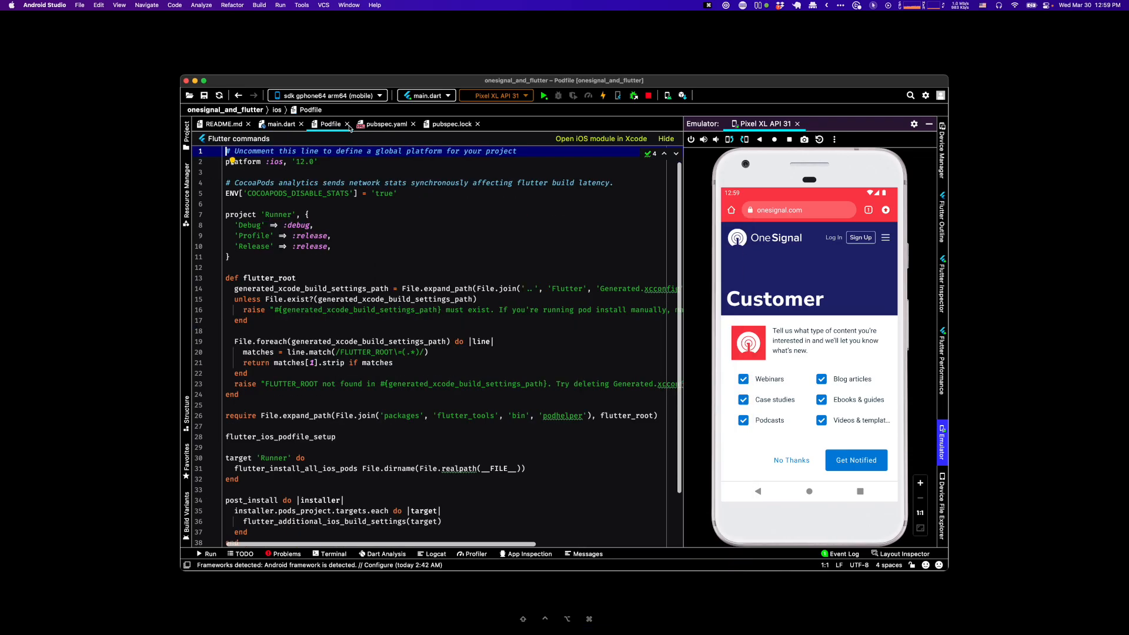
{"action": "scroll", "scroll_direction": "down", "scroll_amount": 3}
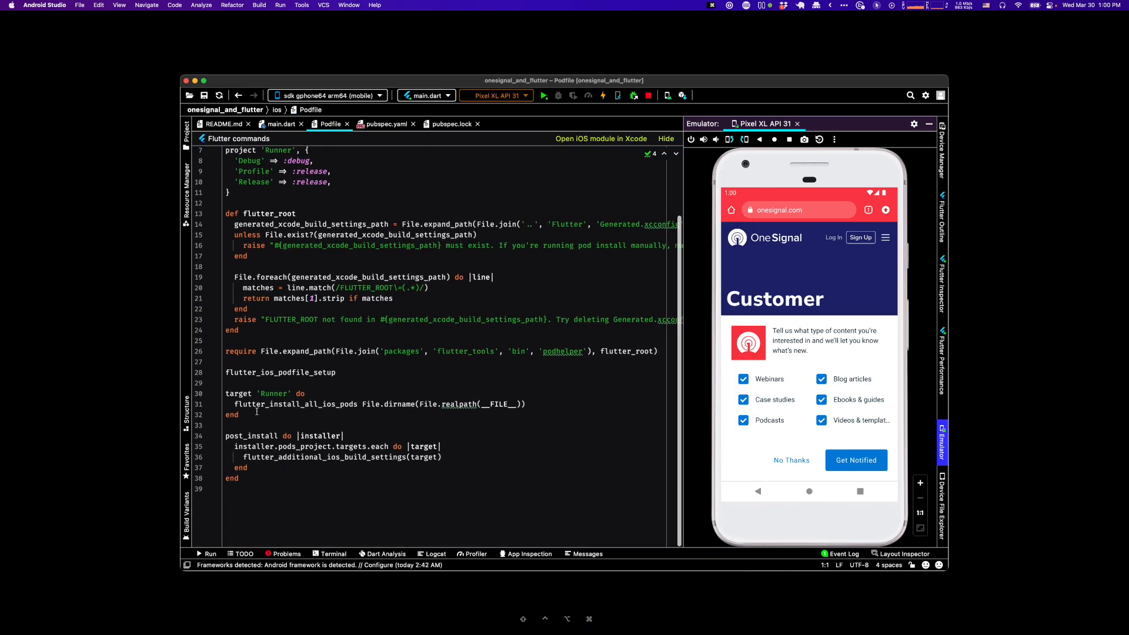
{"action": "key", "text": "cmd+v"}
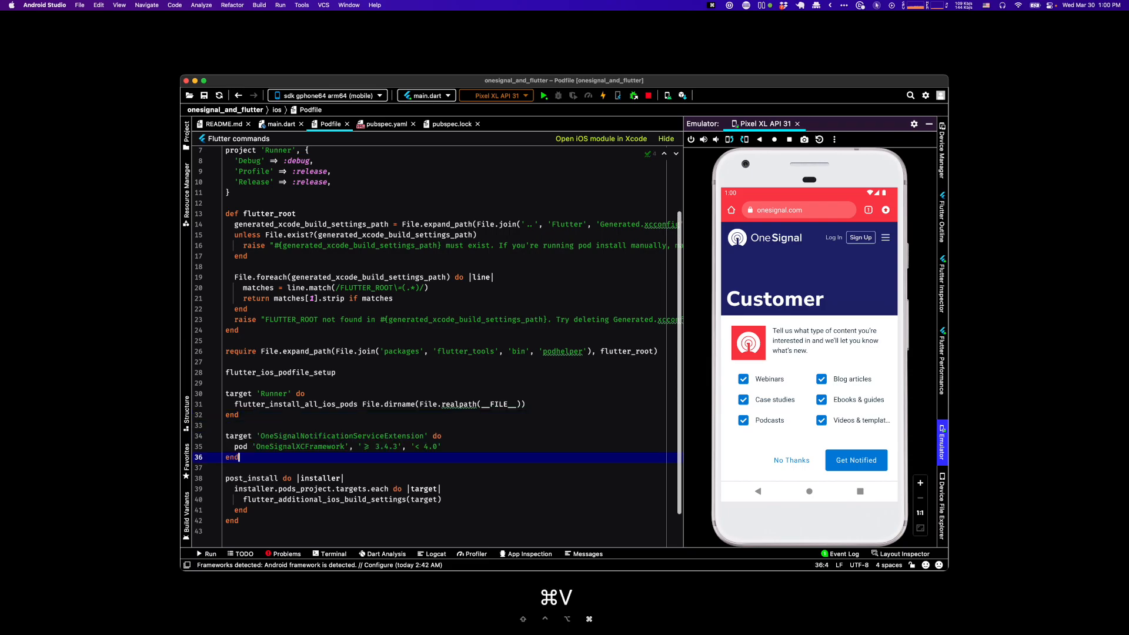
- In the Terminal, move into the ios folder and run pod install
{"action": "left_click", "coordinate": [332, 554]}
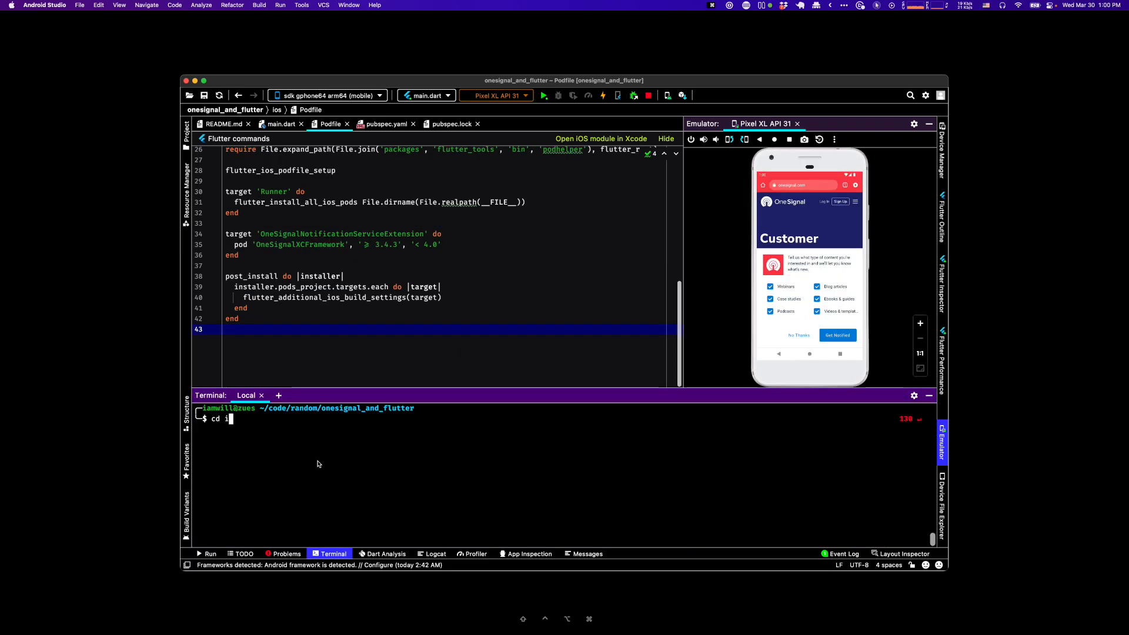
{"action": "key", "text": "Return"}
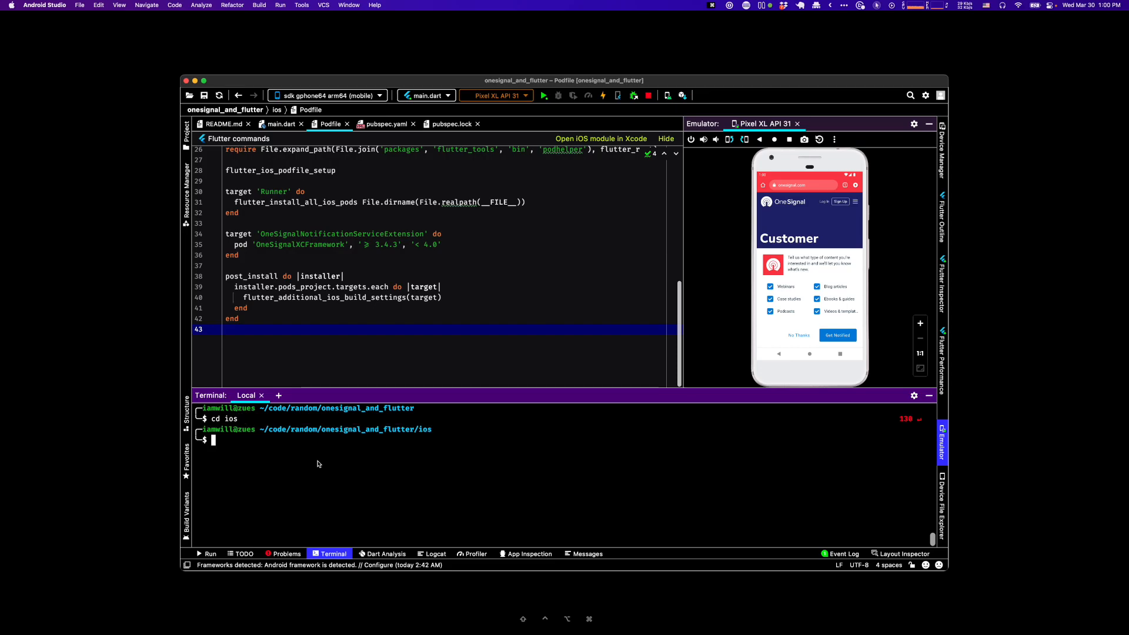
{"action": "type", "text": "pod install"}
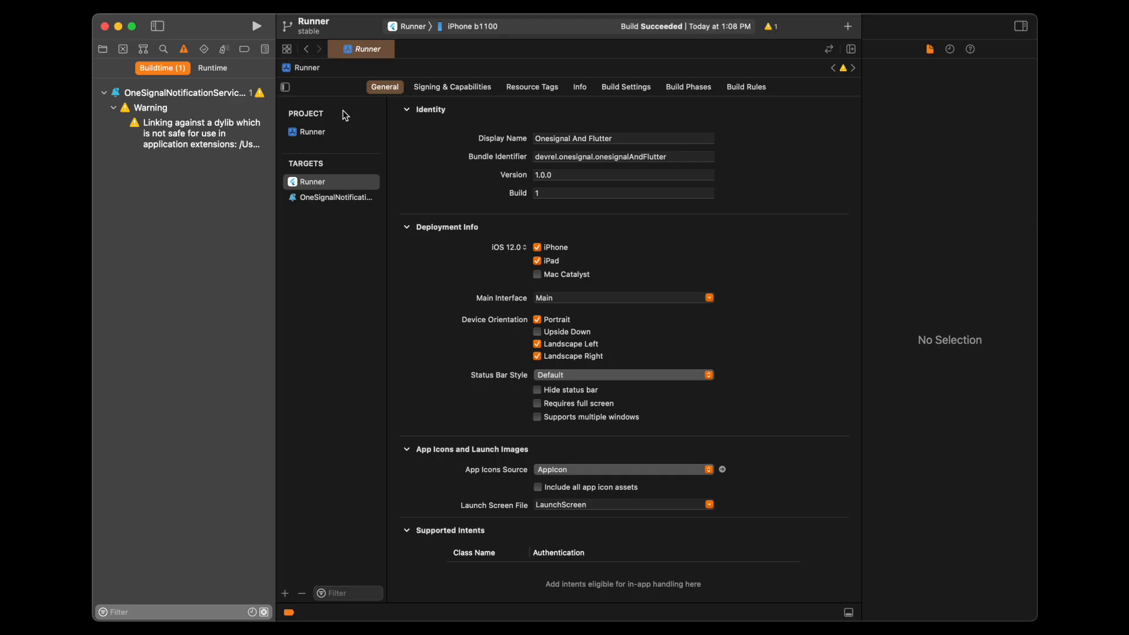
- Apply Xcode's recommended project settings, then recheck the extension and Runner targets
{"action": "key", "text": "cmd+shift+o"}
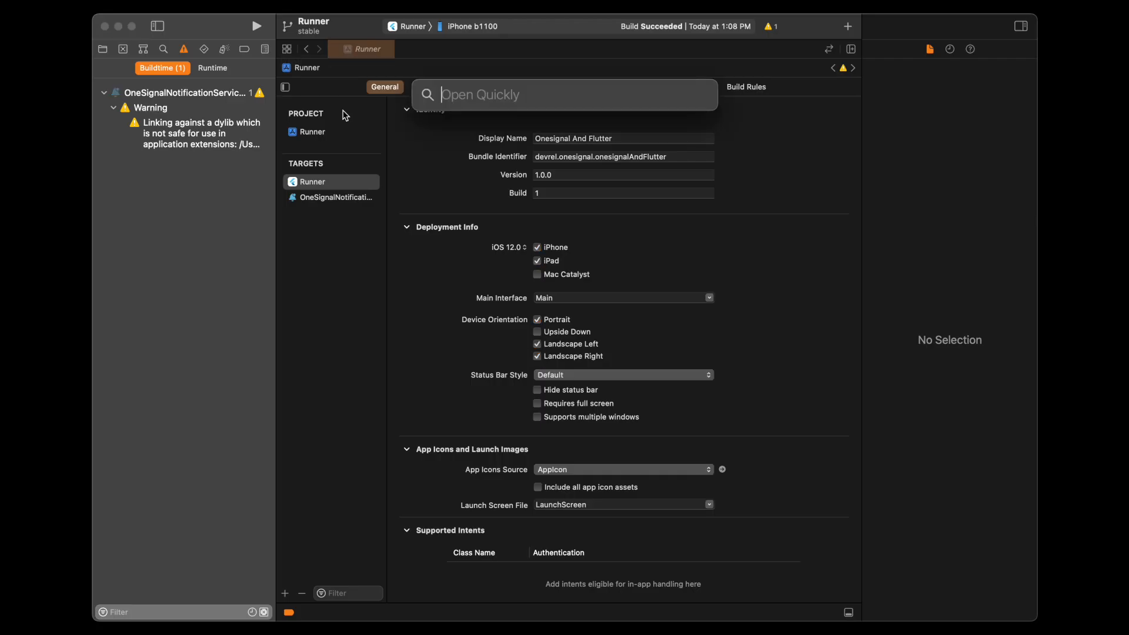
{"action": "type", "text": "noti"}
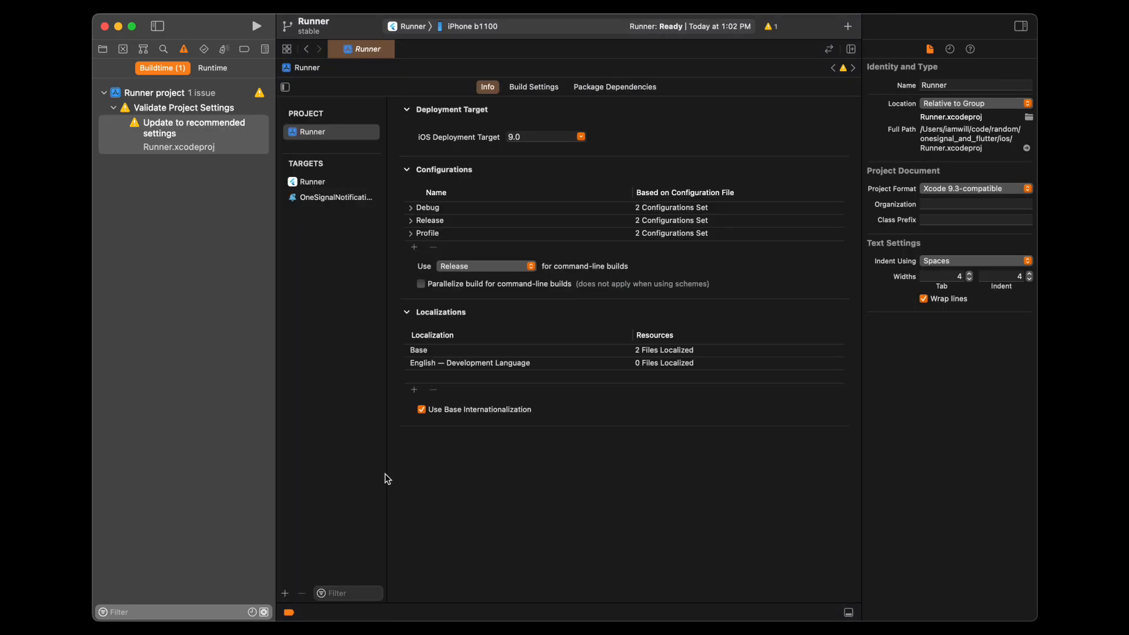
{"action": "left_click", "coordinate": [195, 127]}
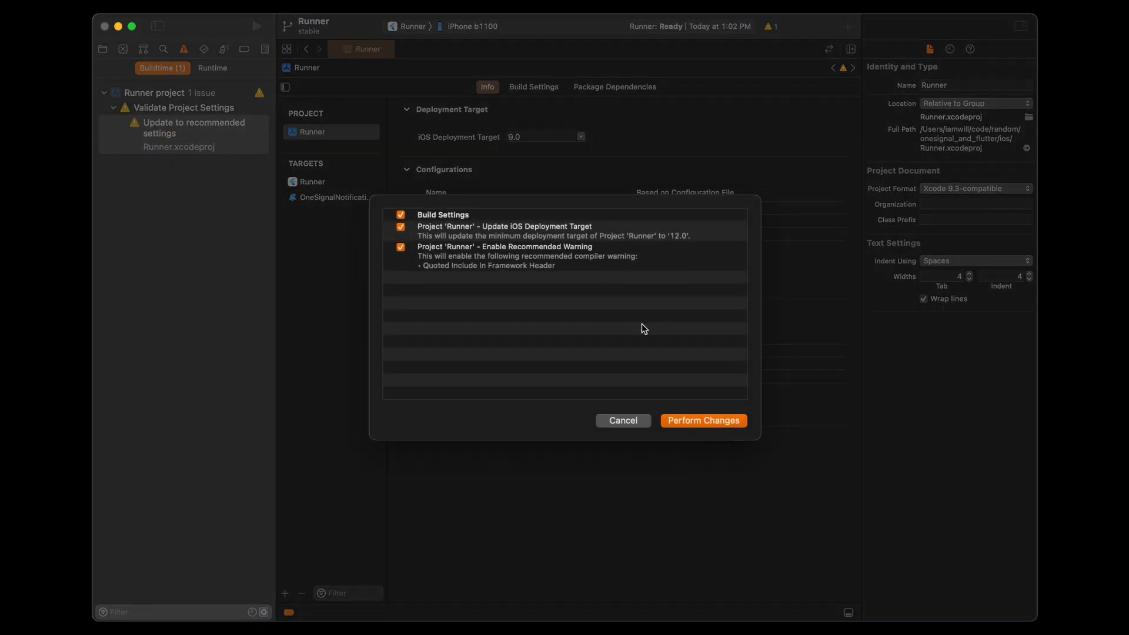
{"action": "left_click", "coordinate": [702, 420]}
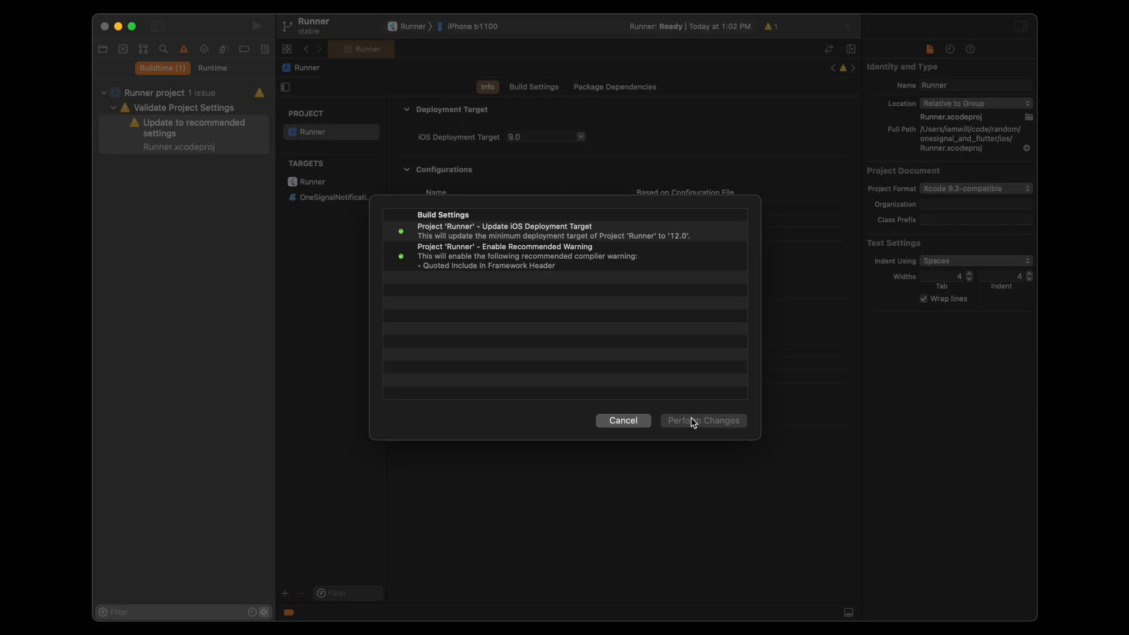
{"action": "left_click", "coordinate": [702, 420]}
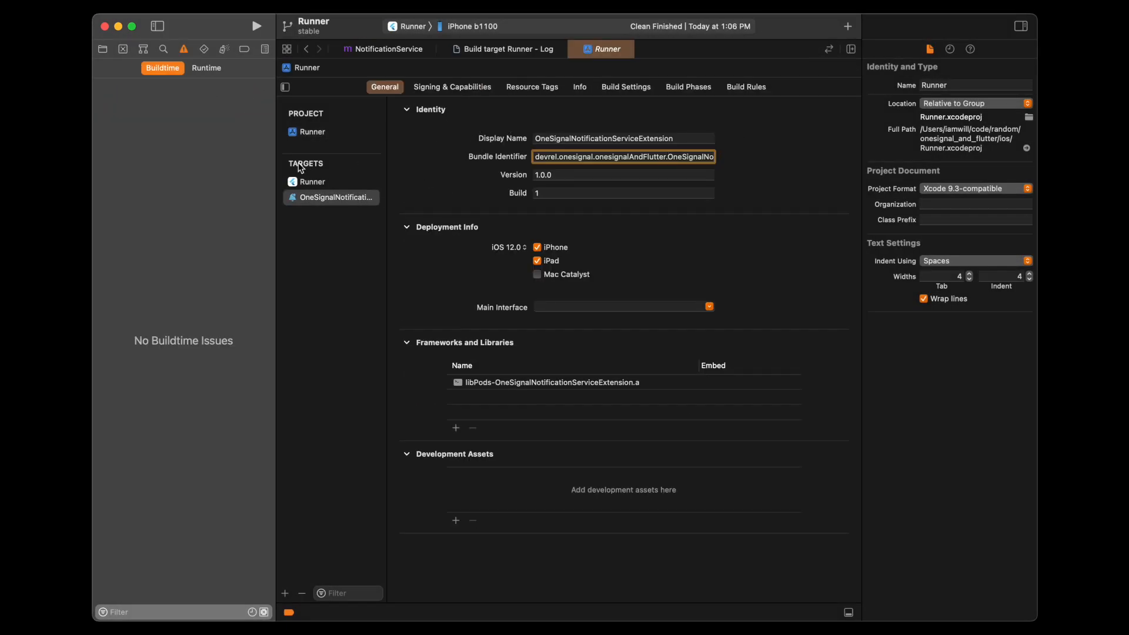
{"action": "left_click", "coordinate": [312, 182]}
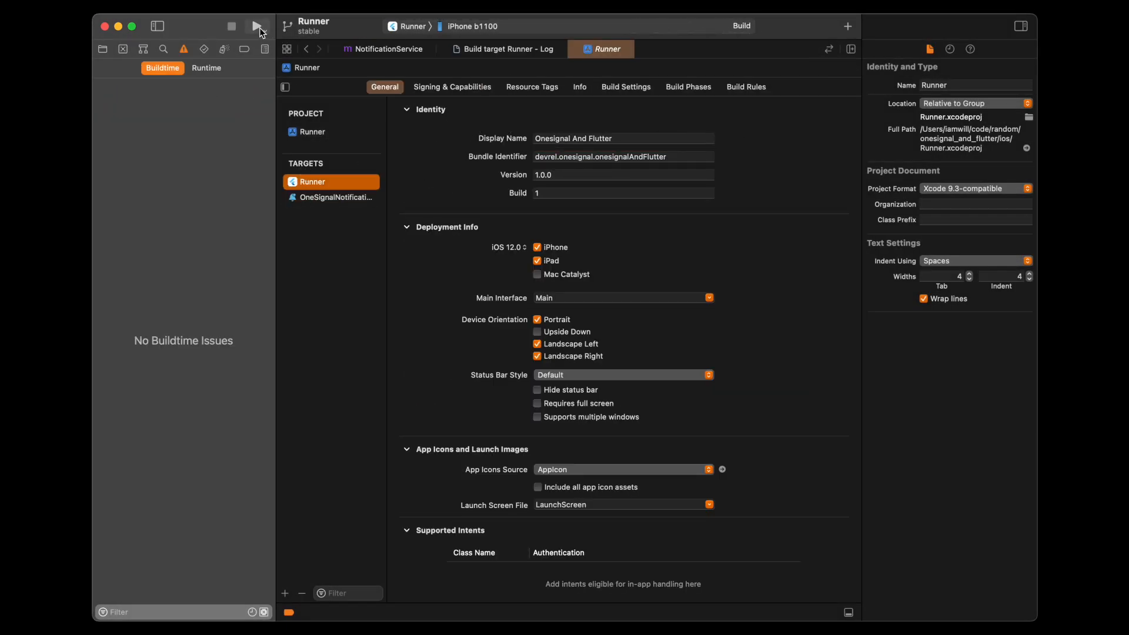
- Build and run Runner on the iPhone and tap + in the Flutter demo
{"action": "left_click", "coordinate": [257, 27]}
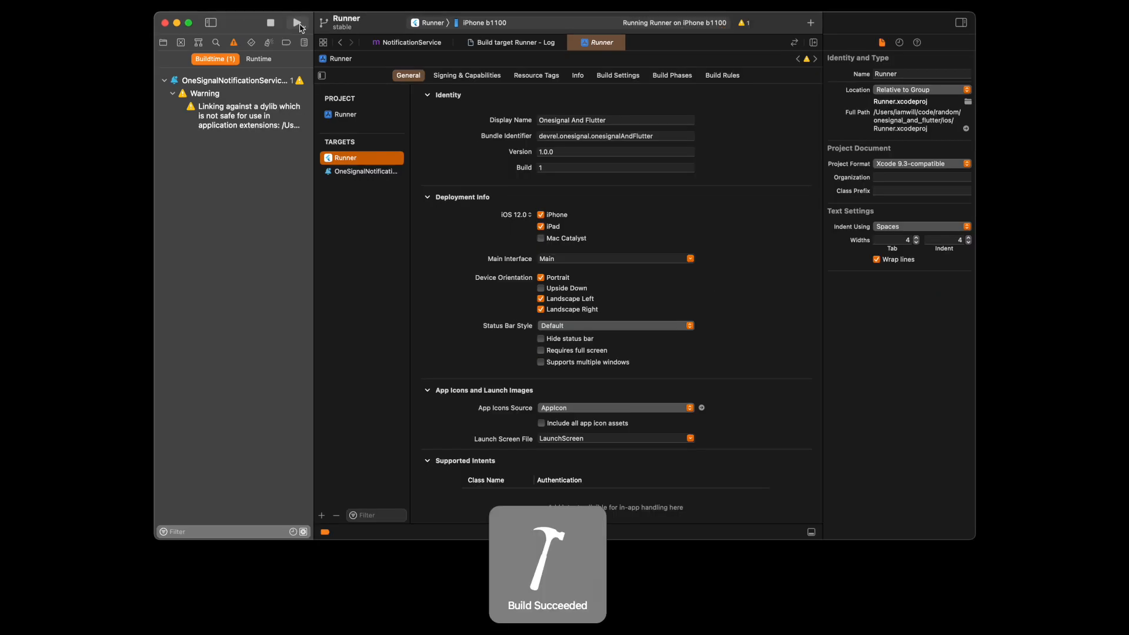
{"action": "left_click", "coordinate": [299, 24]}
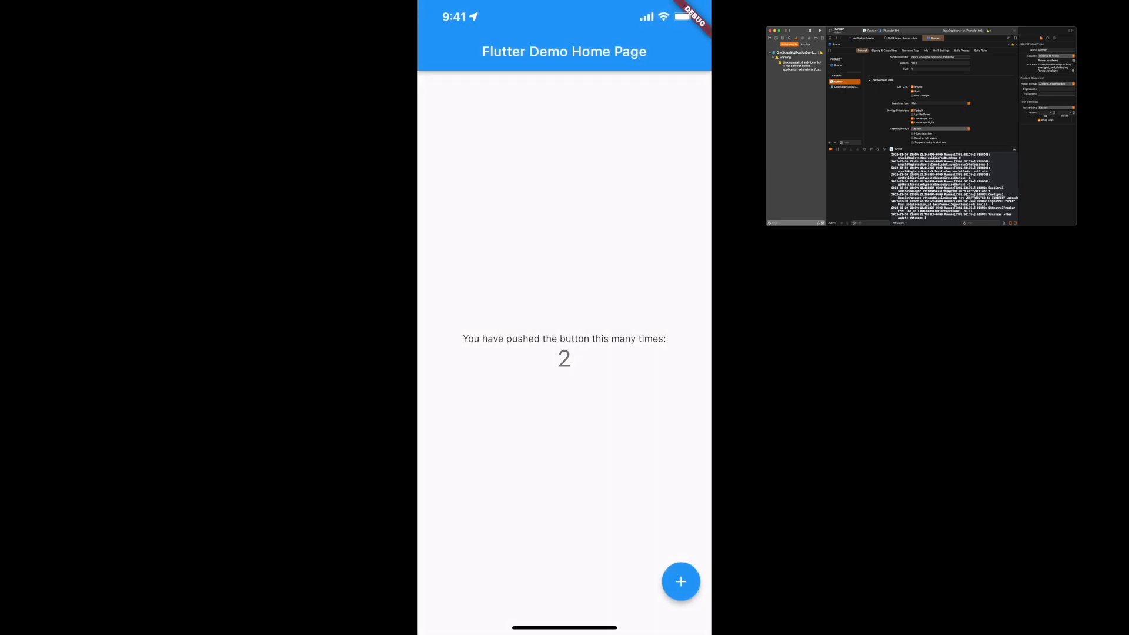
{"action": "left_click", "coordinate": [679, 580]}
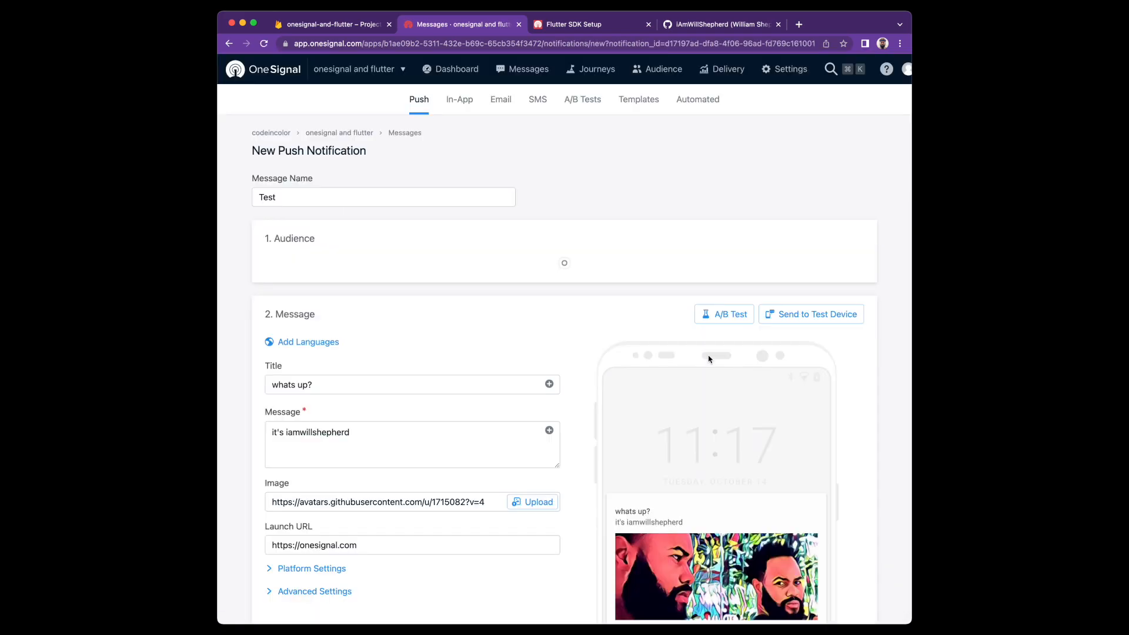
- Expand Platform Settings on the 'whats up?' push and open its review summary
{"action": "scroll", "scroll_direction": "down", "scroll_amount": 3}
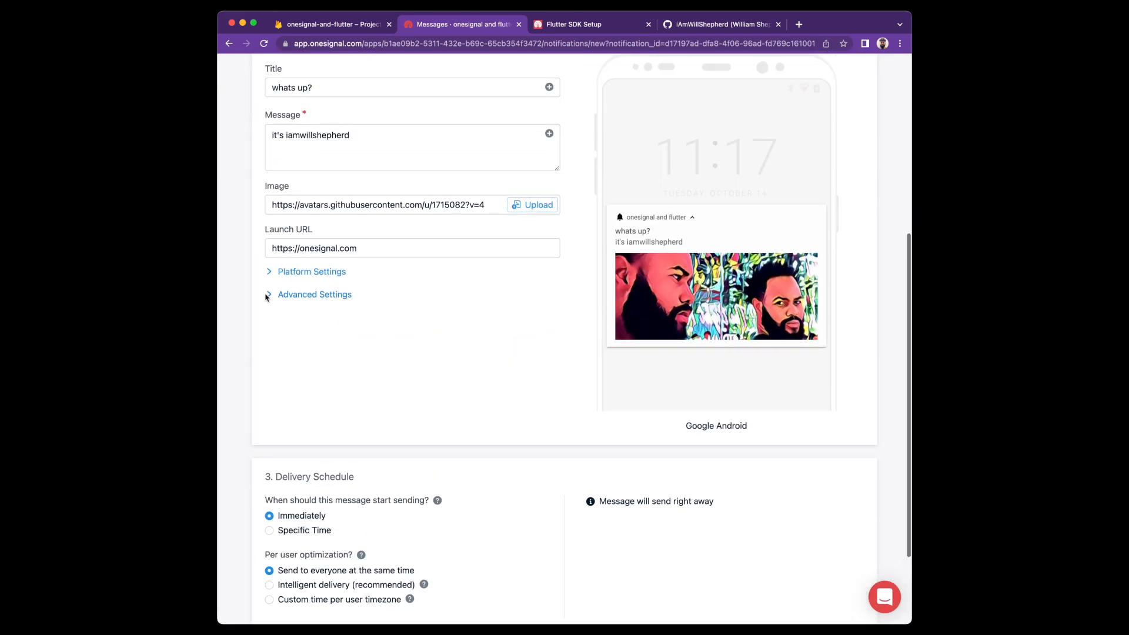
{"action": "left_click", "coordinate": [311, 272]}
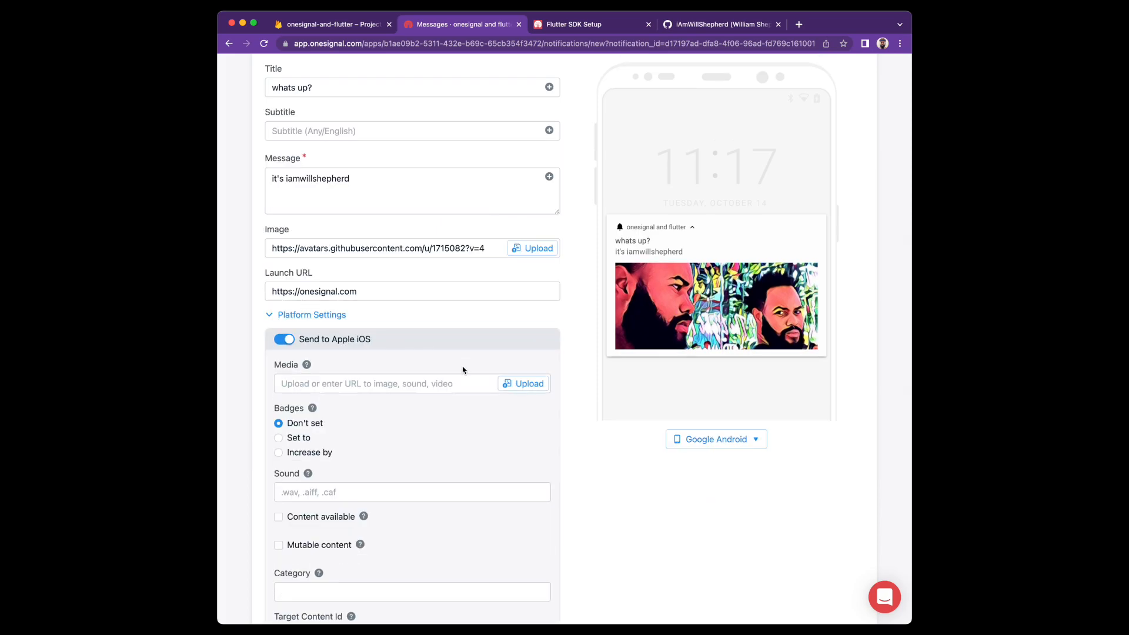
{"action": "scroll", "scroll_direction": "down", "scroll_amount": 3}
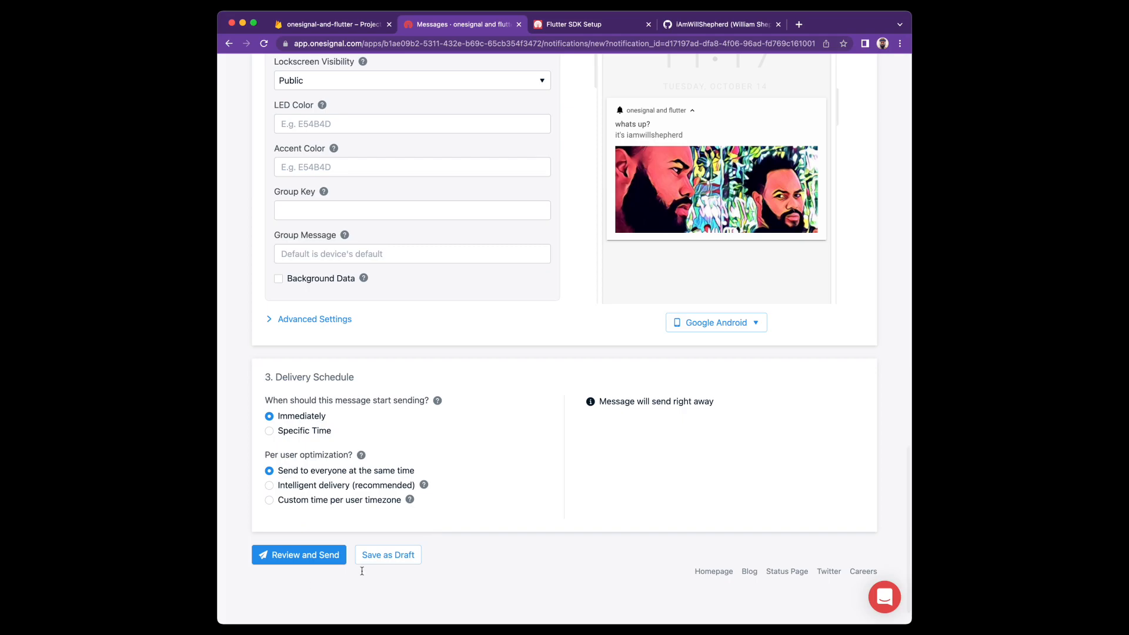
{"action": "left_click", "coordinate": [298, 554]}
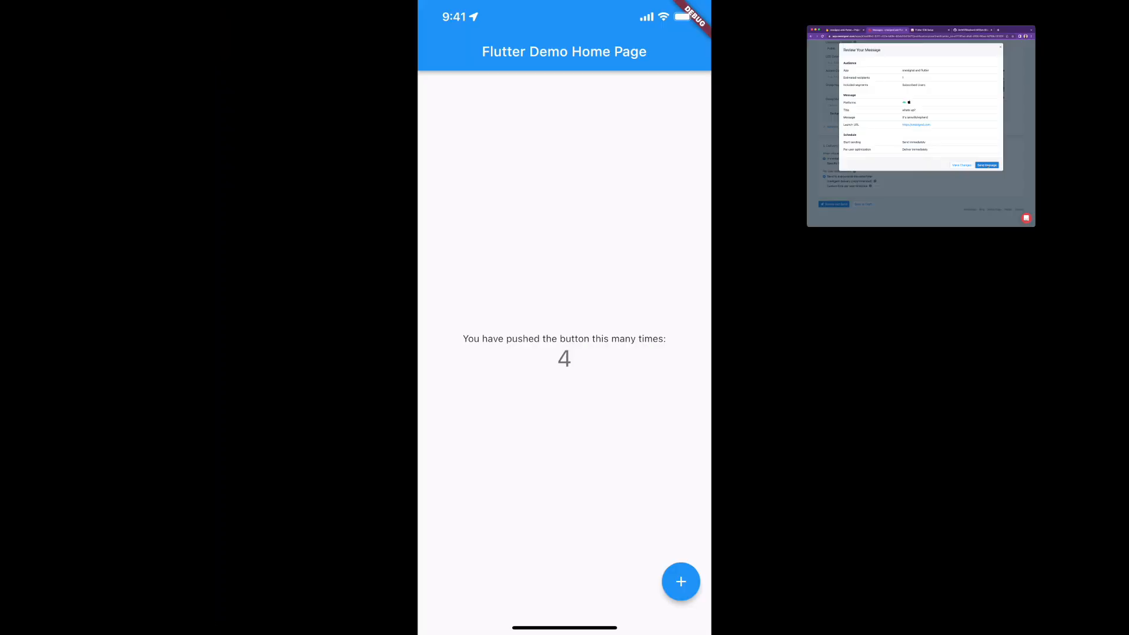
- Send the 'whats up?' push and open it on the iPhone to load onesignal.com
{"action": "left_click", "coordinate": [987, 164]}
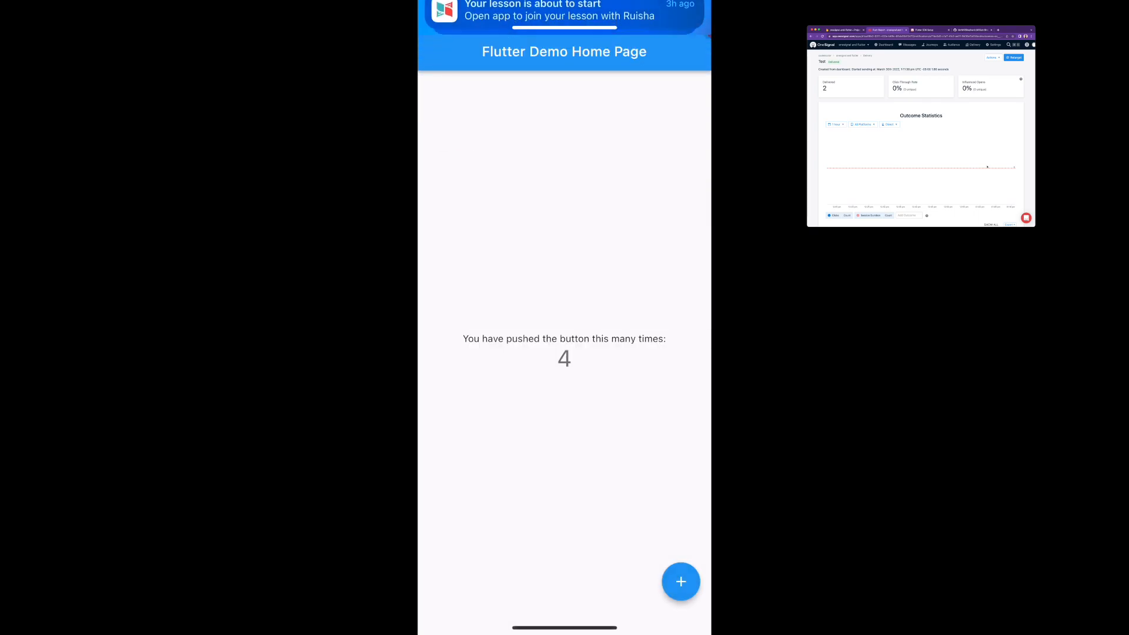
{"action": "left_click", "coordinate": [564, 14]}
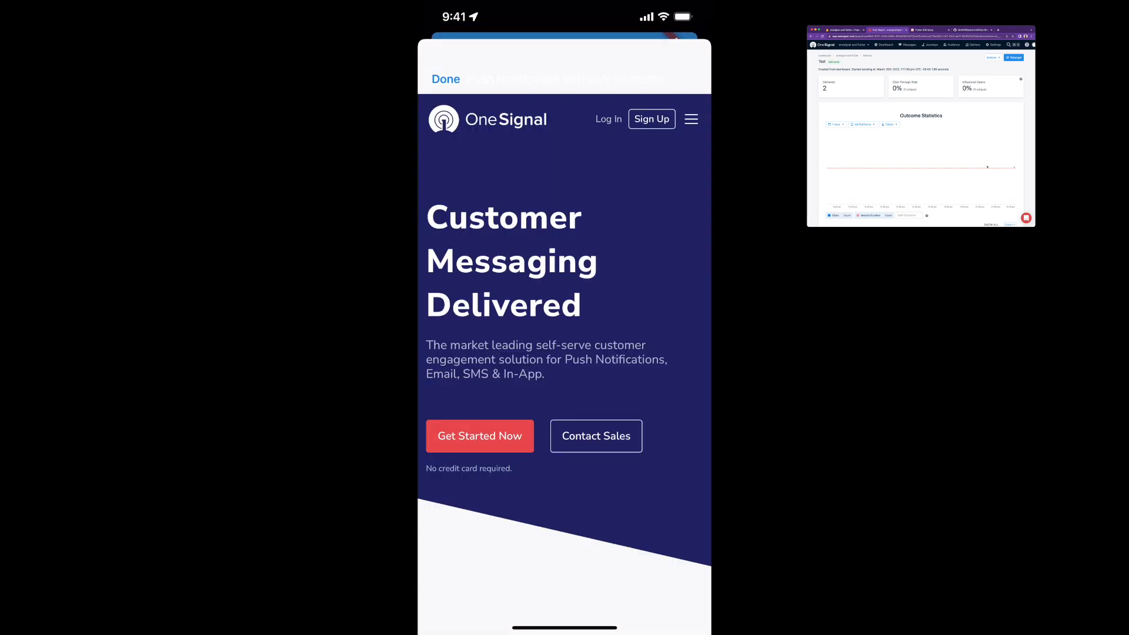